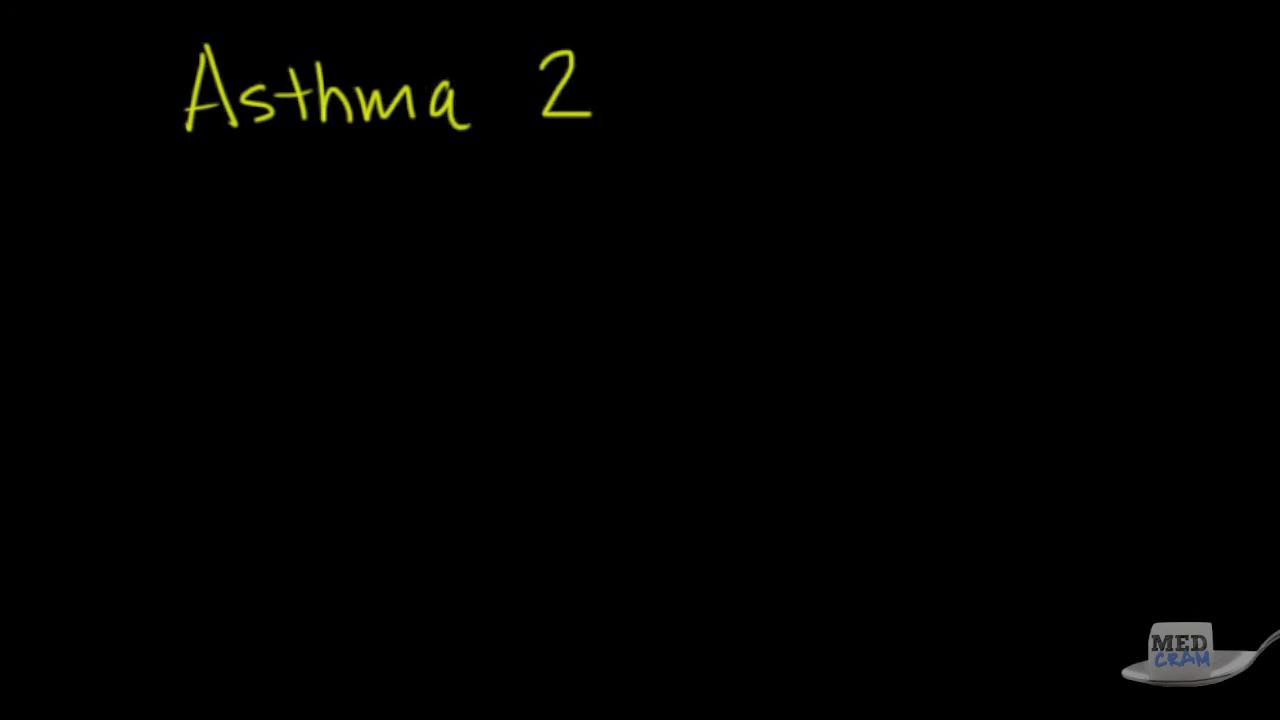
mouse_move(1270, 600)
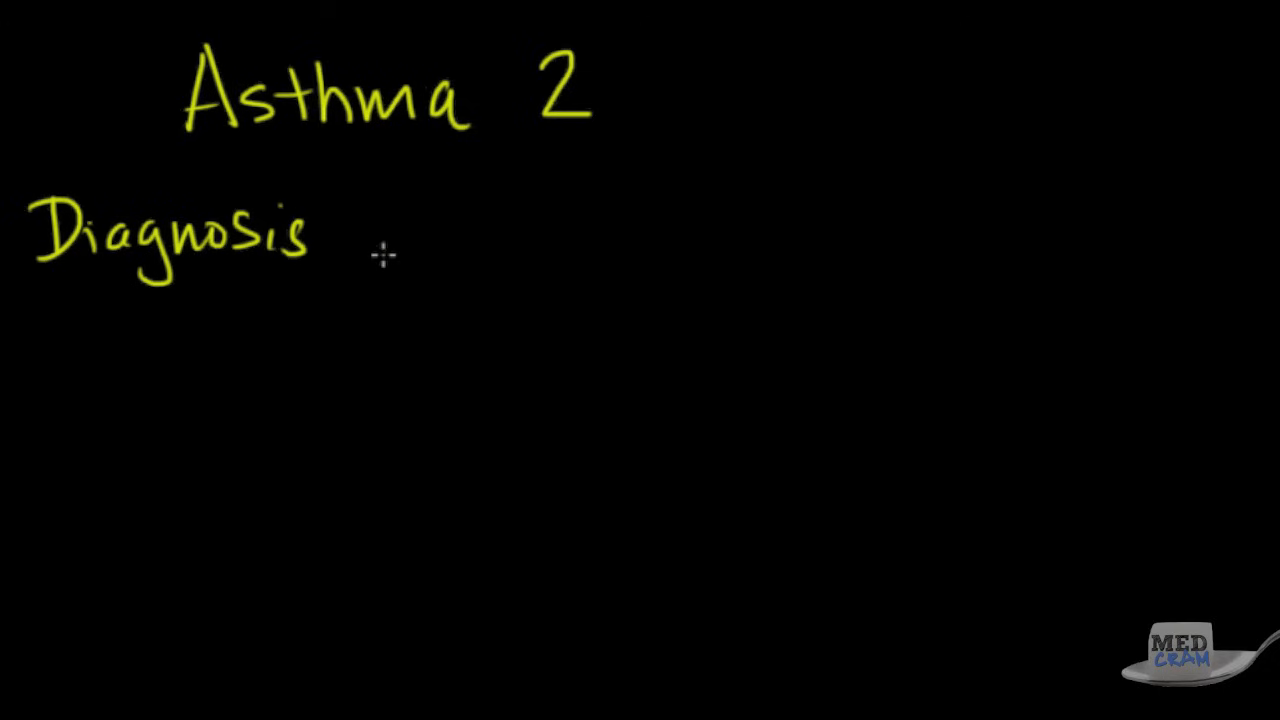
Write '-wheeze' under Diagnosis and start a second dash on the line below.
drag(190, 307, 230, 307)
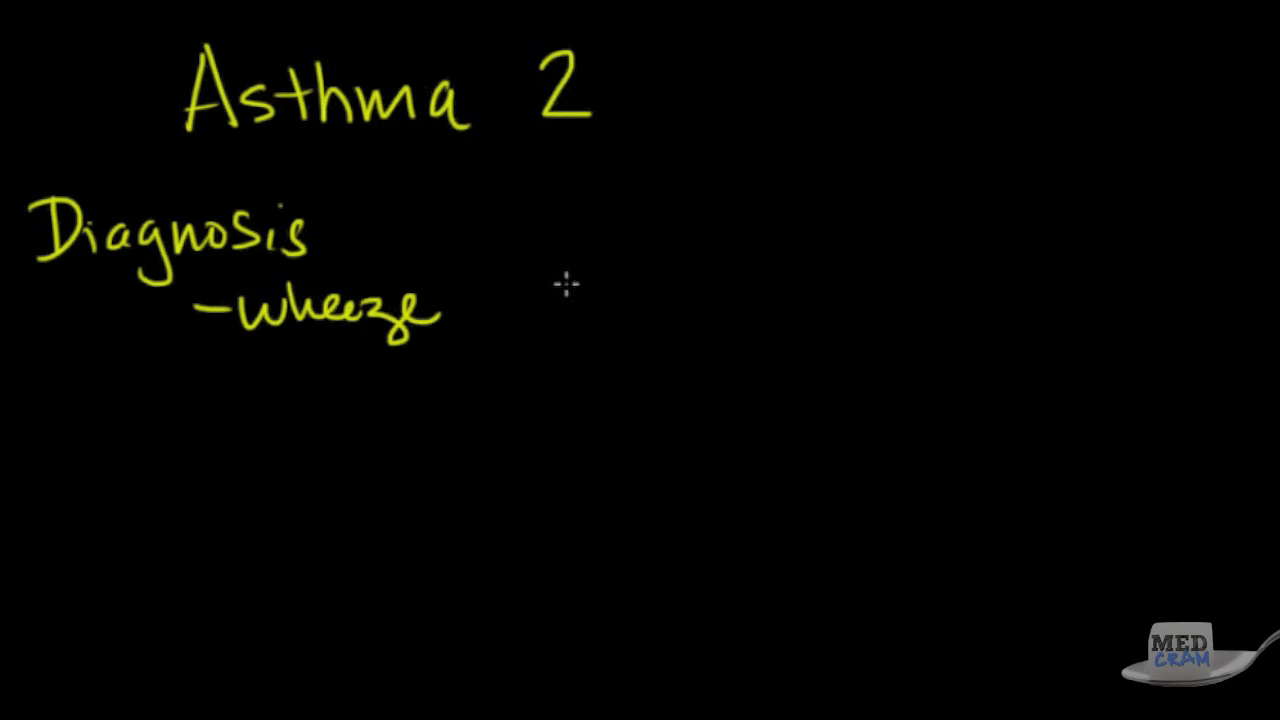
mouse_move(548, 285)
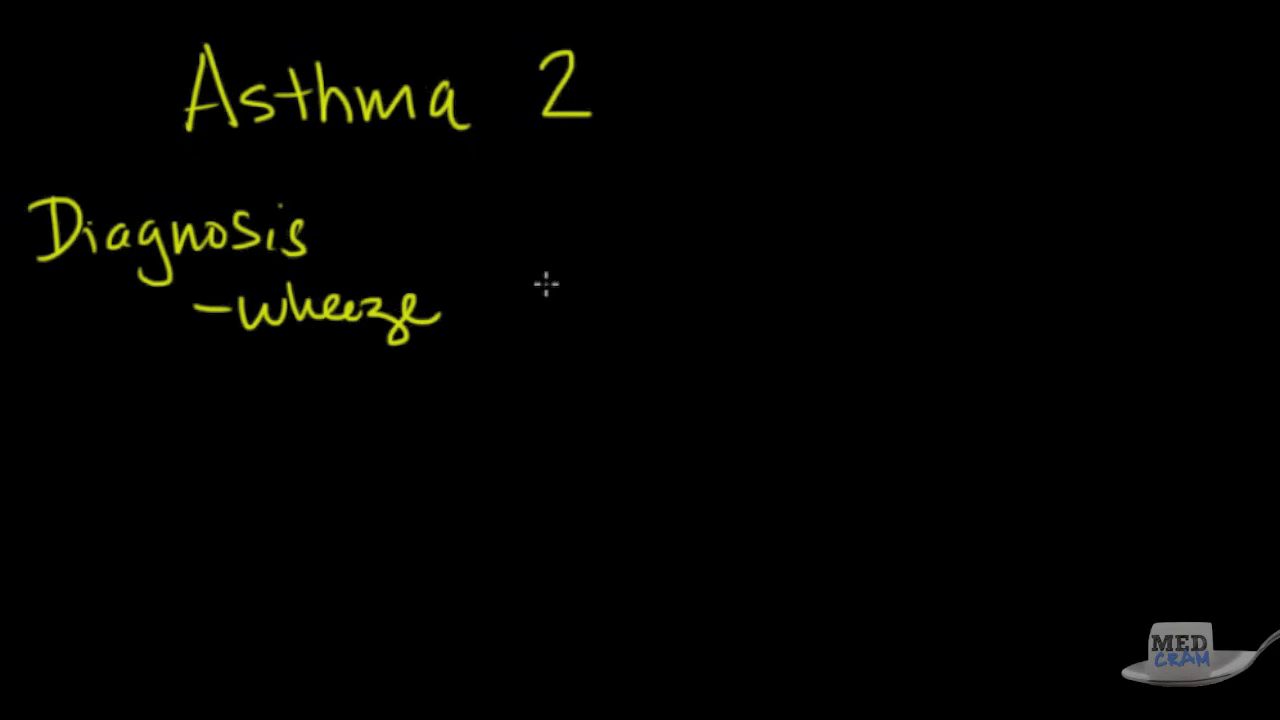
mouse_move(543, 297)
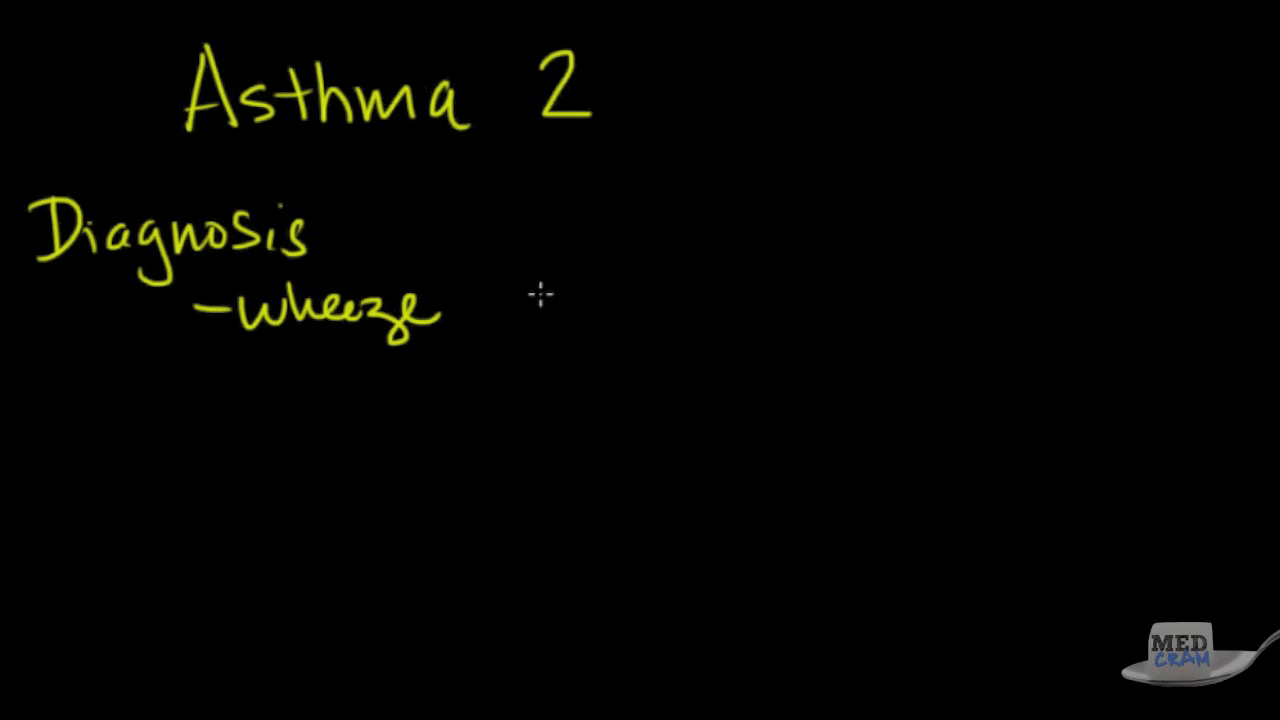
mouse_move(200, 383)
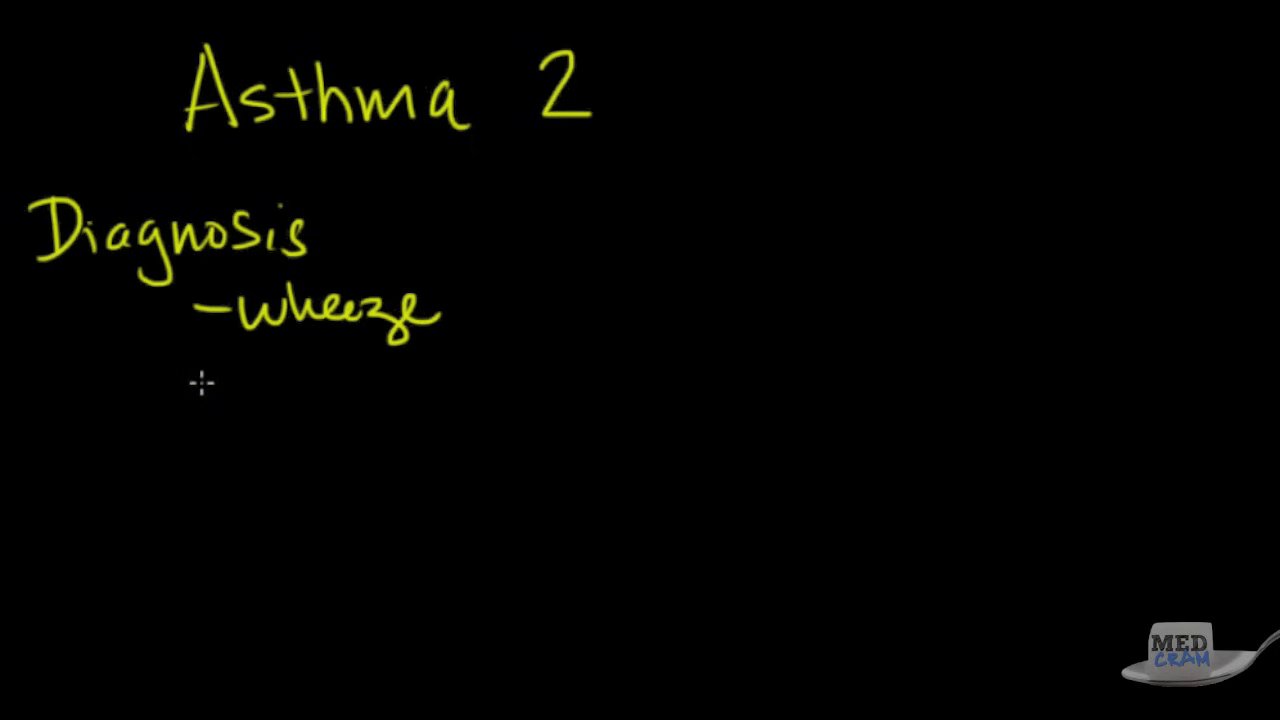
drag(190, 385, 240, 385)
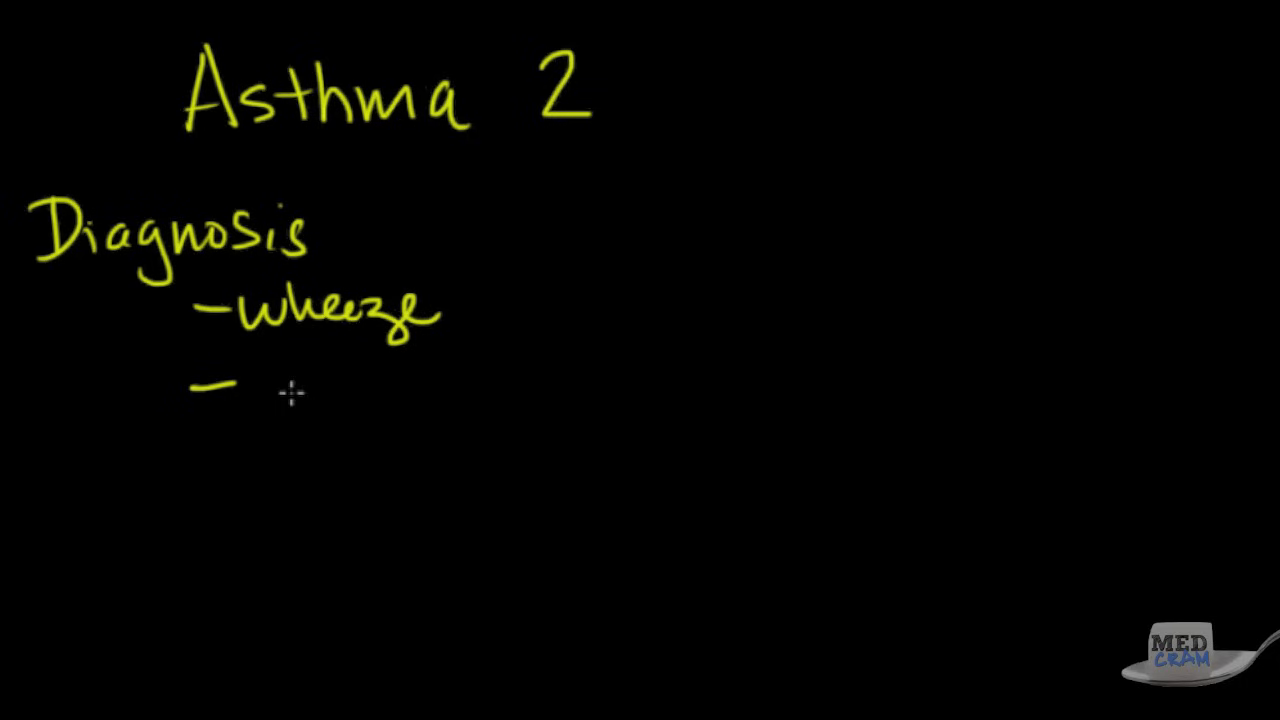
mouse_move(378, 360)
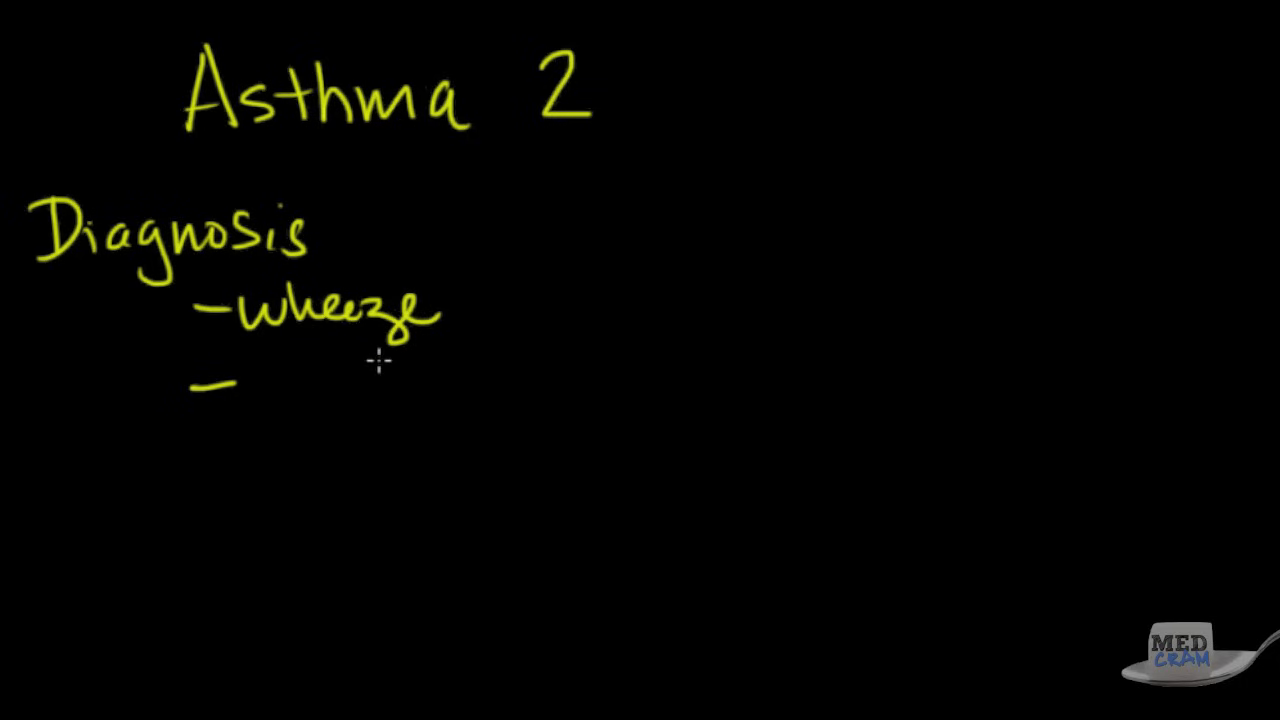
Write underlined 'PFTs' and branch it by arrow to the obstruction result.
drag(280, 360, 280, 420)
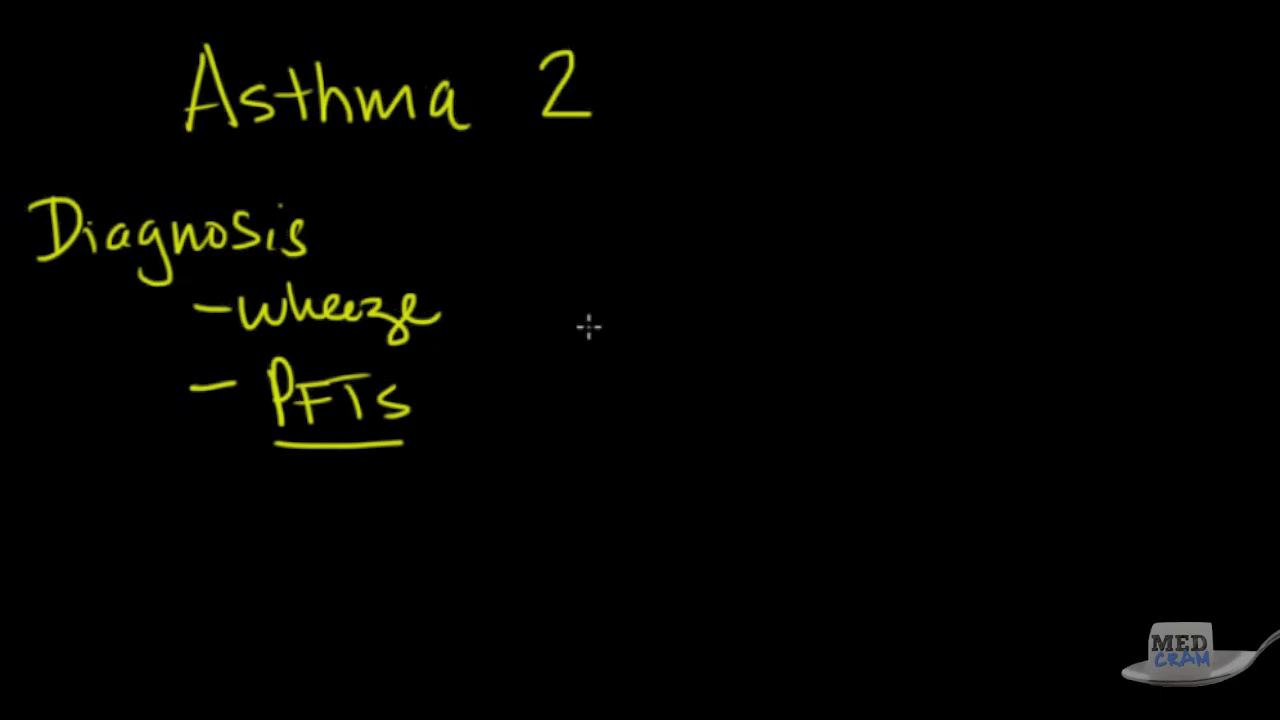
mouse_move(505, 363)
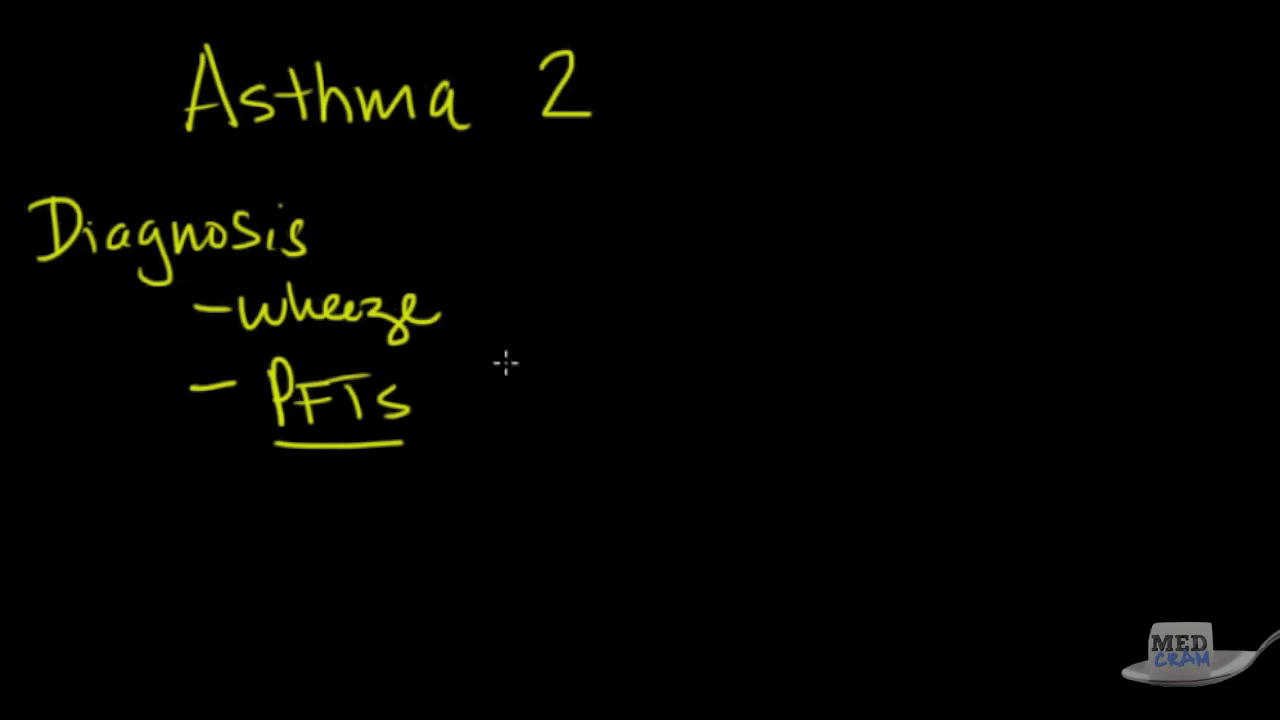
mouse_move(440, 383)
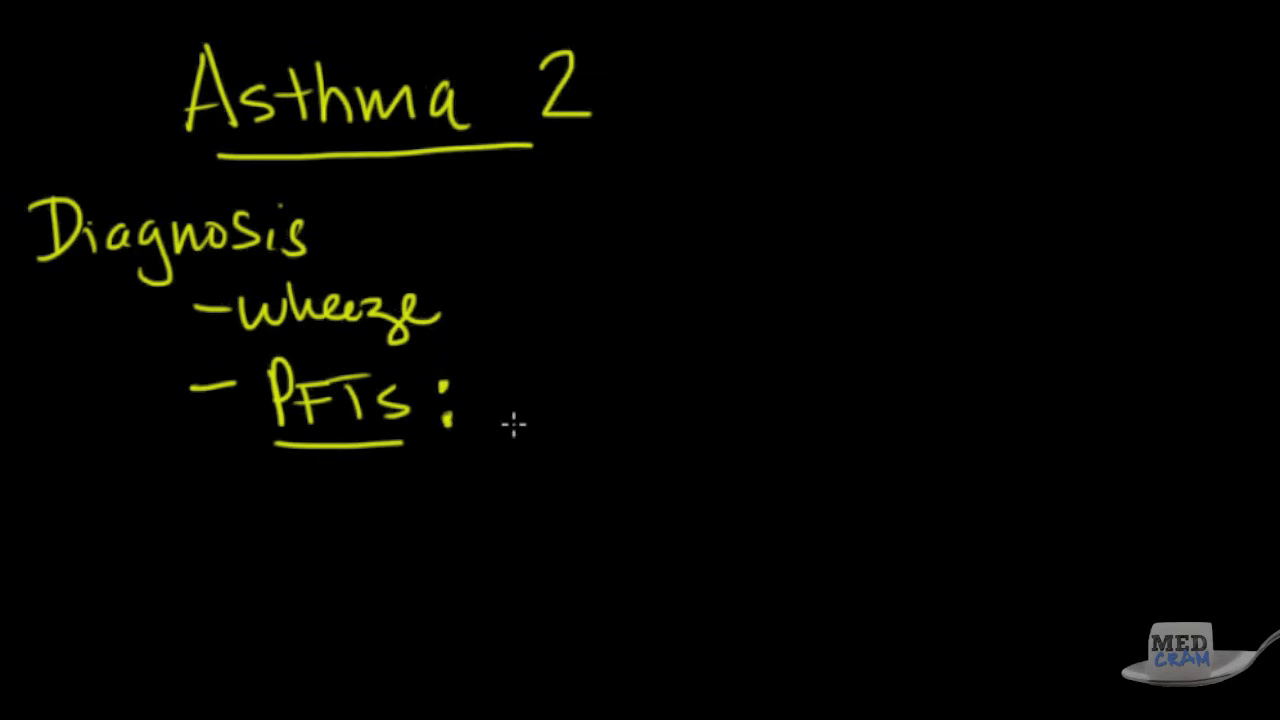
mouse_move(475, 375)
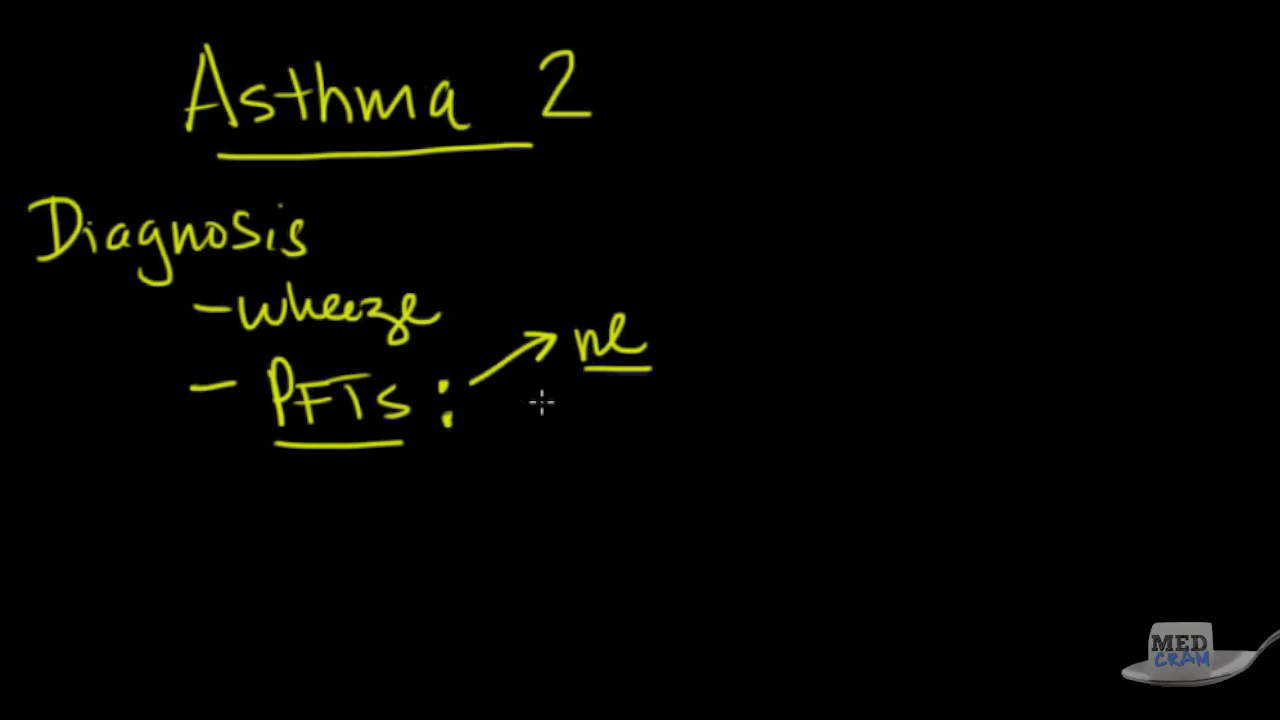
drag(475, 385, 530, 440)
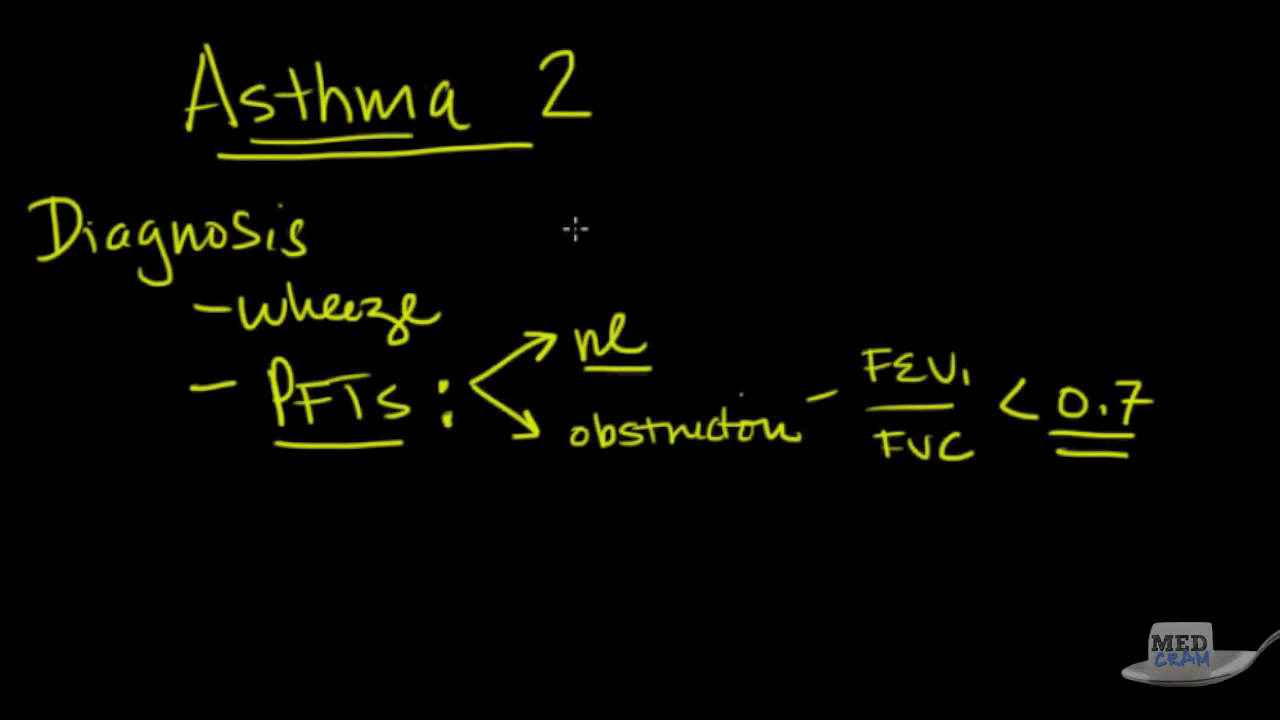
mouse_move(322, 450)
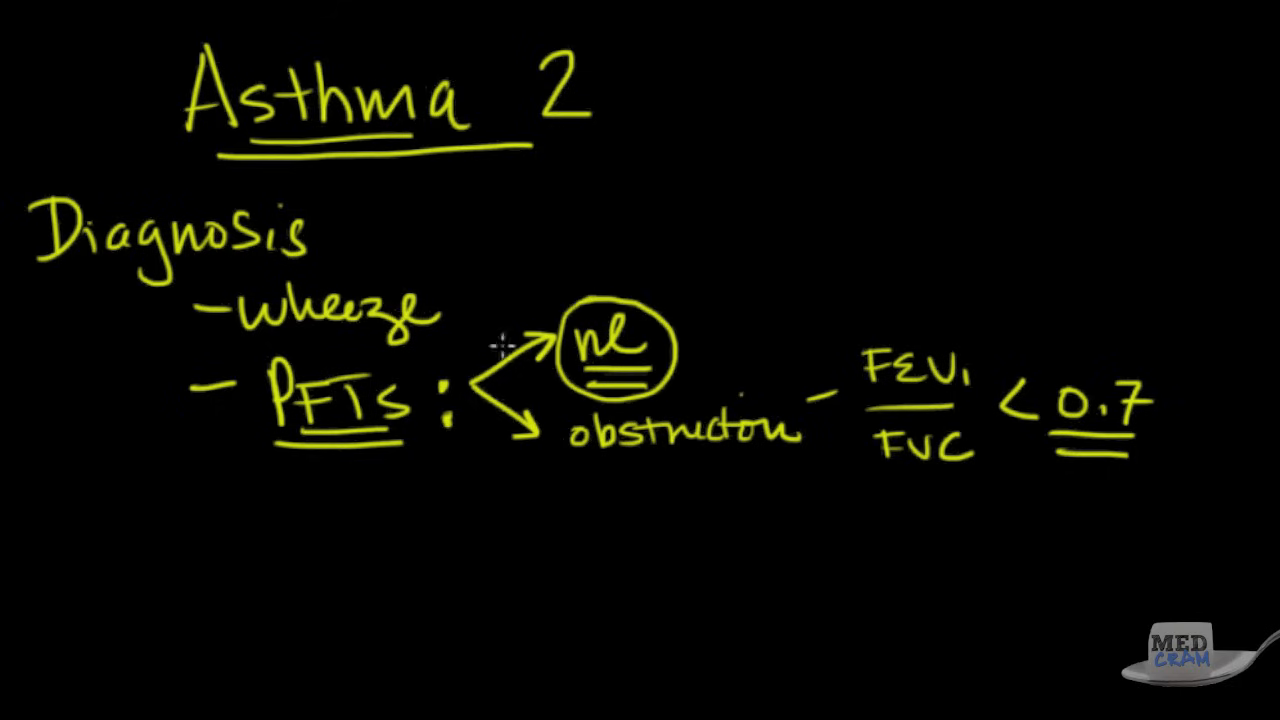
mouse_move(685, 230)
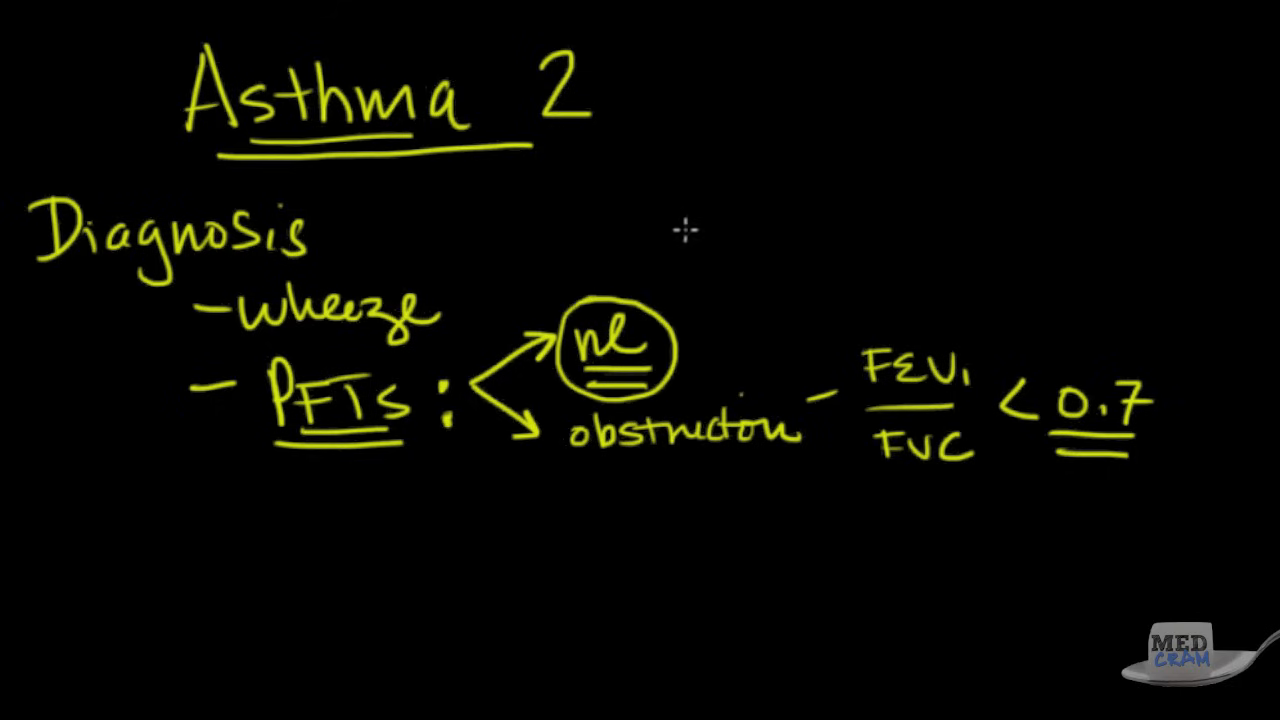
Draw an arrow leading up-right from the circled normal result toward Methacholine Challenge.
drag(640, 280, 685, 235)
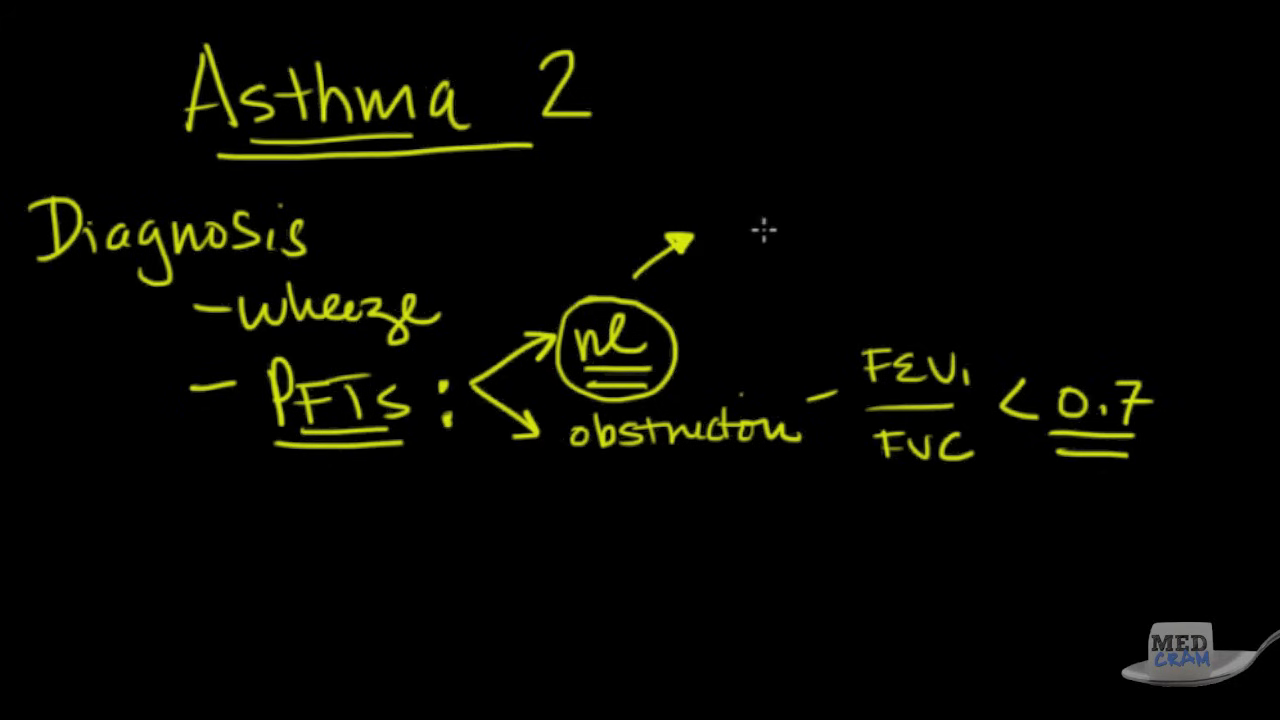
mouse_move(712, 177)
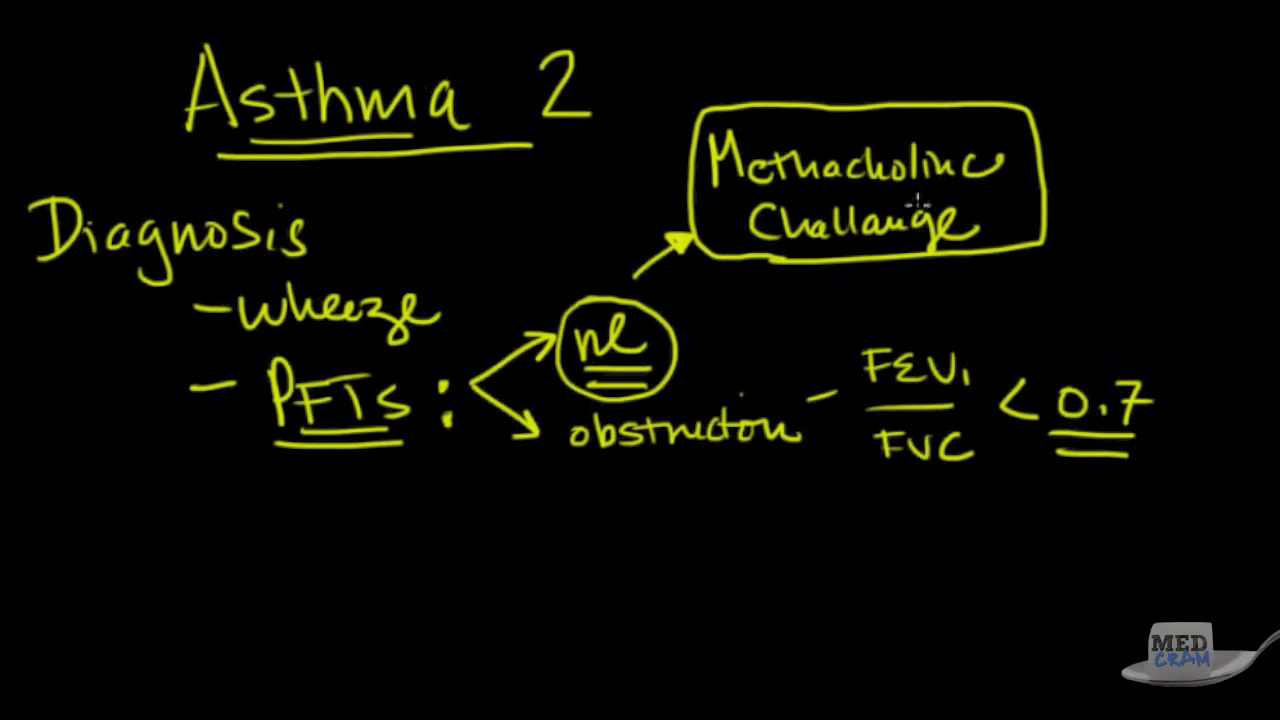
mouse_move(738, 199)
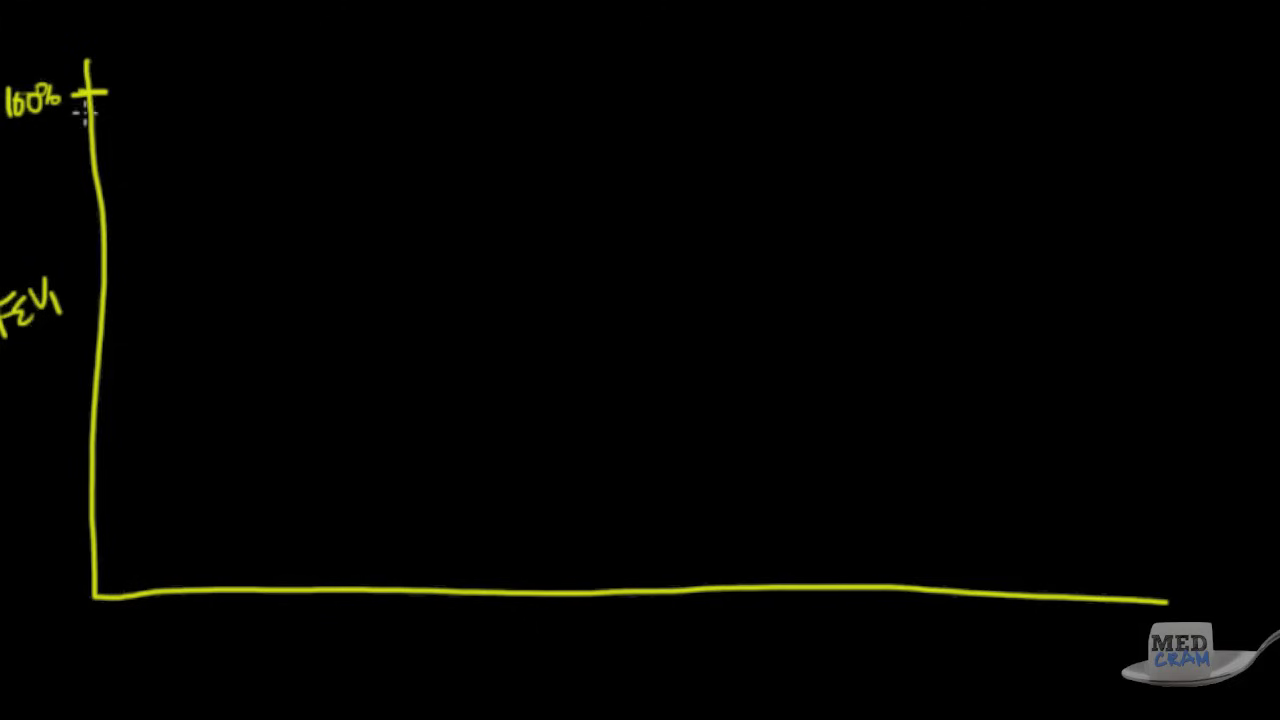
mouse_move(206, 571)
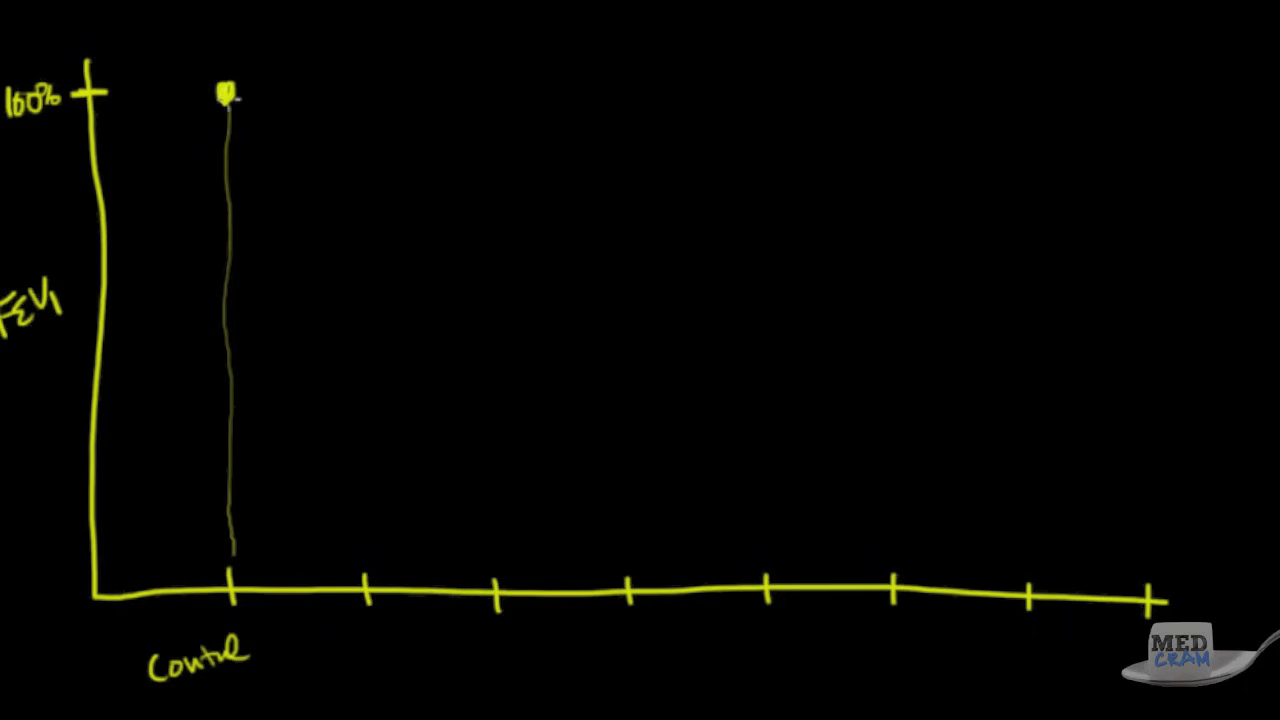
mouse_move(390, 519)
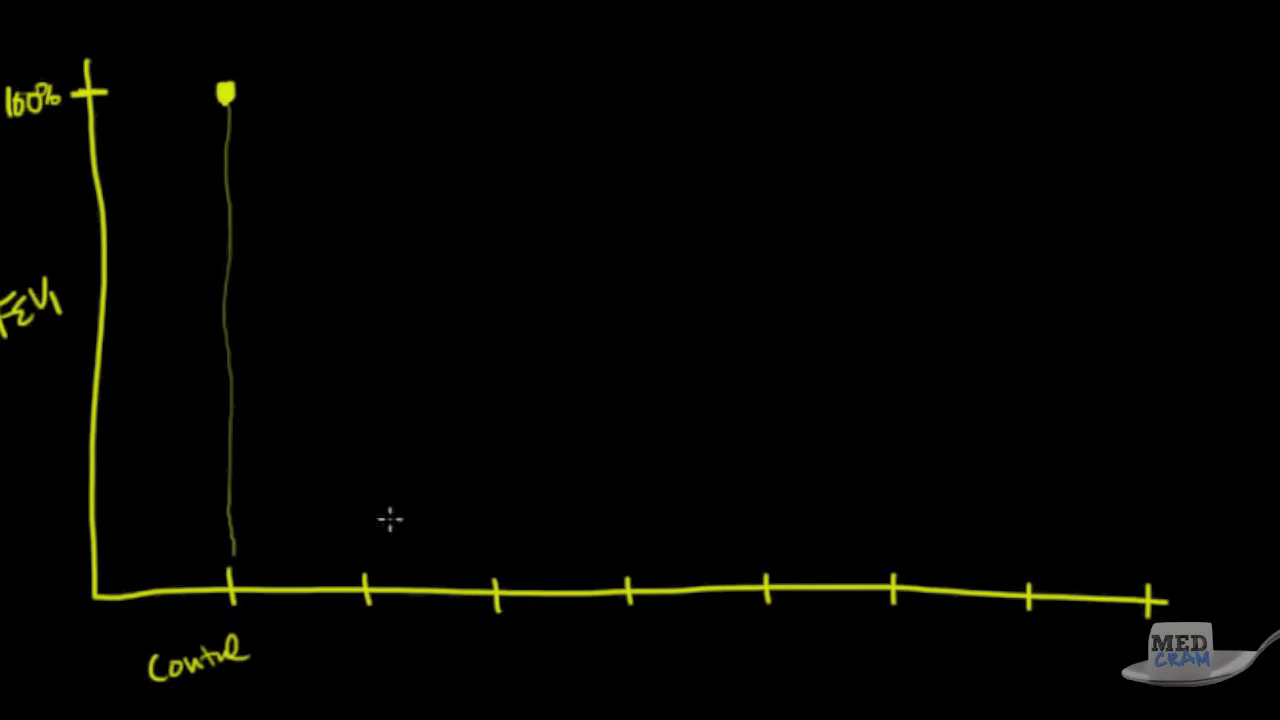
mouse_move(420, 618)
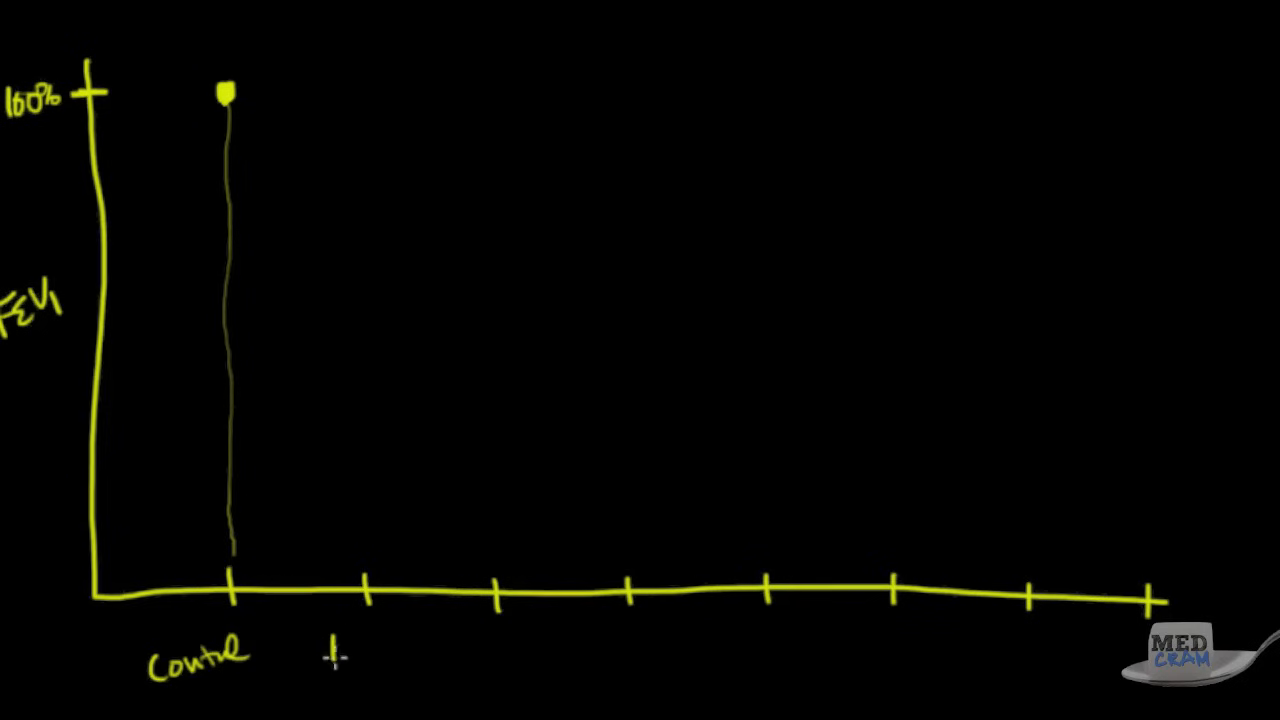
Label the first dose tick on the FEV1 graph axis as 1/16.
text(1/16)
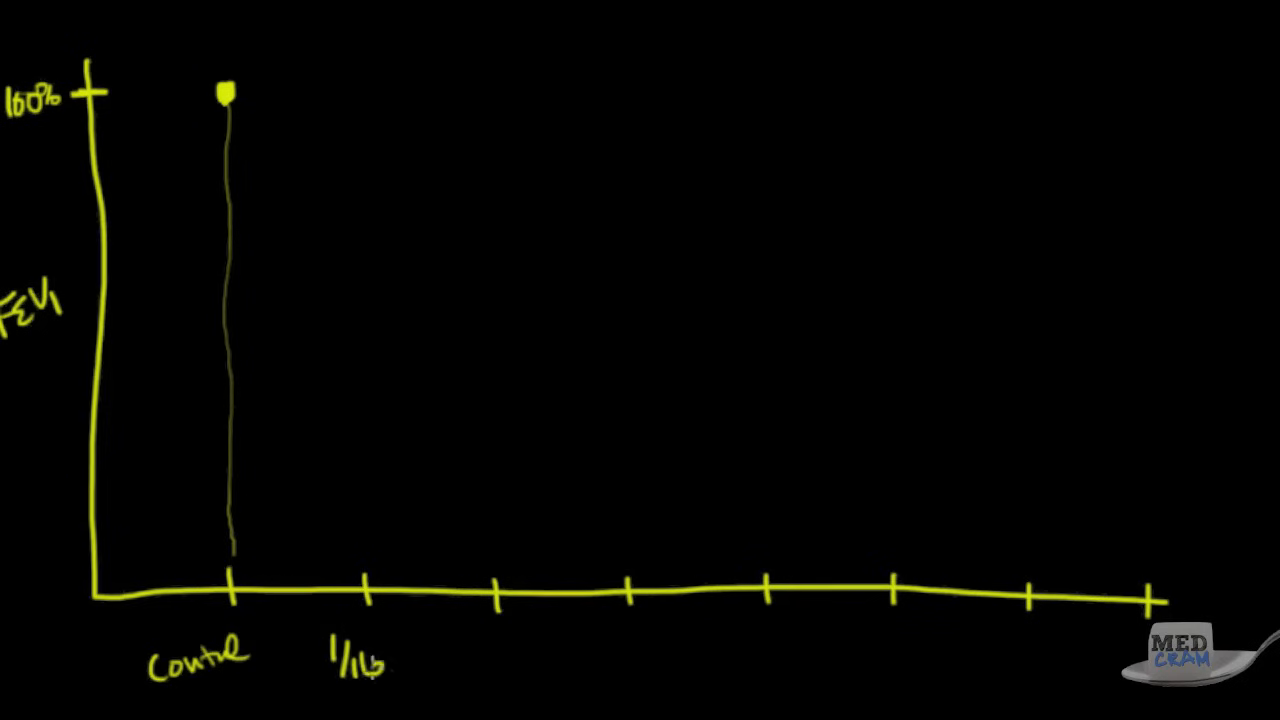
mouse_move(288, 92)
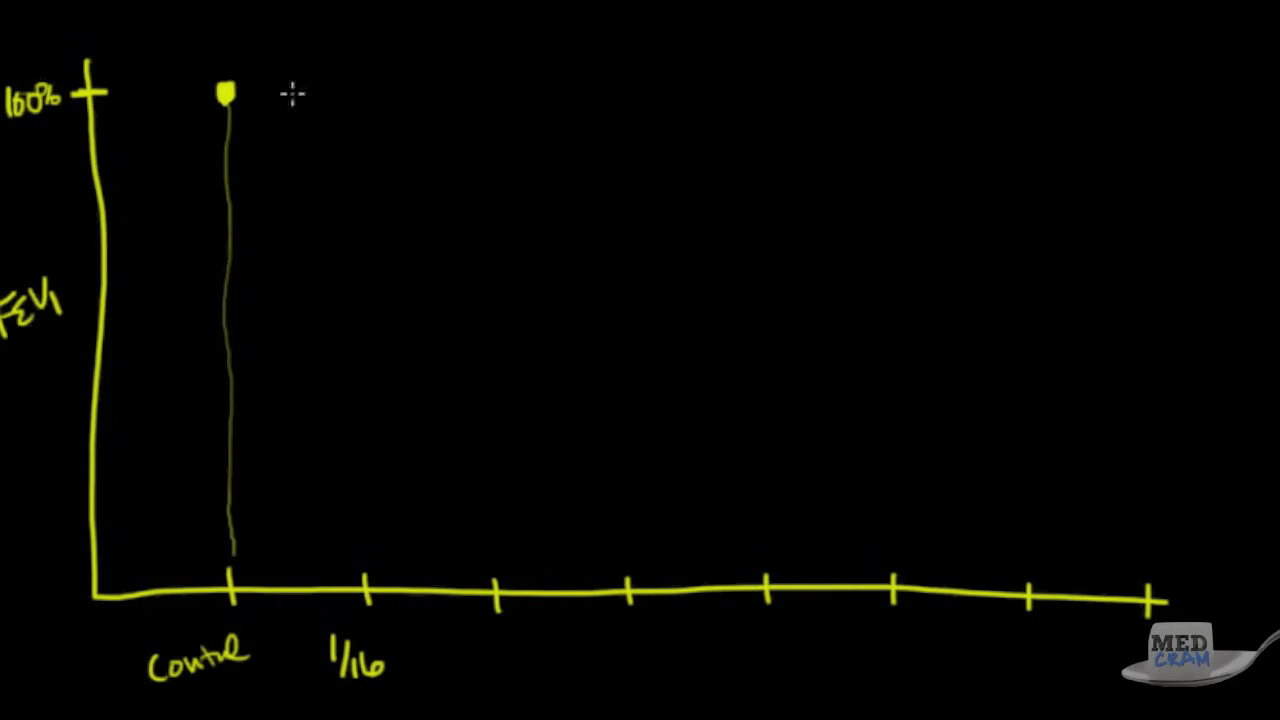
mouse_move(468, 638)
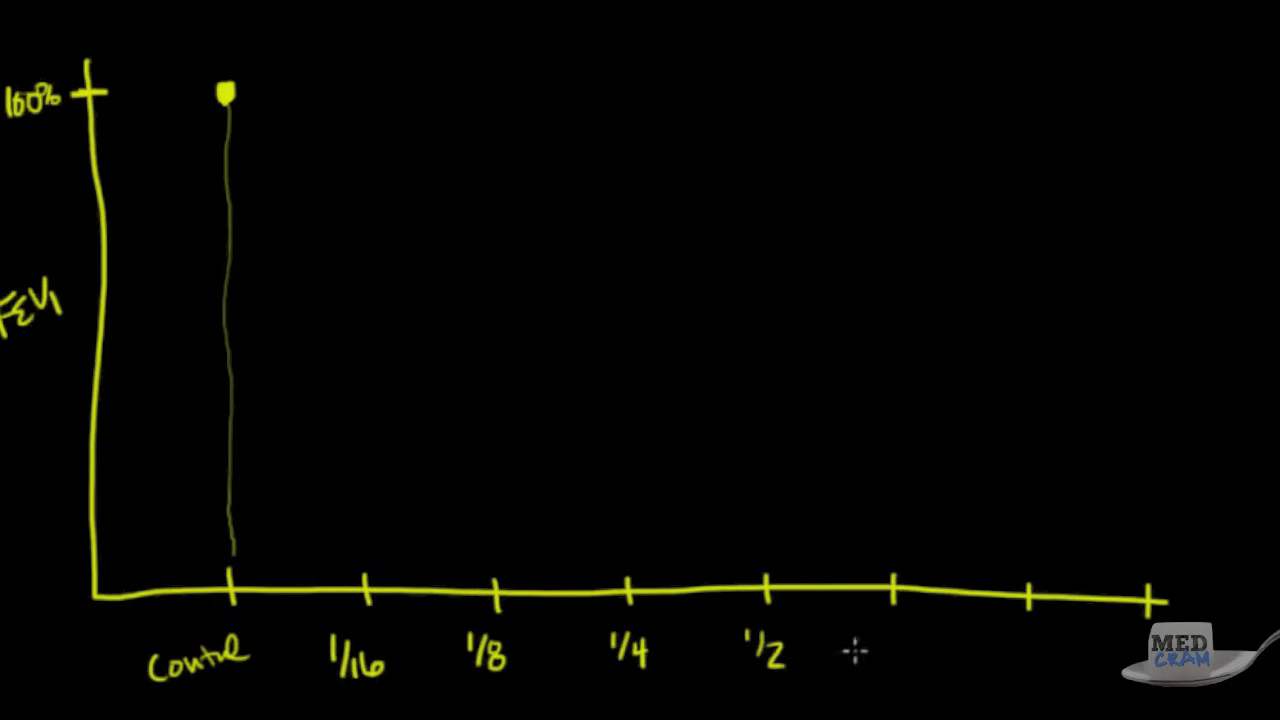
mouse_move(888, 650)
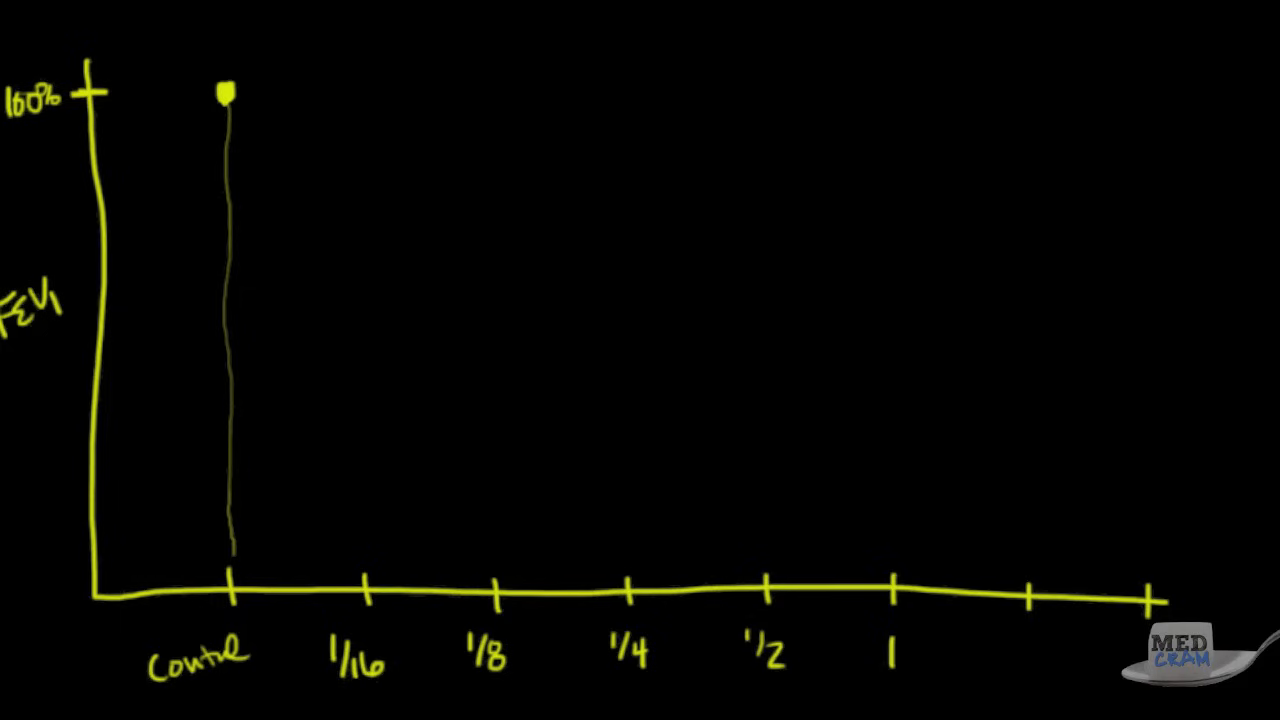
mouse_move(278, 97)
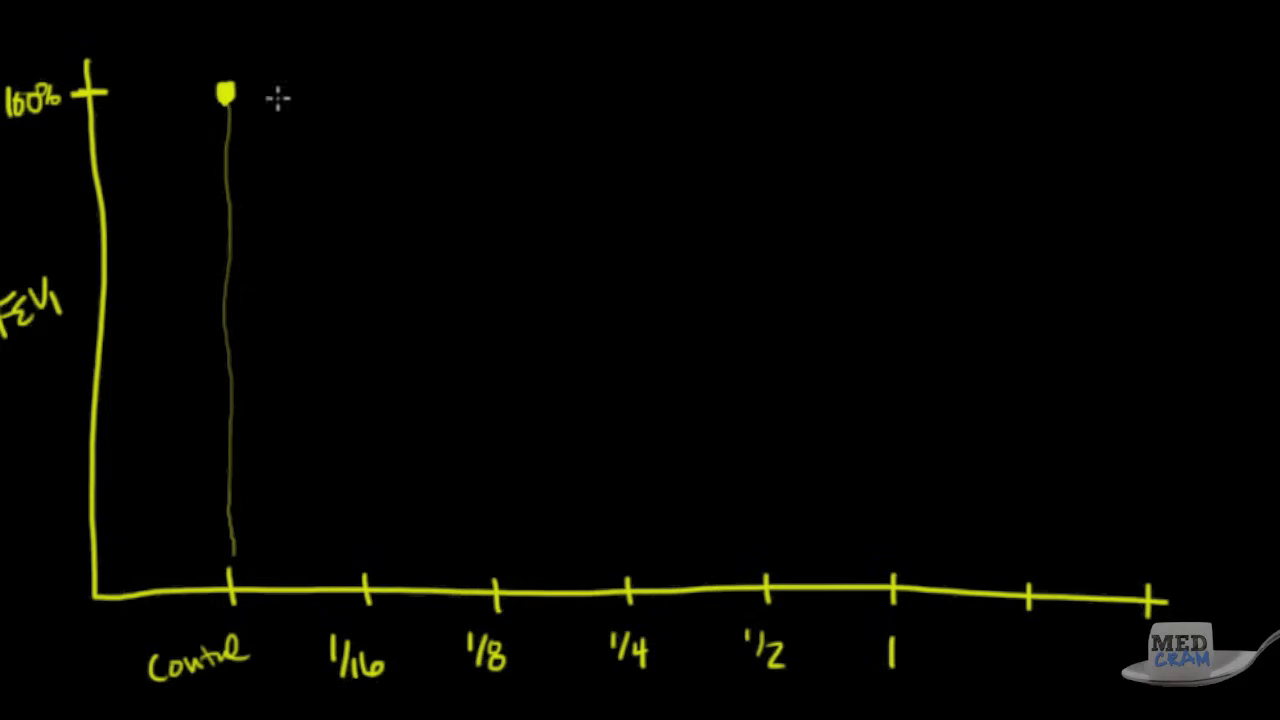
mouse_move(325, 88)
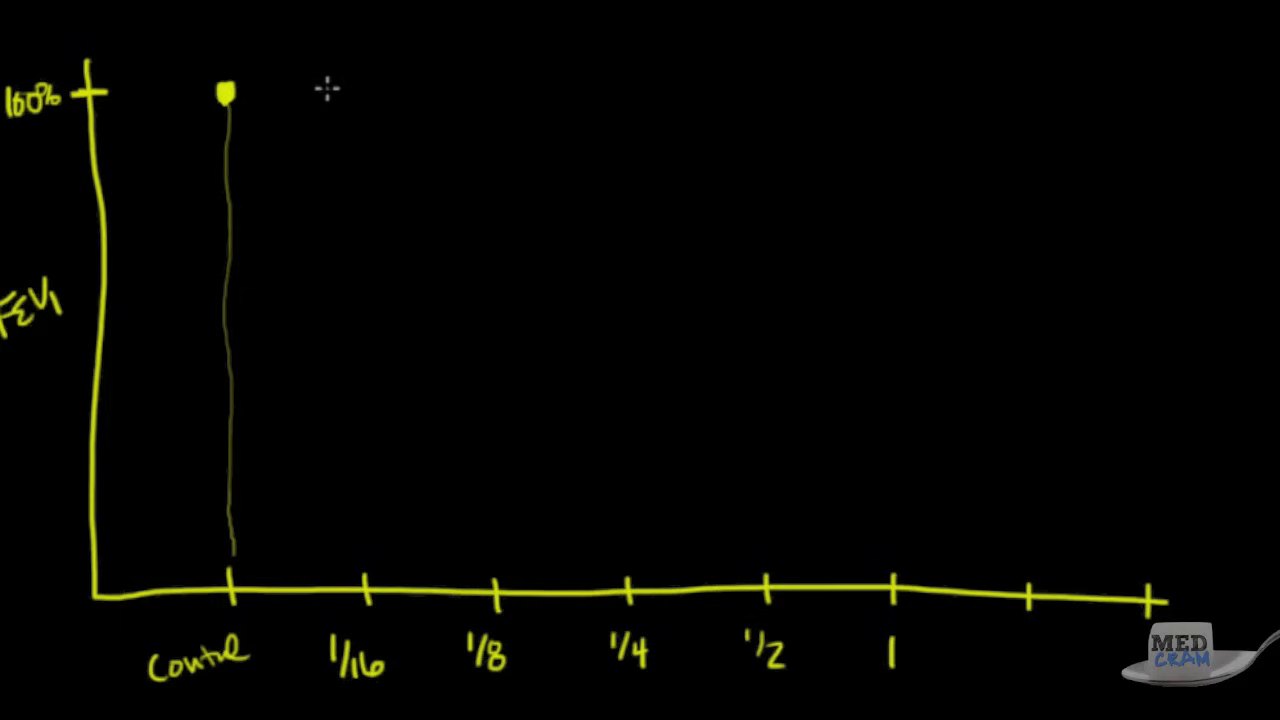
Draw the yellow control line from the control point through 1/16, 1/8, 1/4, 1/2 to dose 1.
click(340, 100)
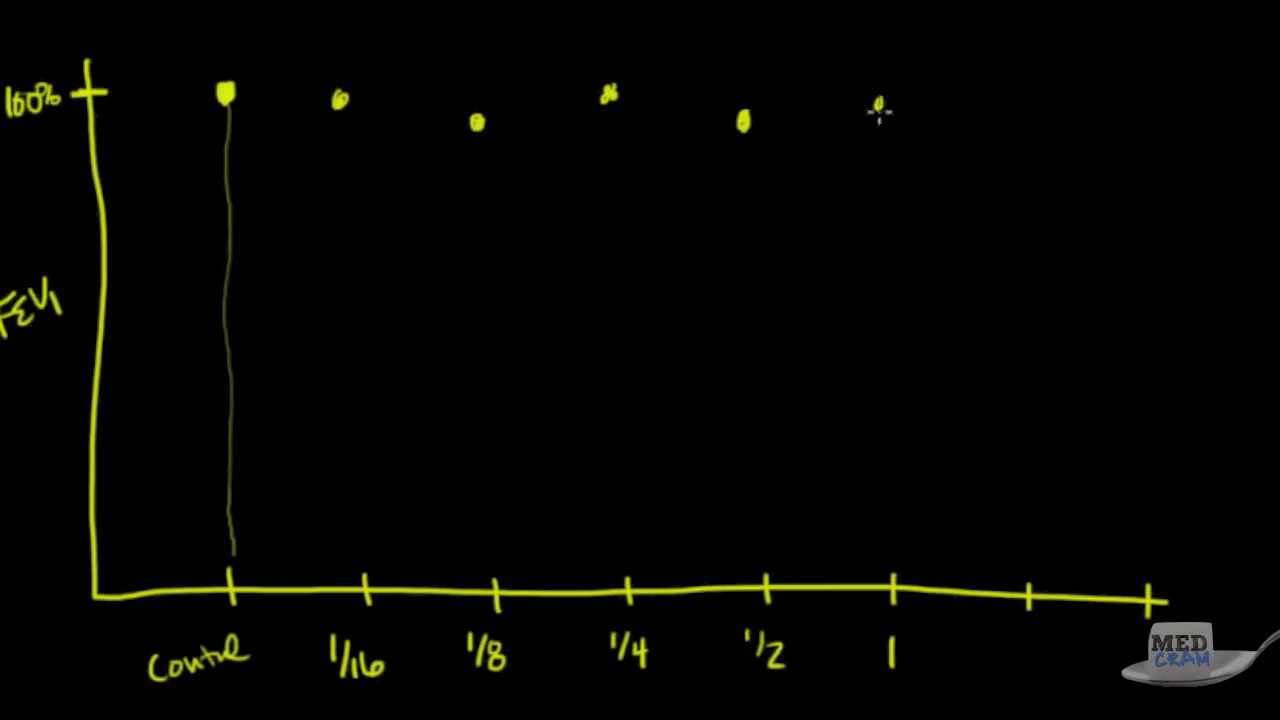
drag(225, 95, 410, 112)
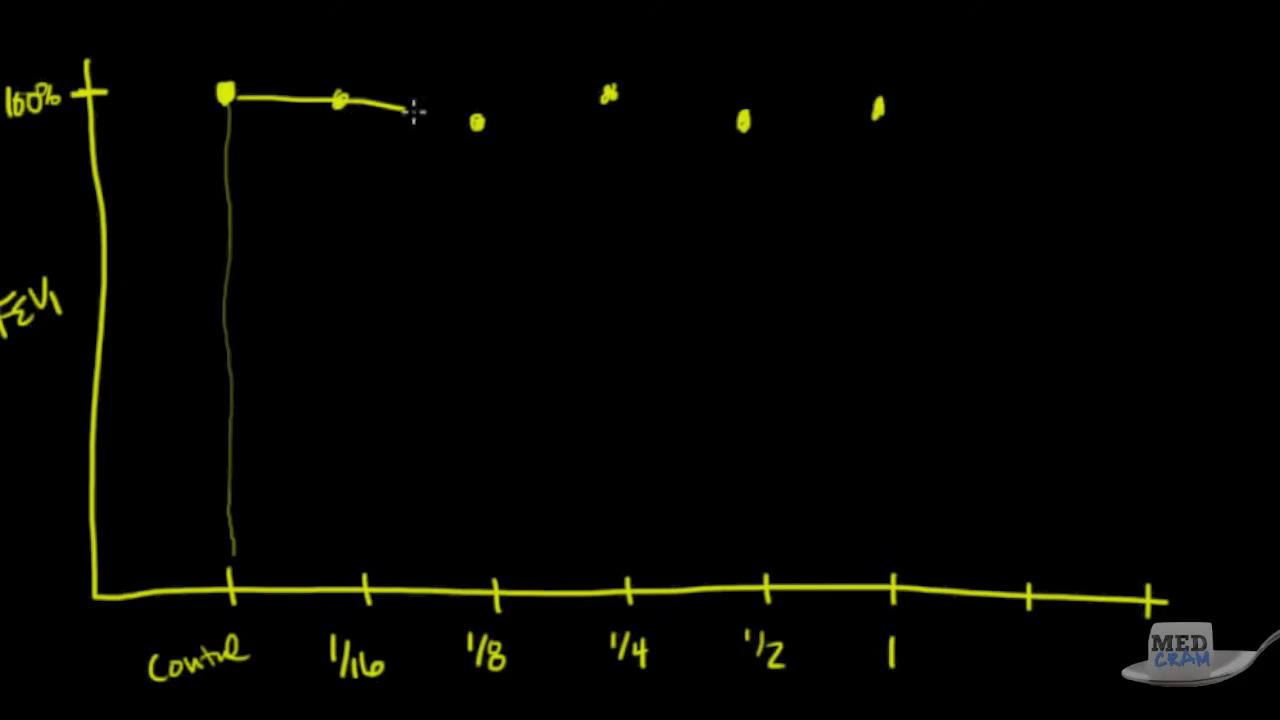
drag(410, 105, 750, 122)
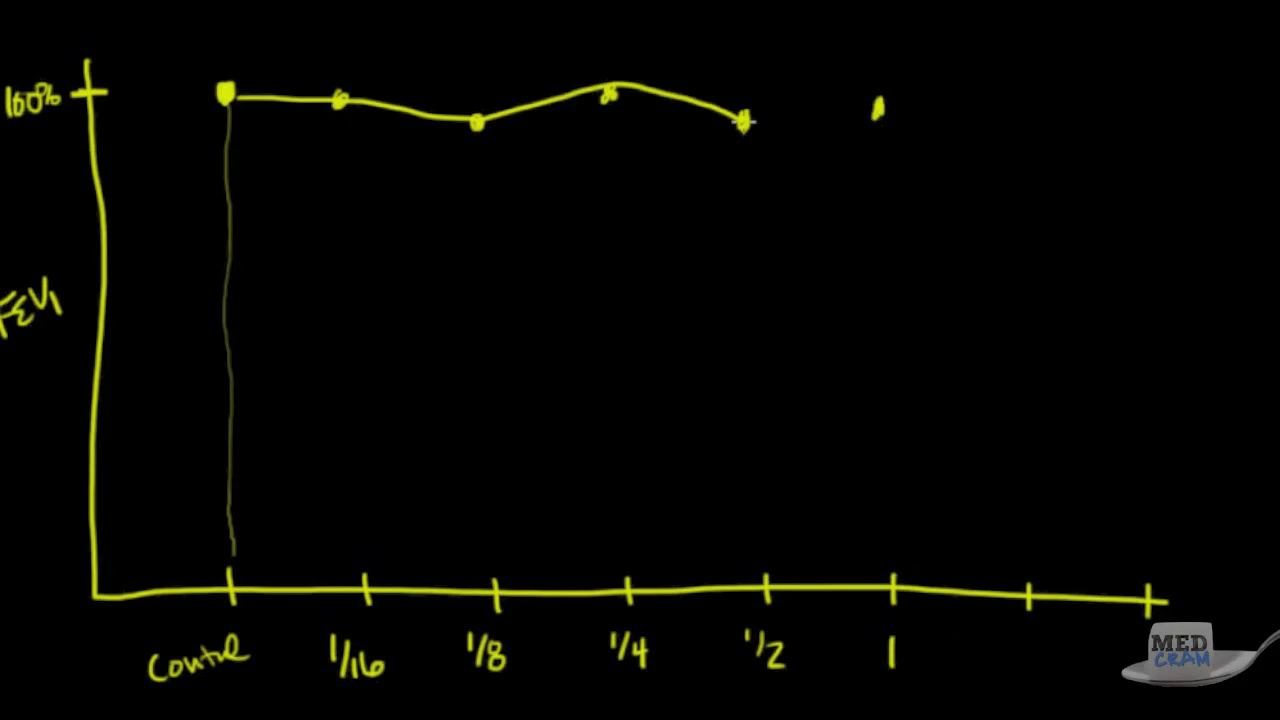
drag(748, 122, 880, 108)
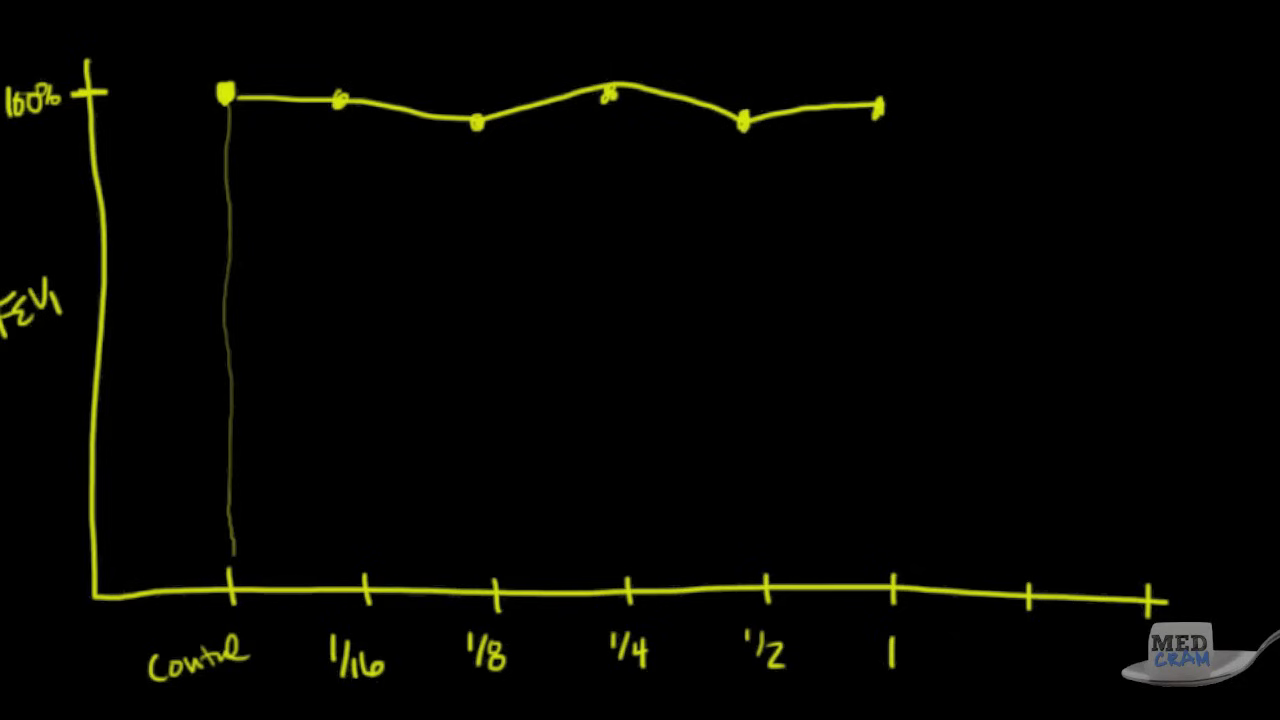
mouse_move(267, 133)
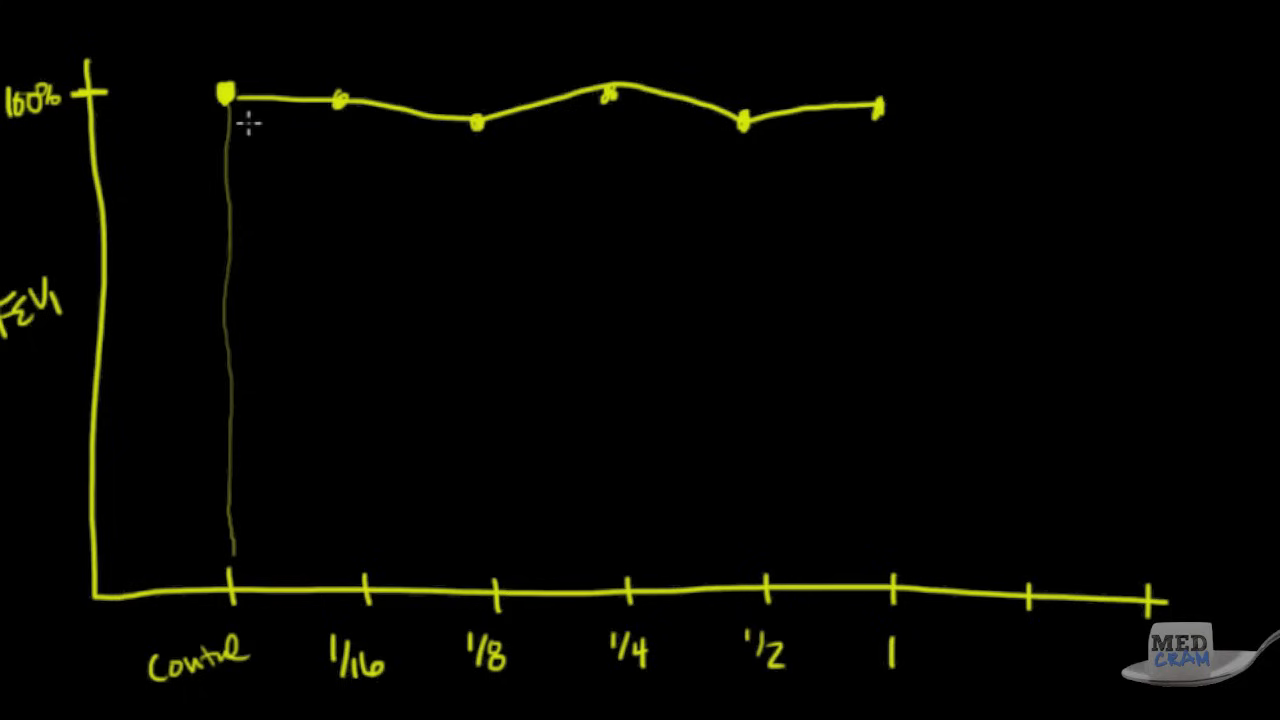
mouse_move(327, 170)
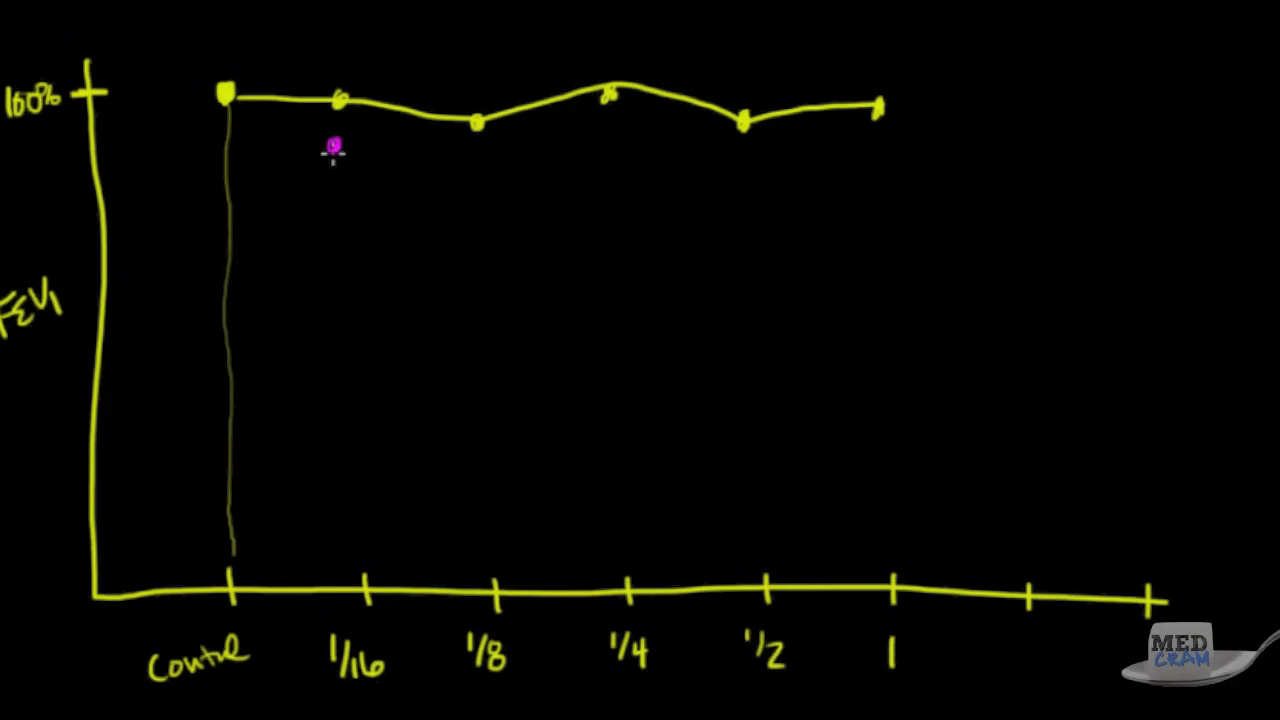
Draw a magenta curve dropping steeply to 1/8 and a blue curve falling later to 1/2.
drag(232, 97, 340, 150)
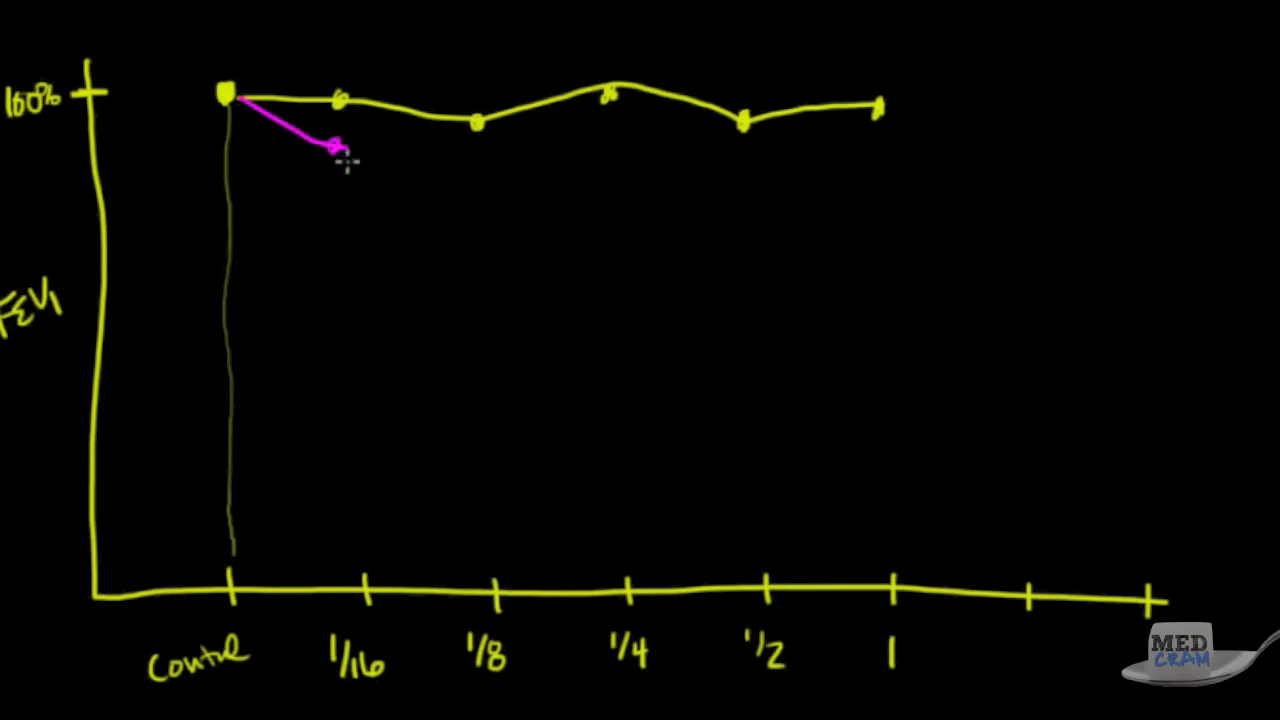
drag(340, 150, 490, 340)
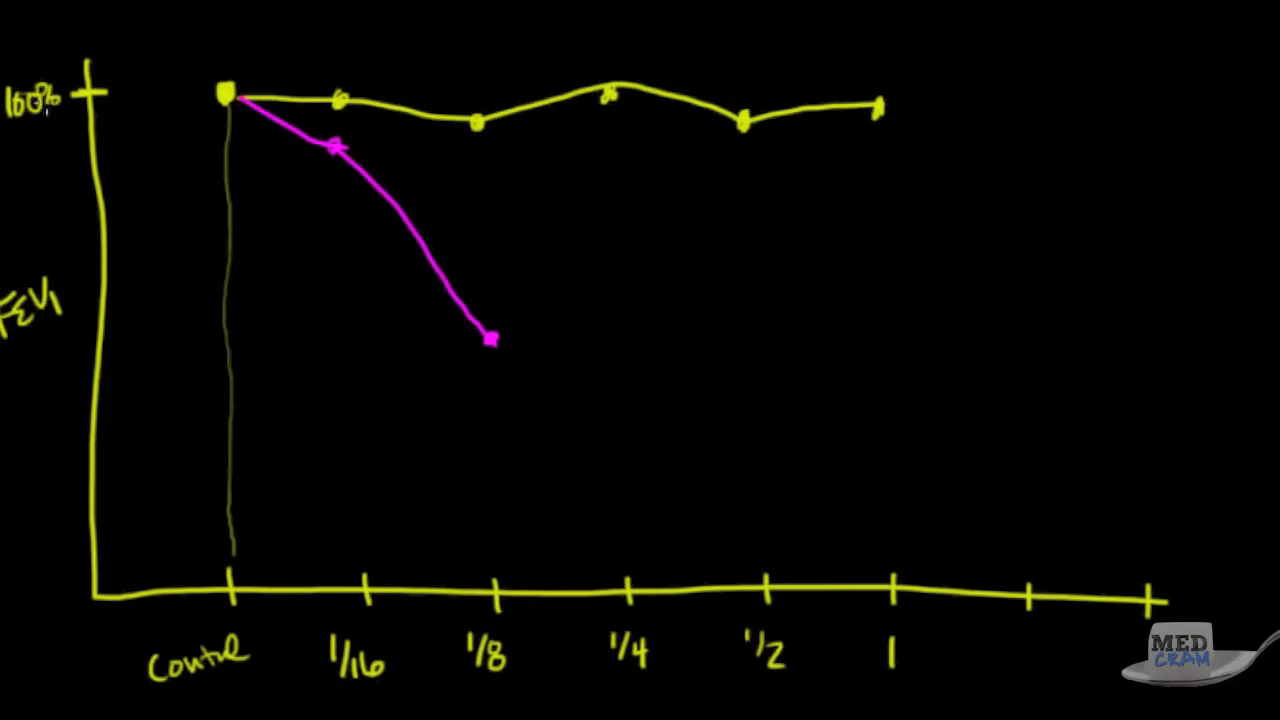
mouse_move(410, 210)
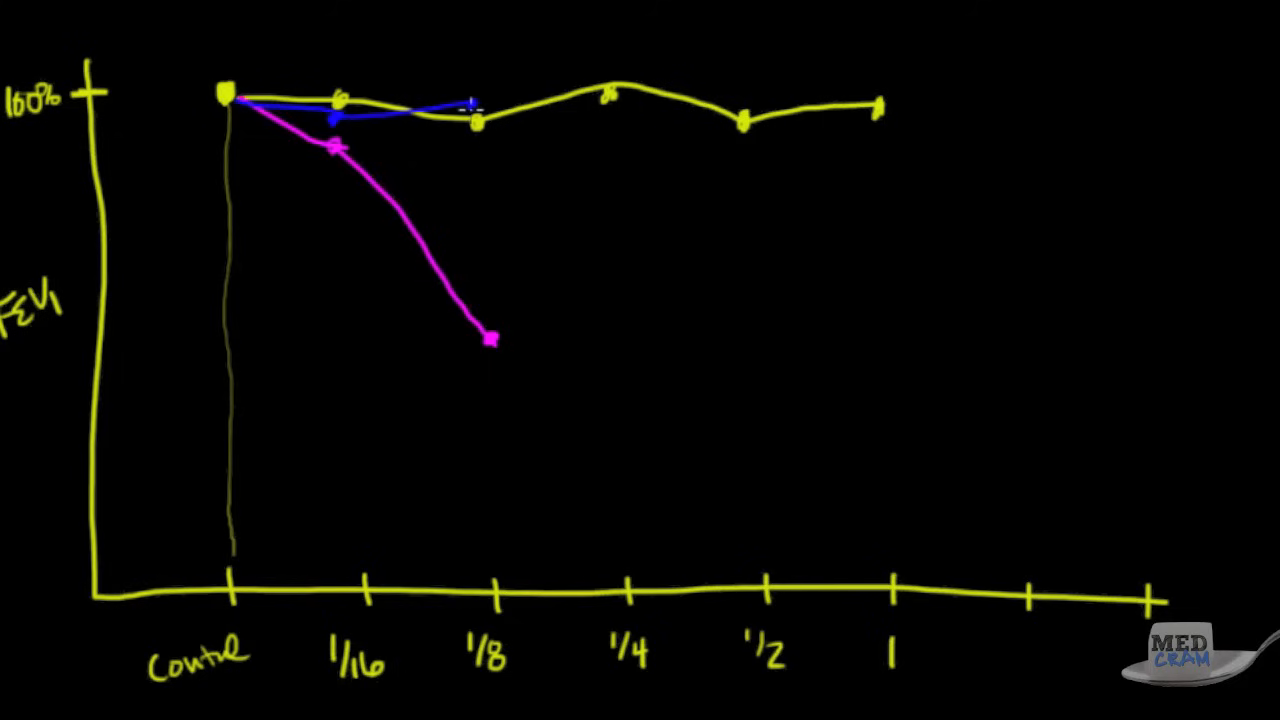
drag(470, 103, 607, 183)
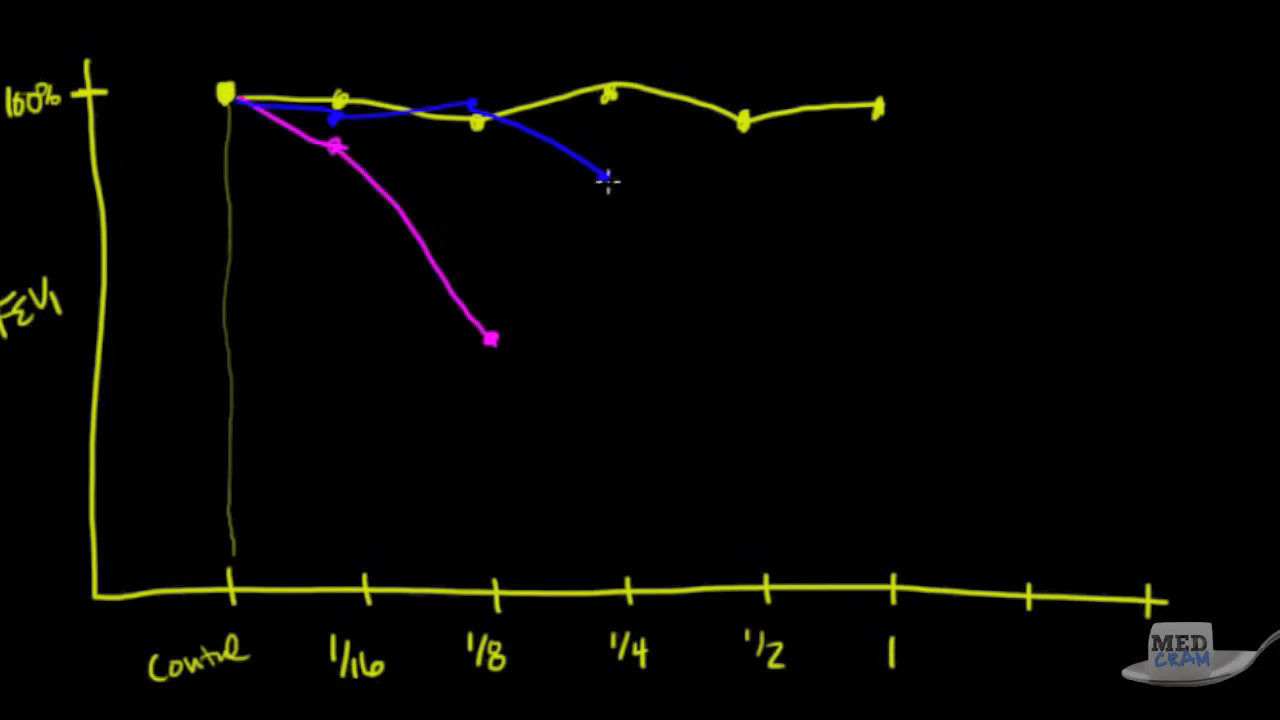
drag(605, 185, 755, 350)
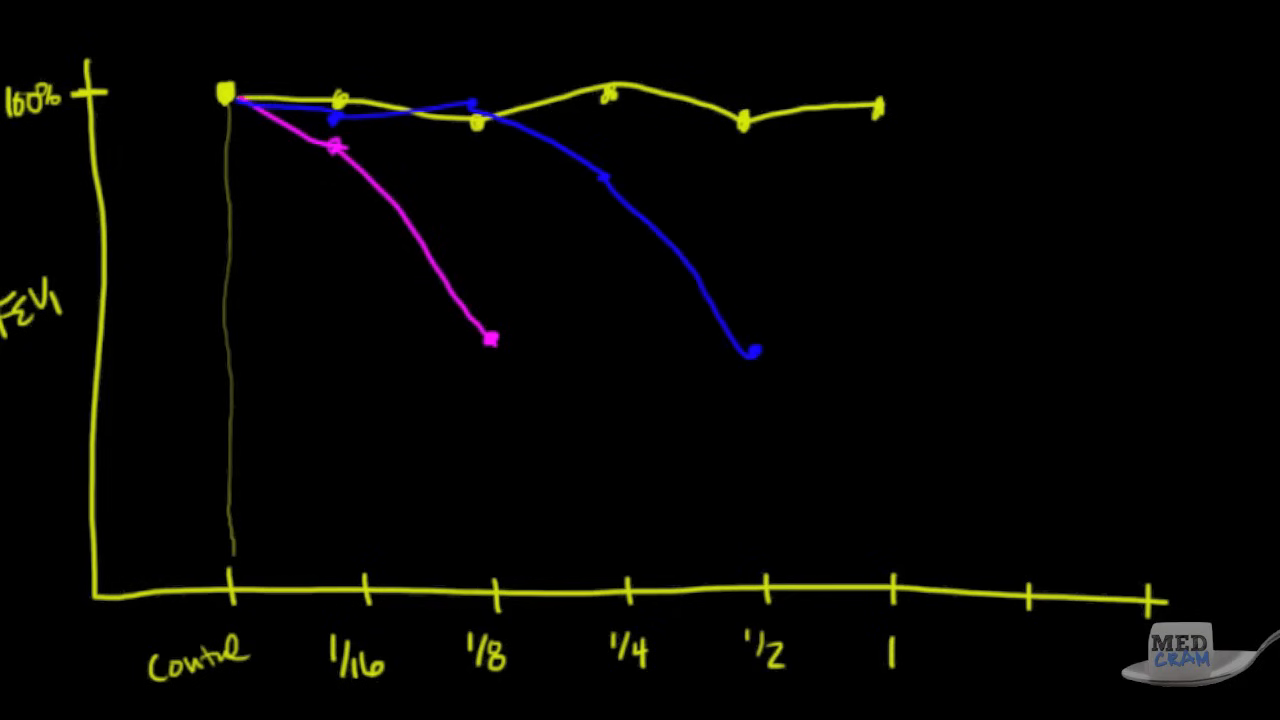
mouse_move(268, 234)
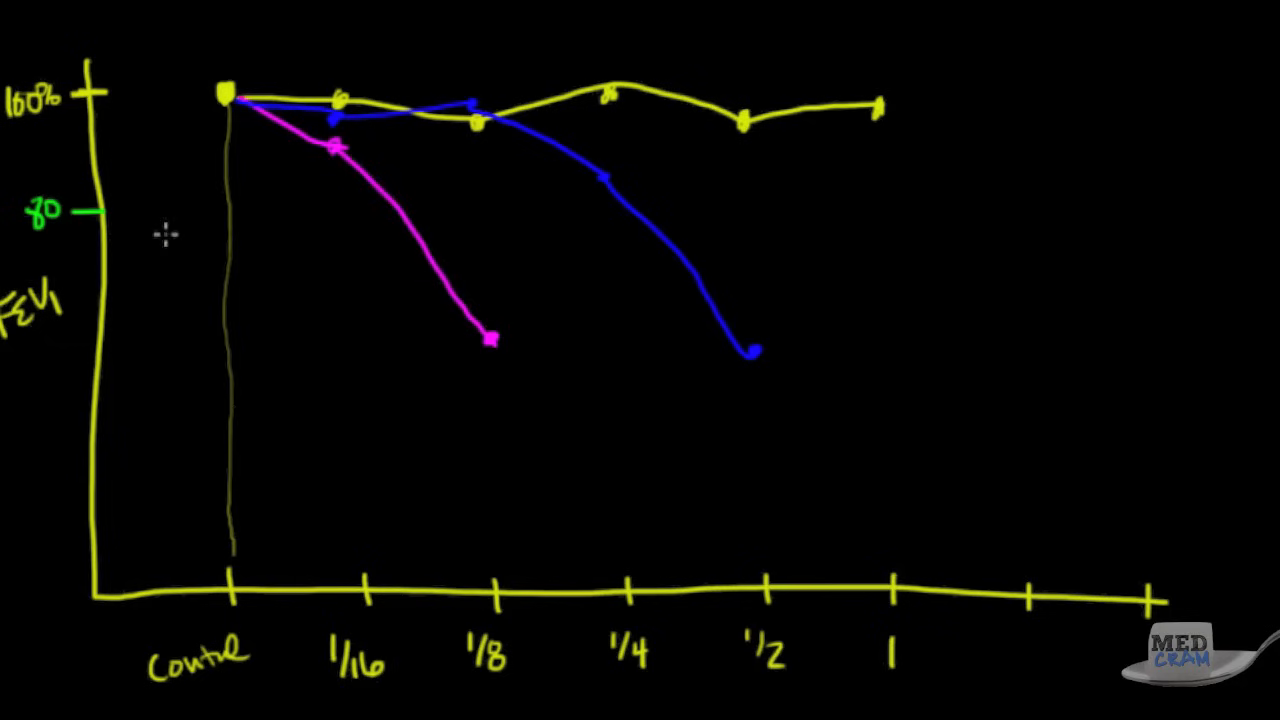
Draw the green 80 threshold line from the y-axis across the whole graph.
drag(110, 213, 390, 220)
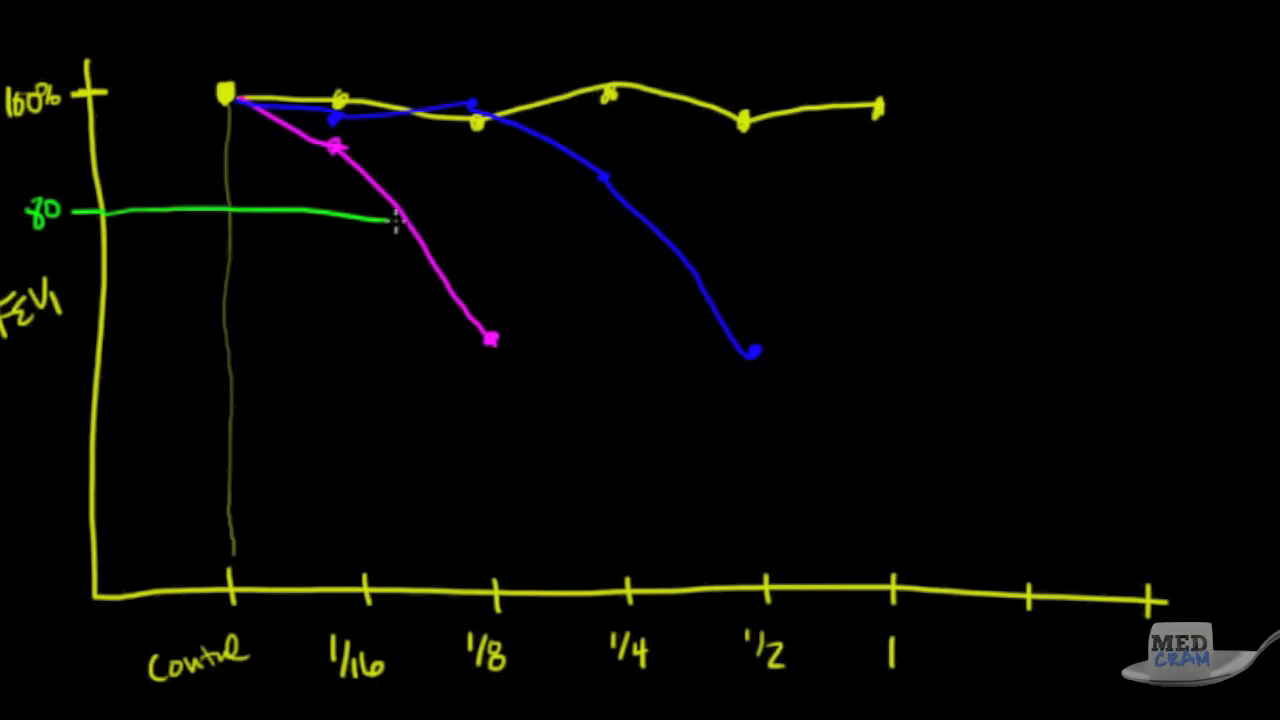
drag(390, 221, 1170, 224)
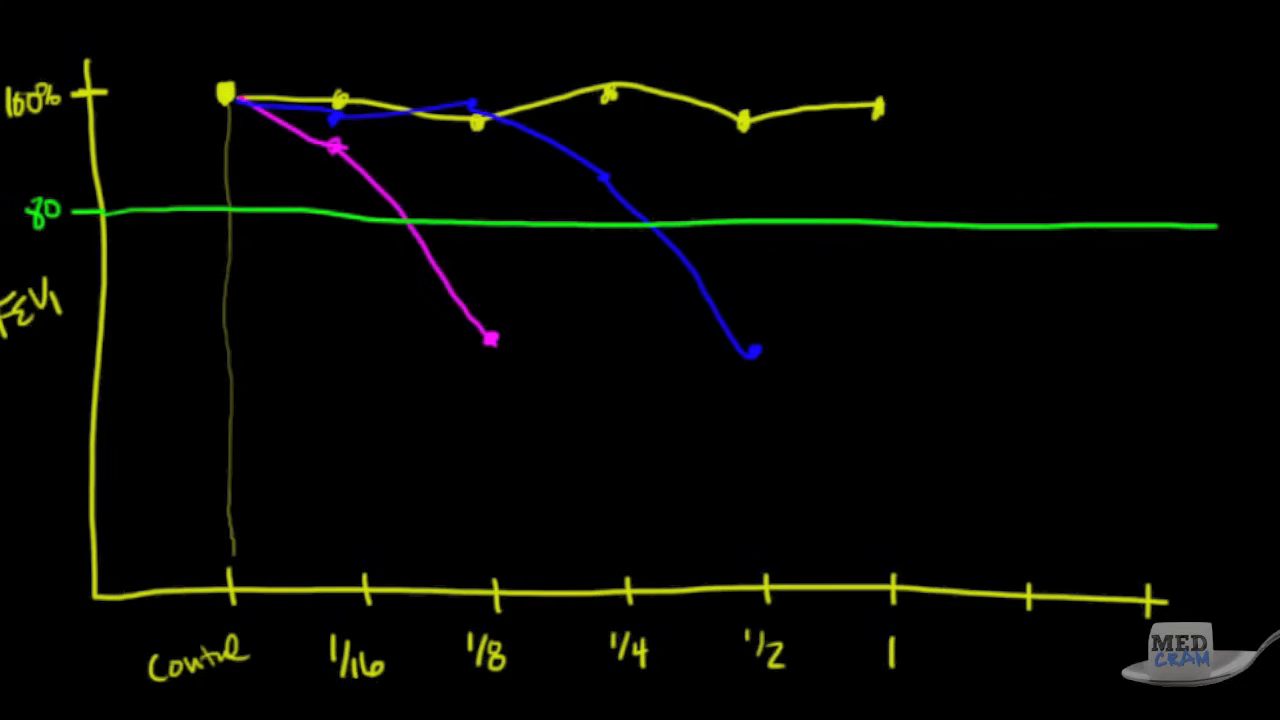
mouse_move(336, 283)
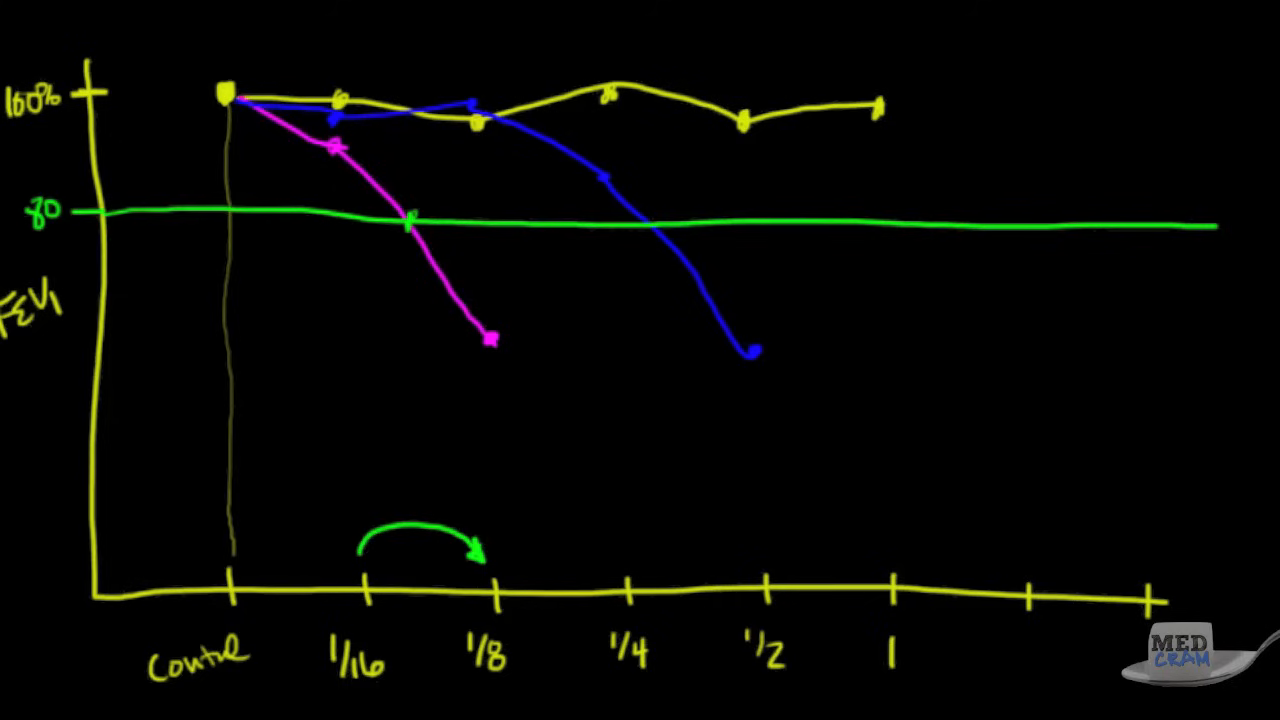
mouse_move(317, 253)
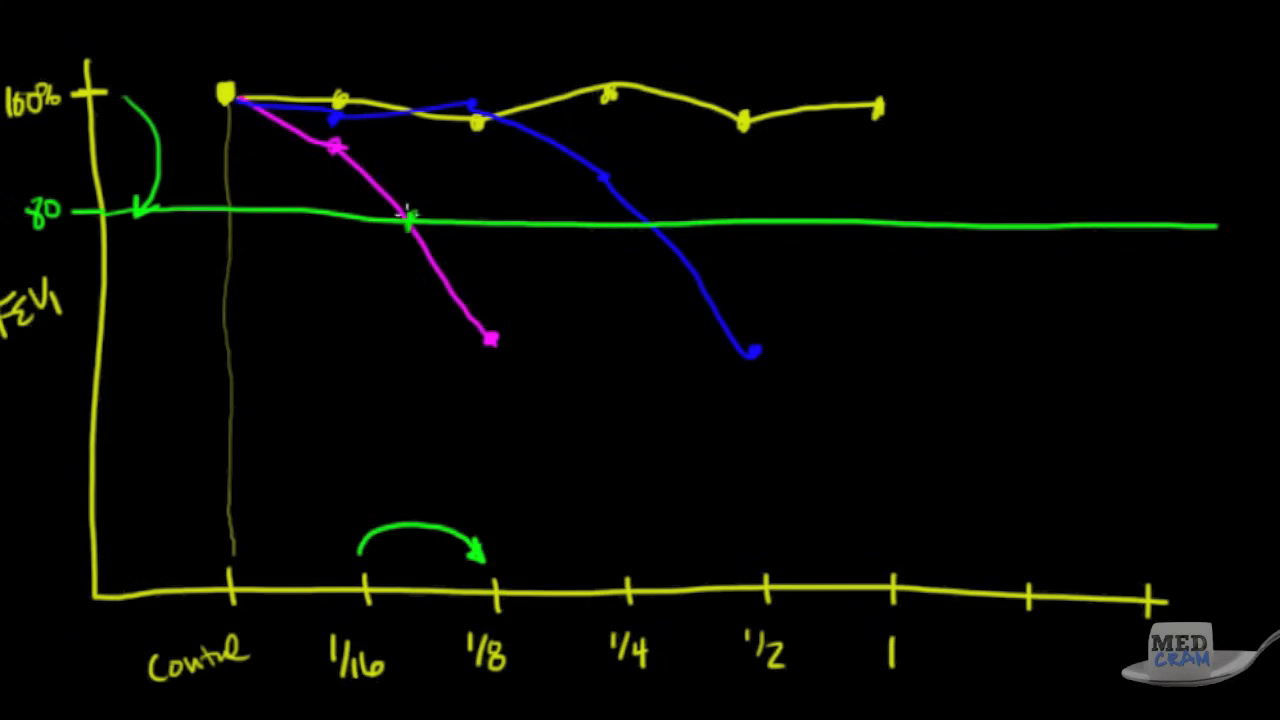
mouse_move(470, 330)
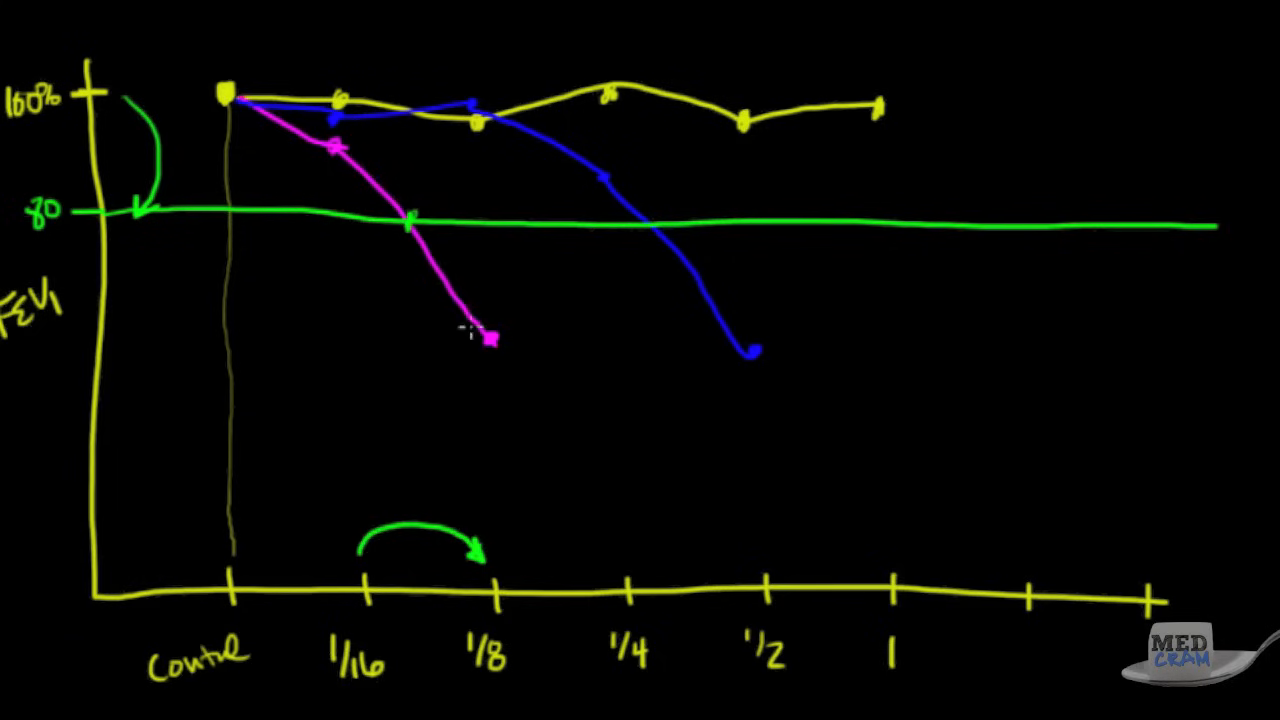
mouse_move(470, 330)
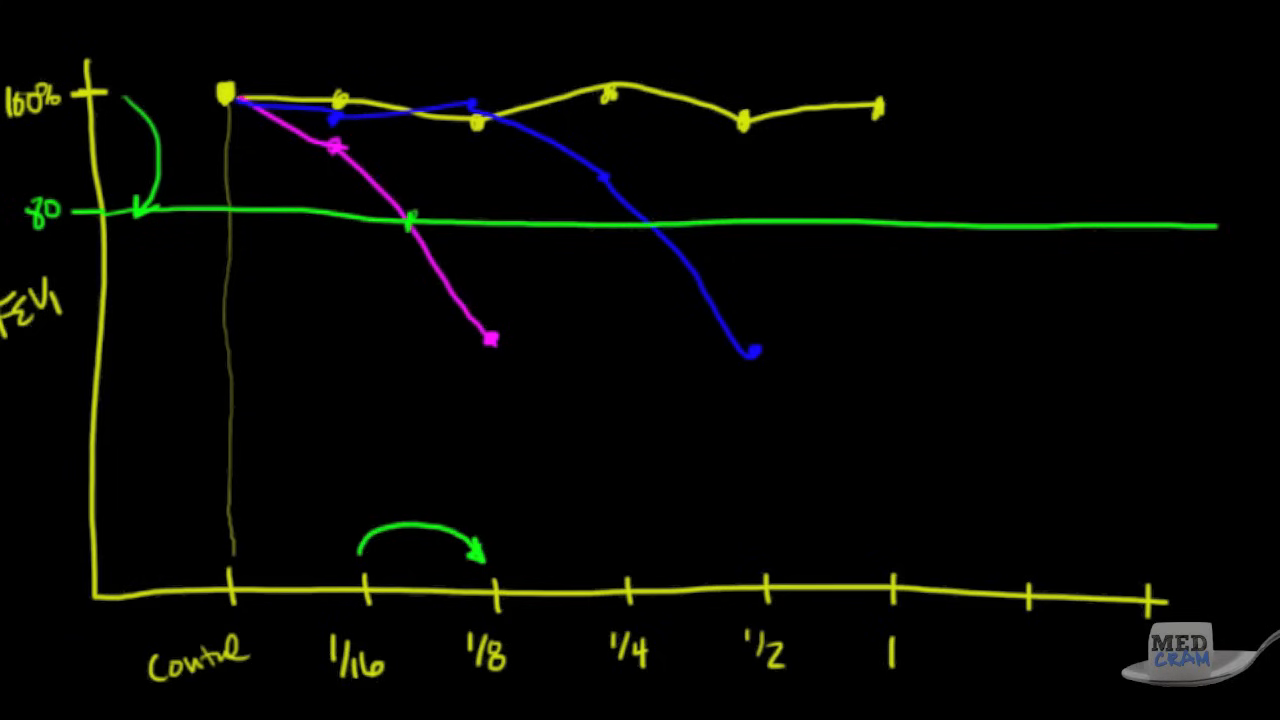
mouse_move(491, 350)
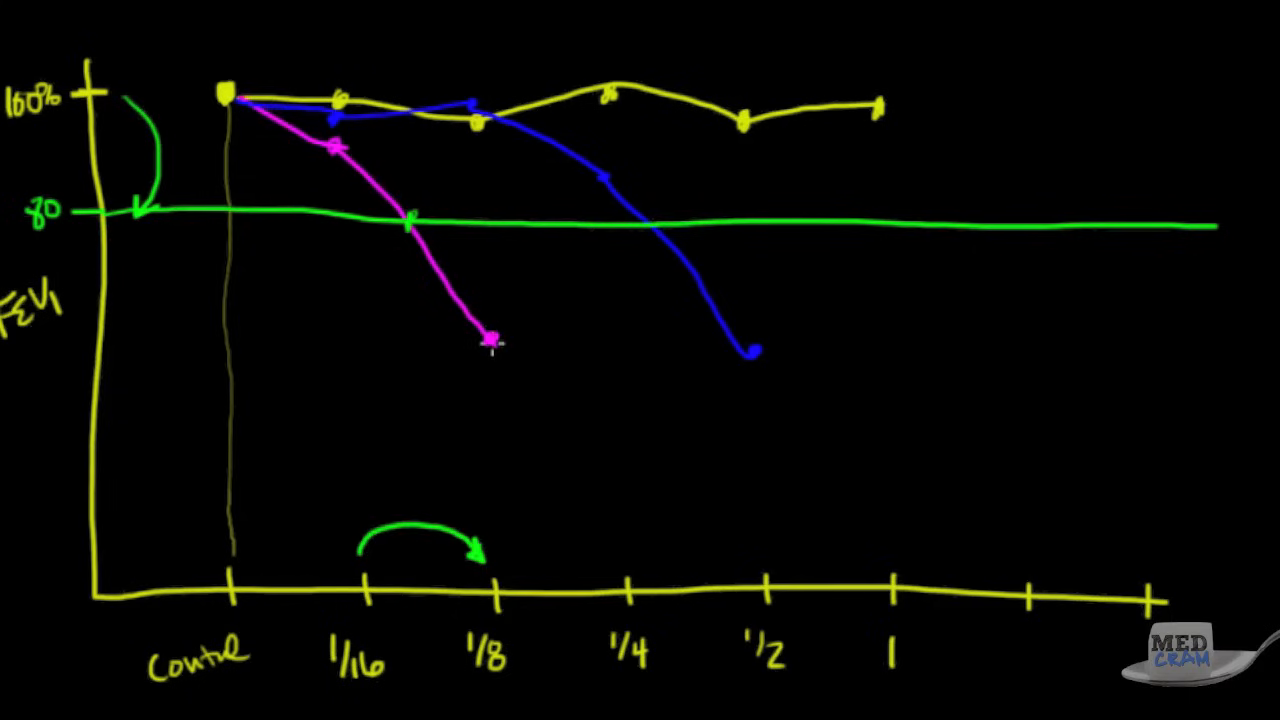
mouse_move(643, 610)
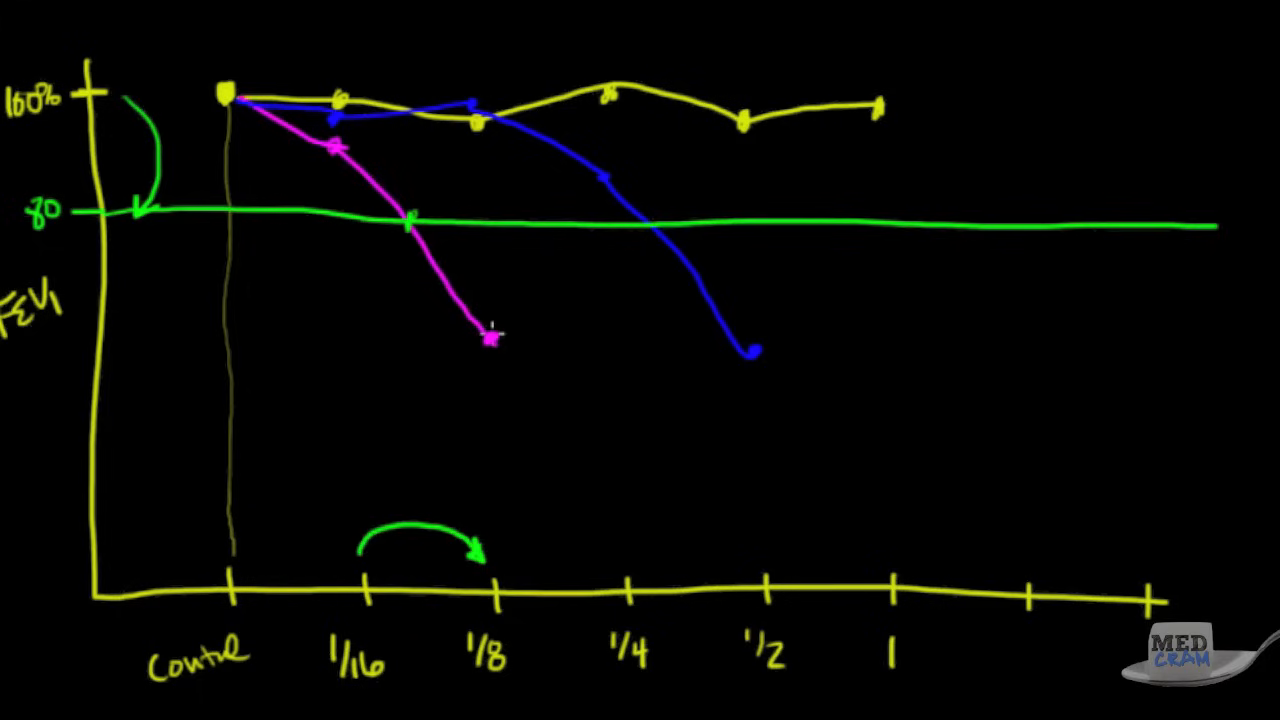
Draw the magenta curve recovering from its 1/8 low back up toward 100% at 1/4.
drag(490, 338, 600, 110)
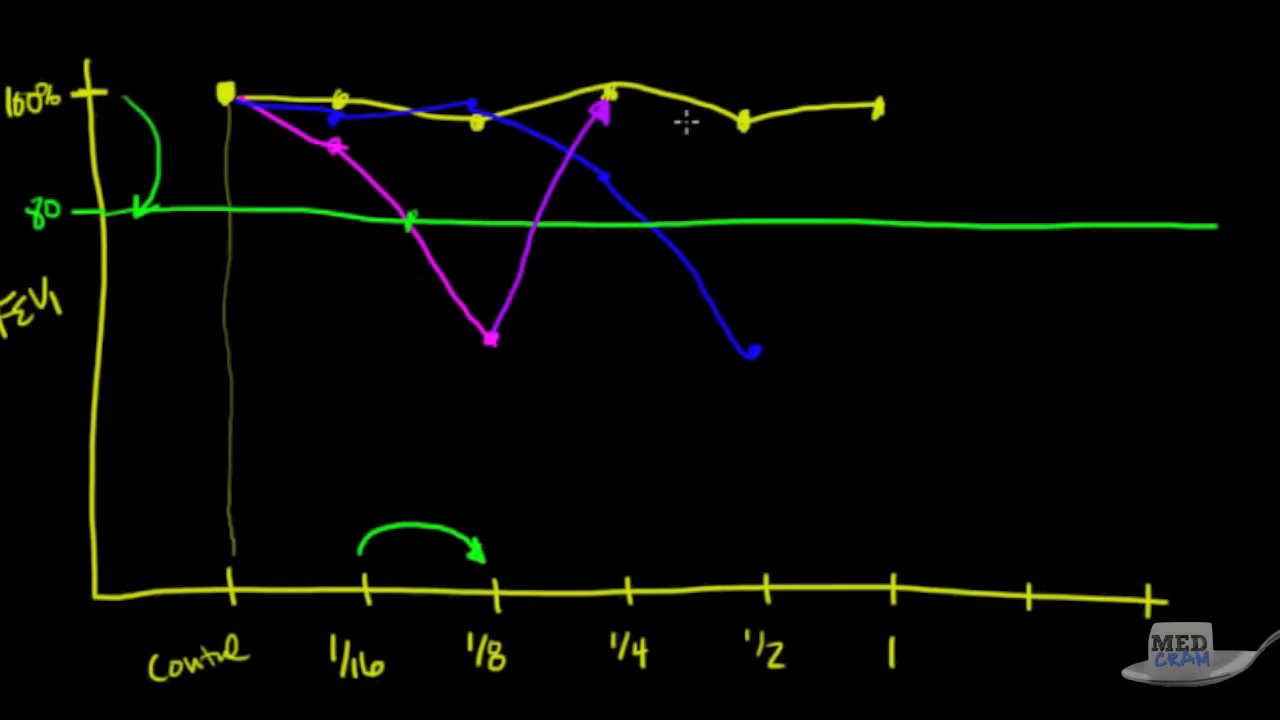
mouse_move(632, 300)
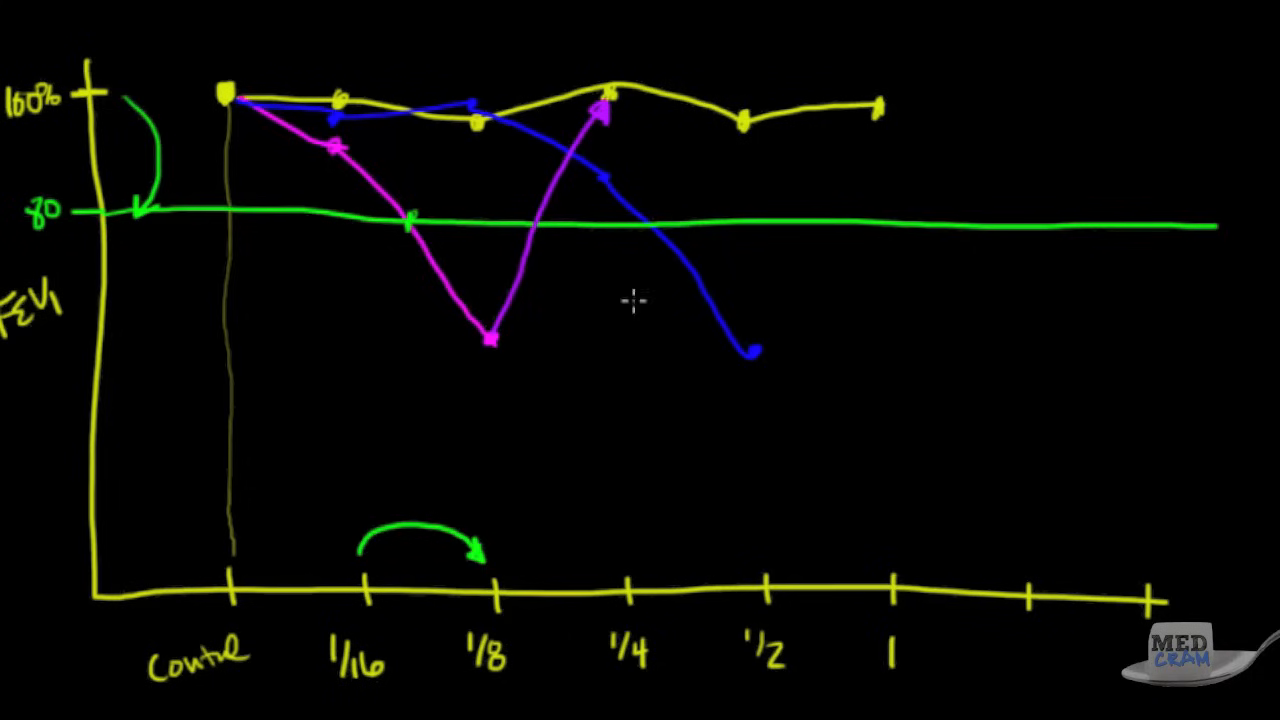
mouse_move(897, 315)
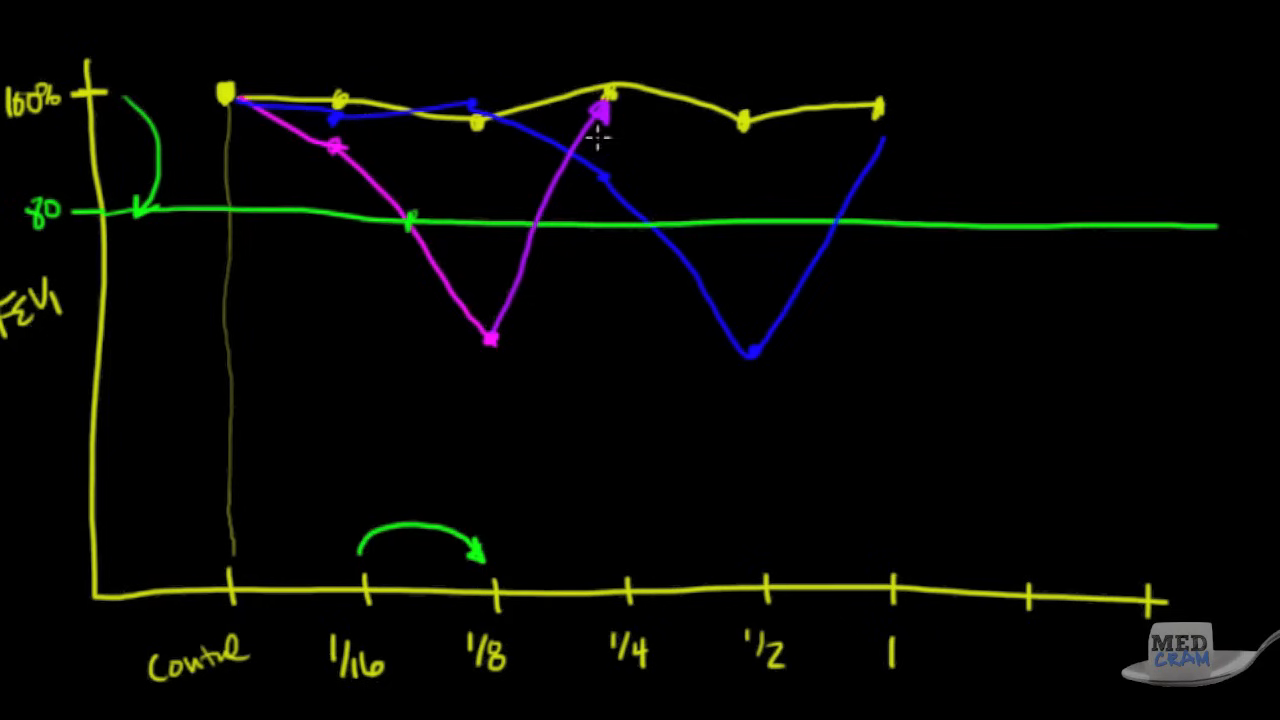
mouse_move(770, 350)
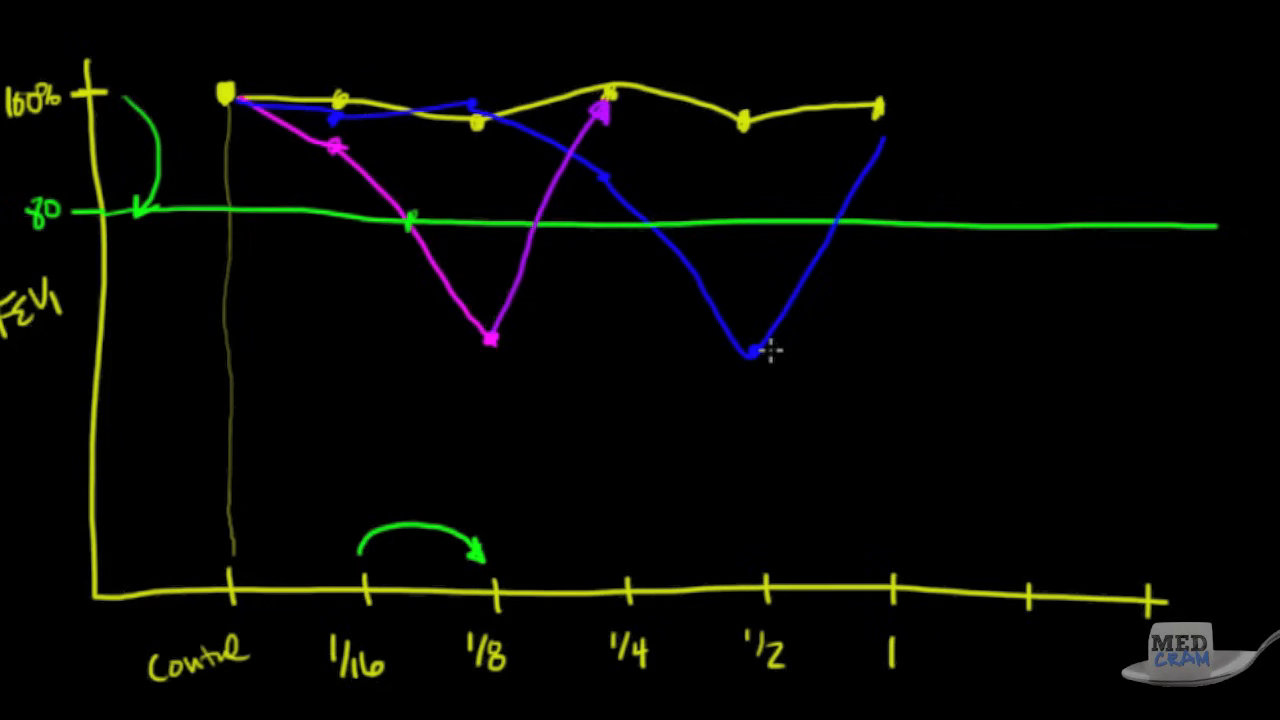
mouse_move(855, 193)
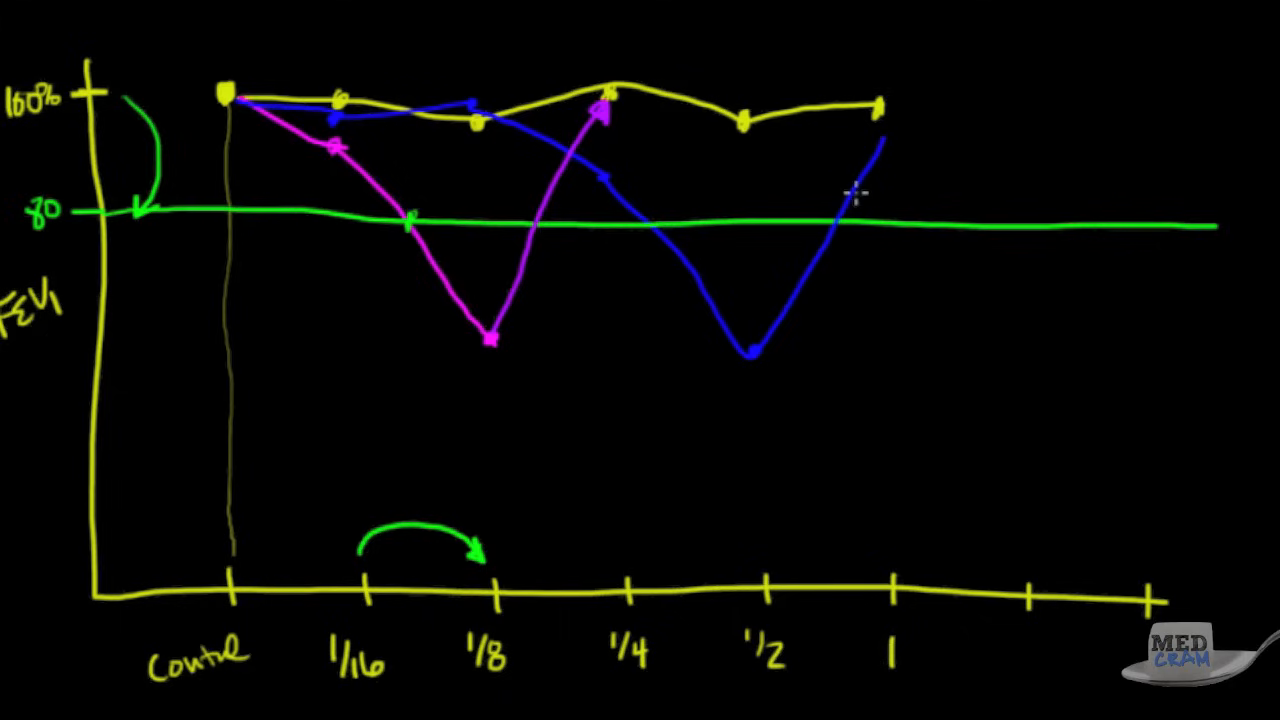
mouse_move(315, 123)
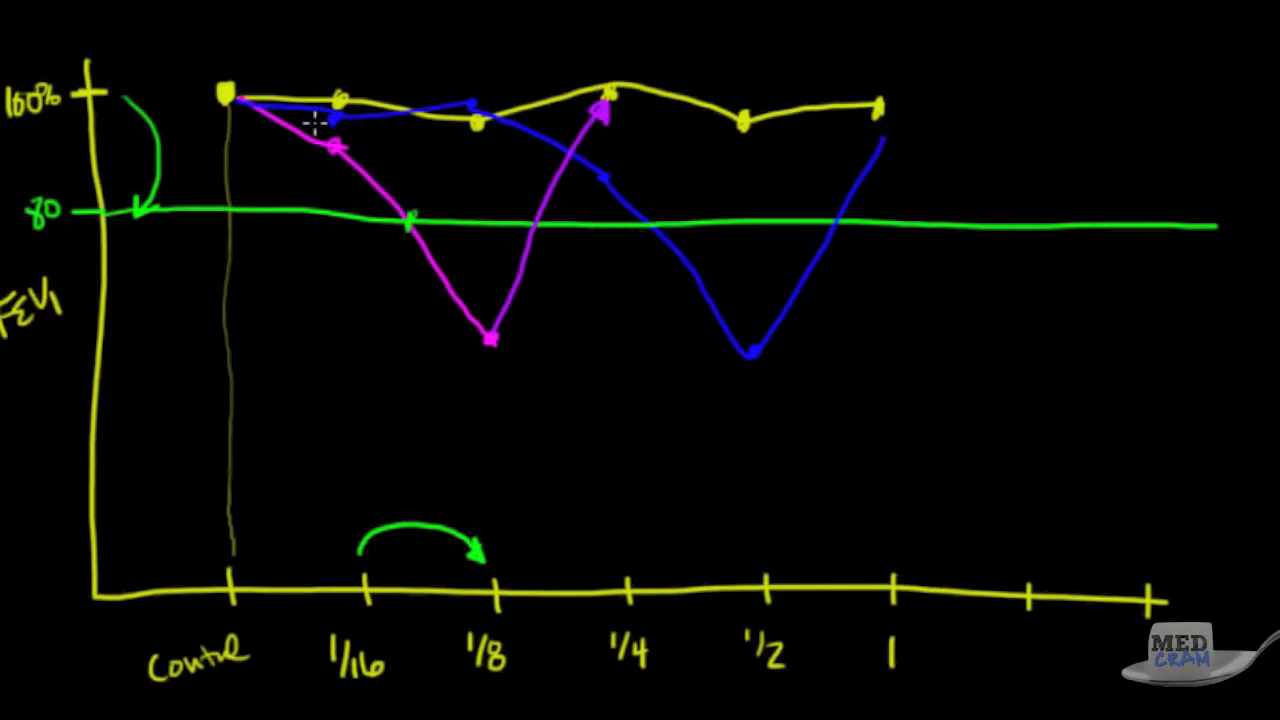
mouse_move(795, 223)
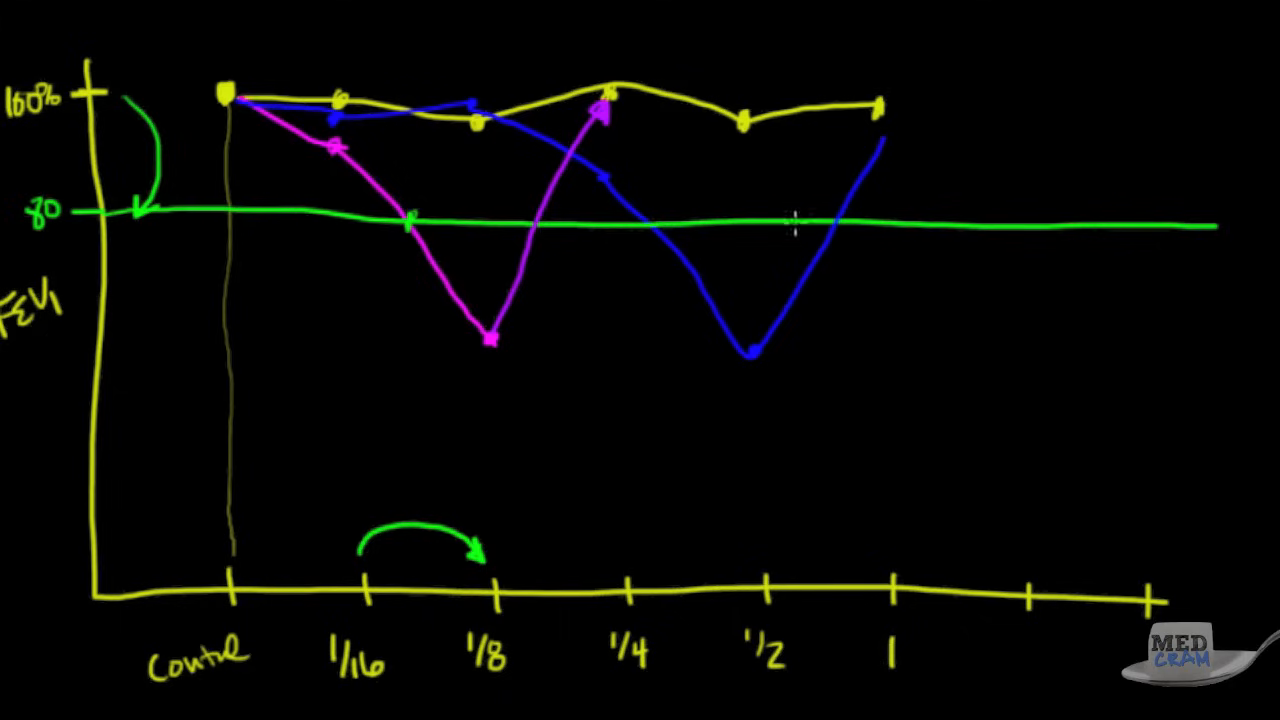
mouse_move(400, 358)
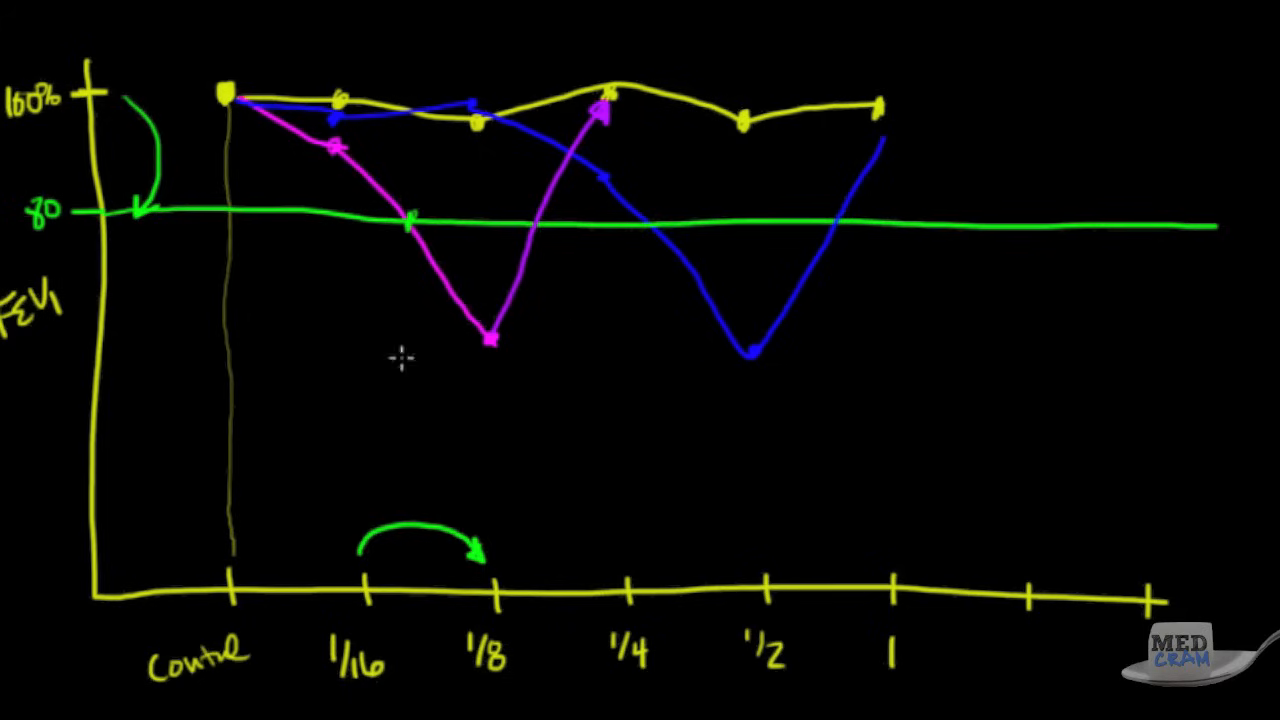
mouse_move(401, 357)
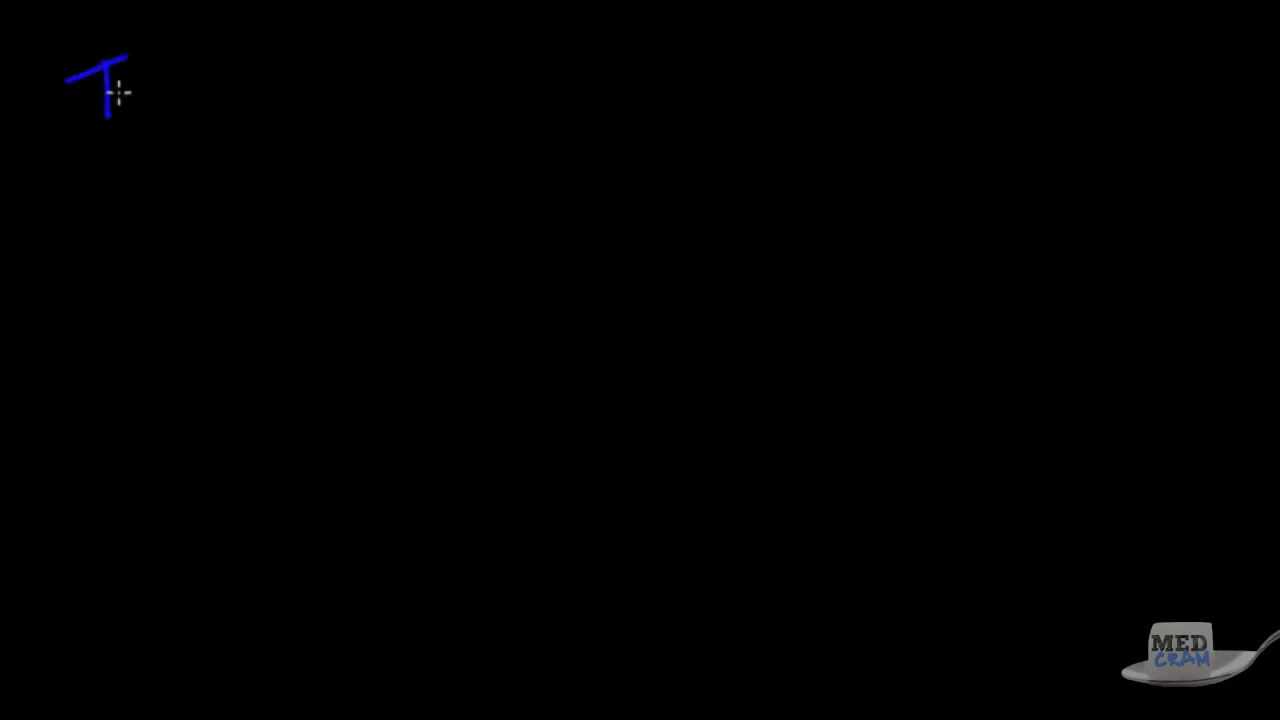
Handwrite the blue 'Treatment' heading at the top left of the new page.
drag(115, 90, 265, 90)
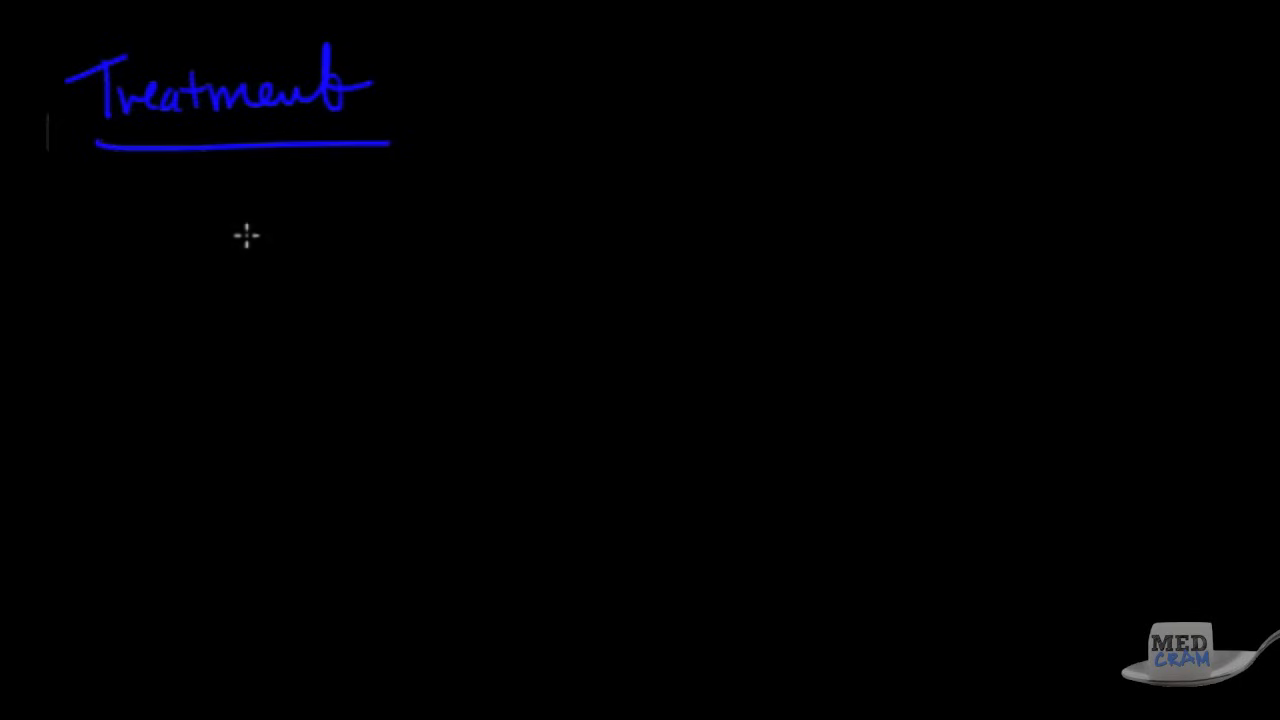
mouse_move(298, 289)
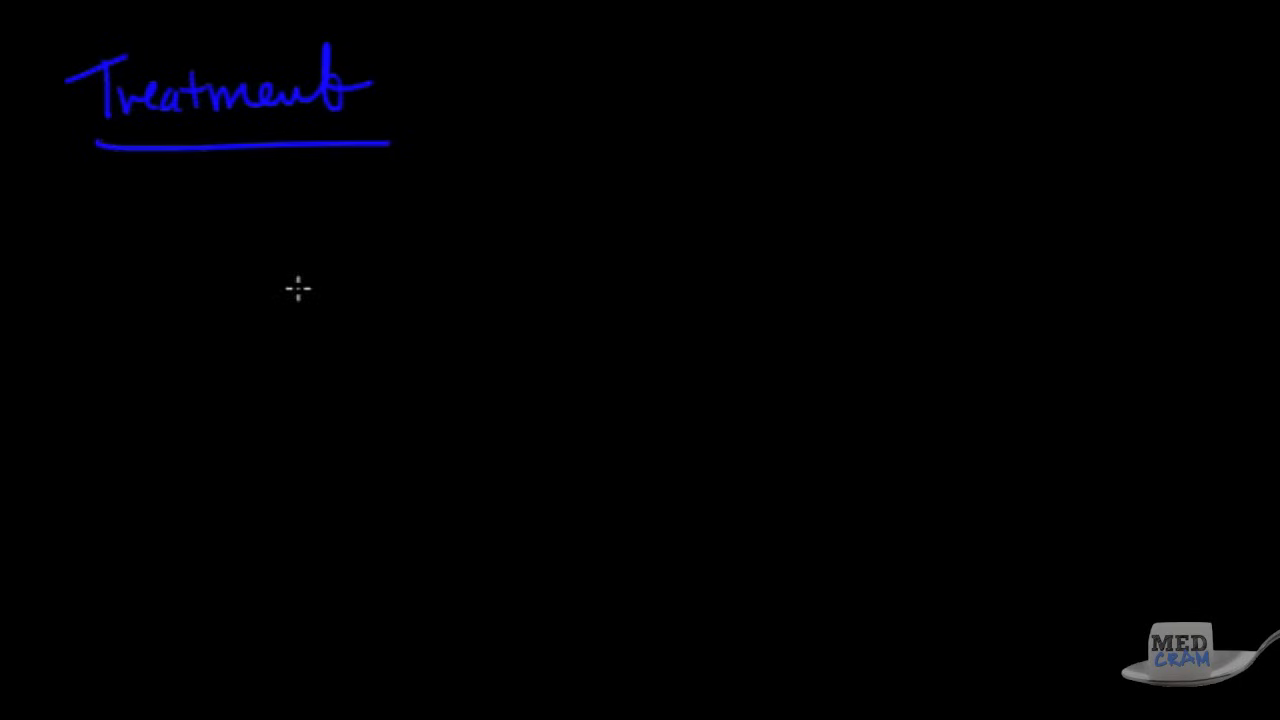
mouse_move(286, 282)
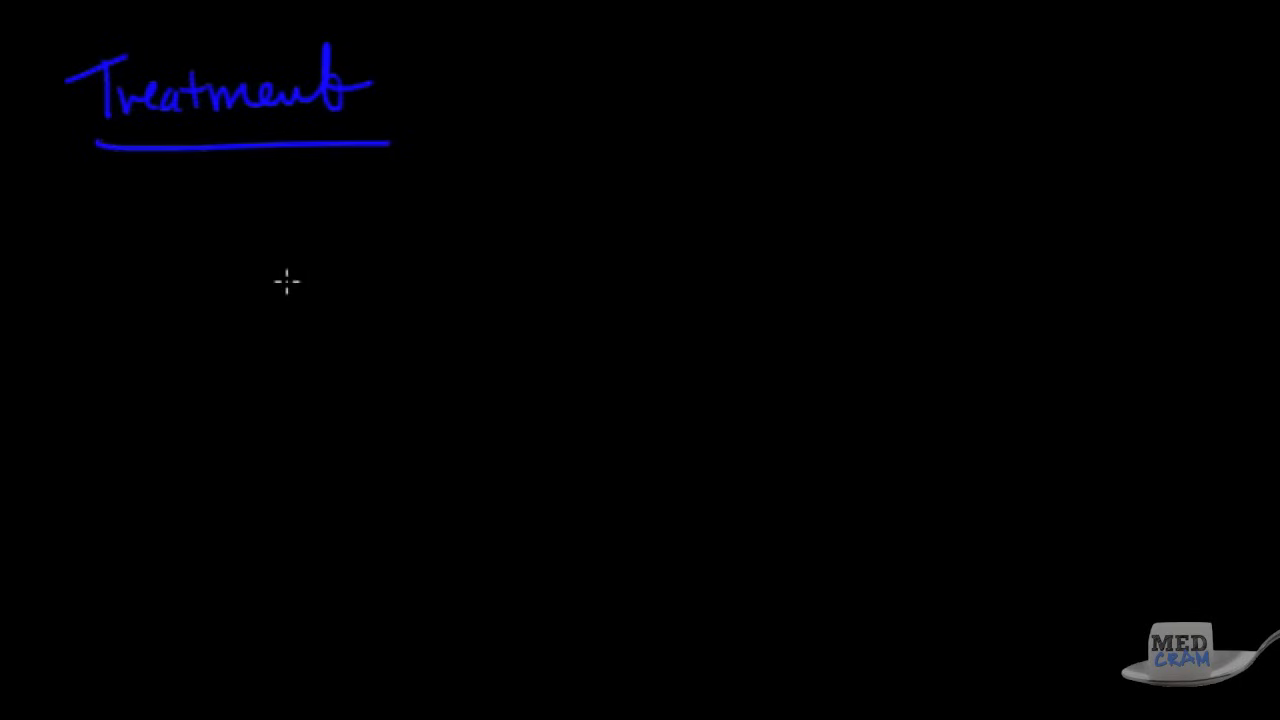
mouse_move(295, 225)
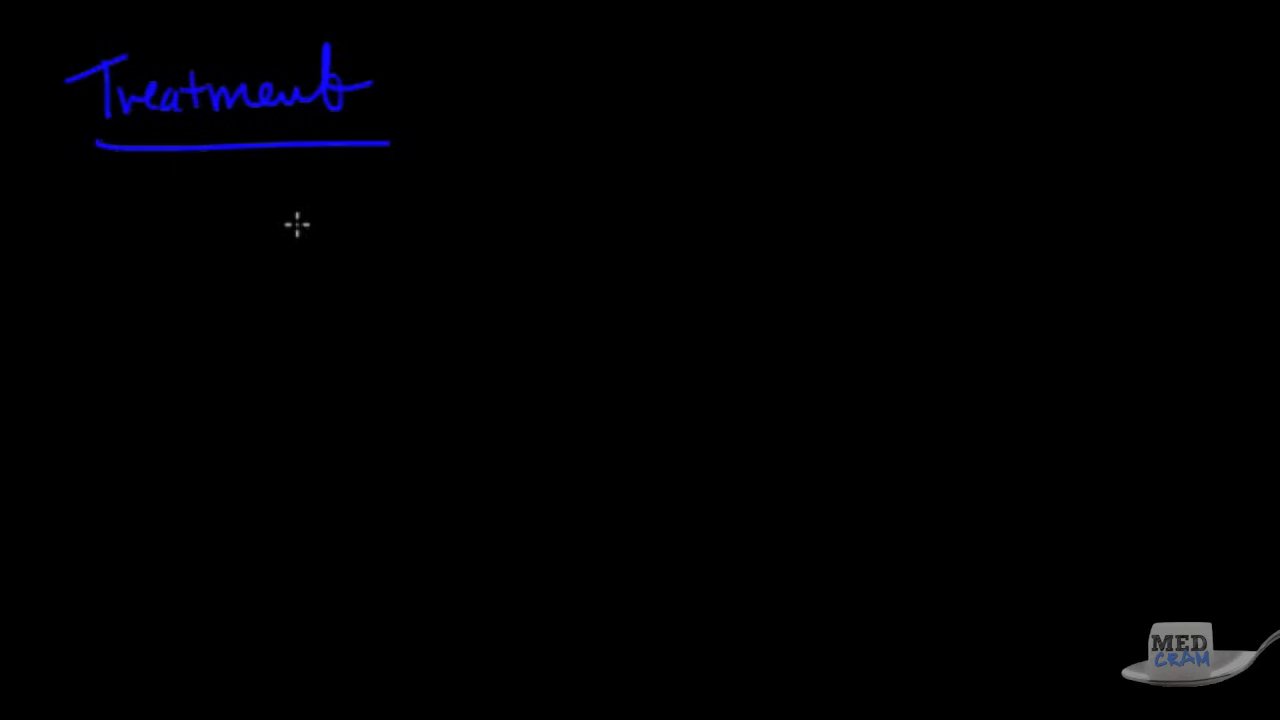
mouse_move(112, 208)
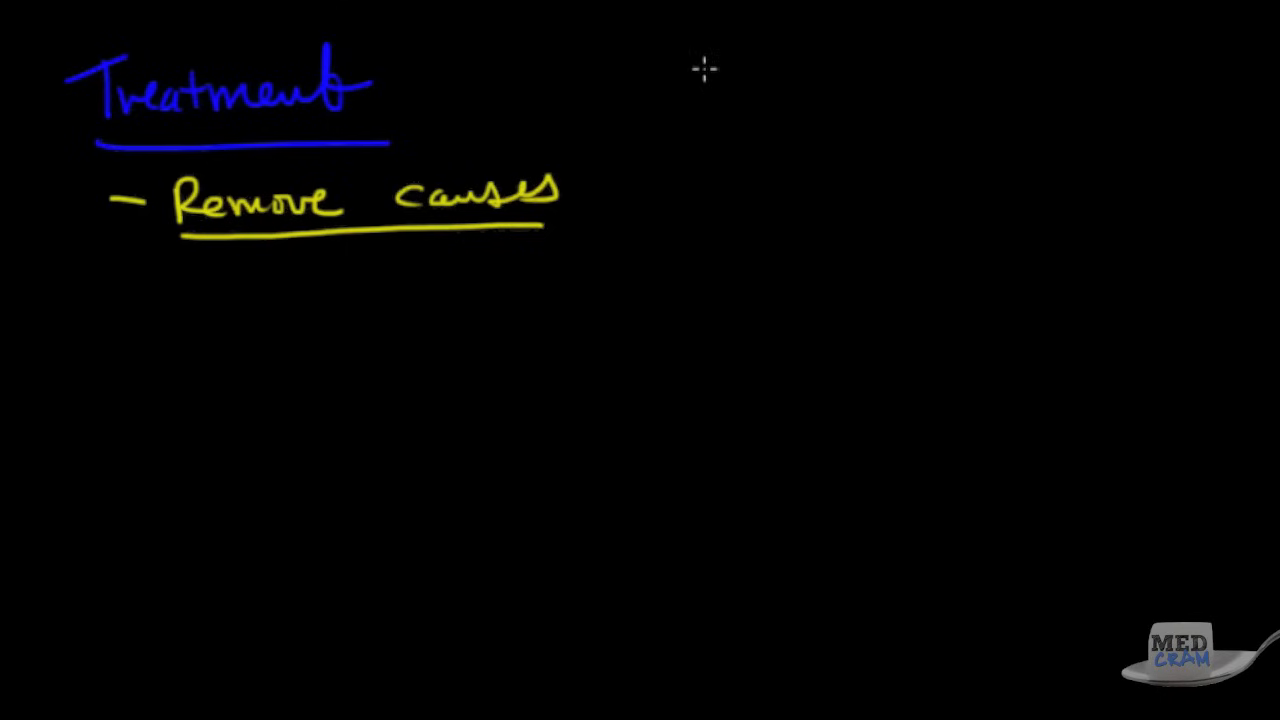
Write the first allergen item, down comforters, at the arrow beside Remove causes.
drag(615, 130, 655, 90)
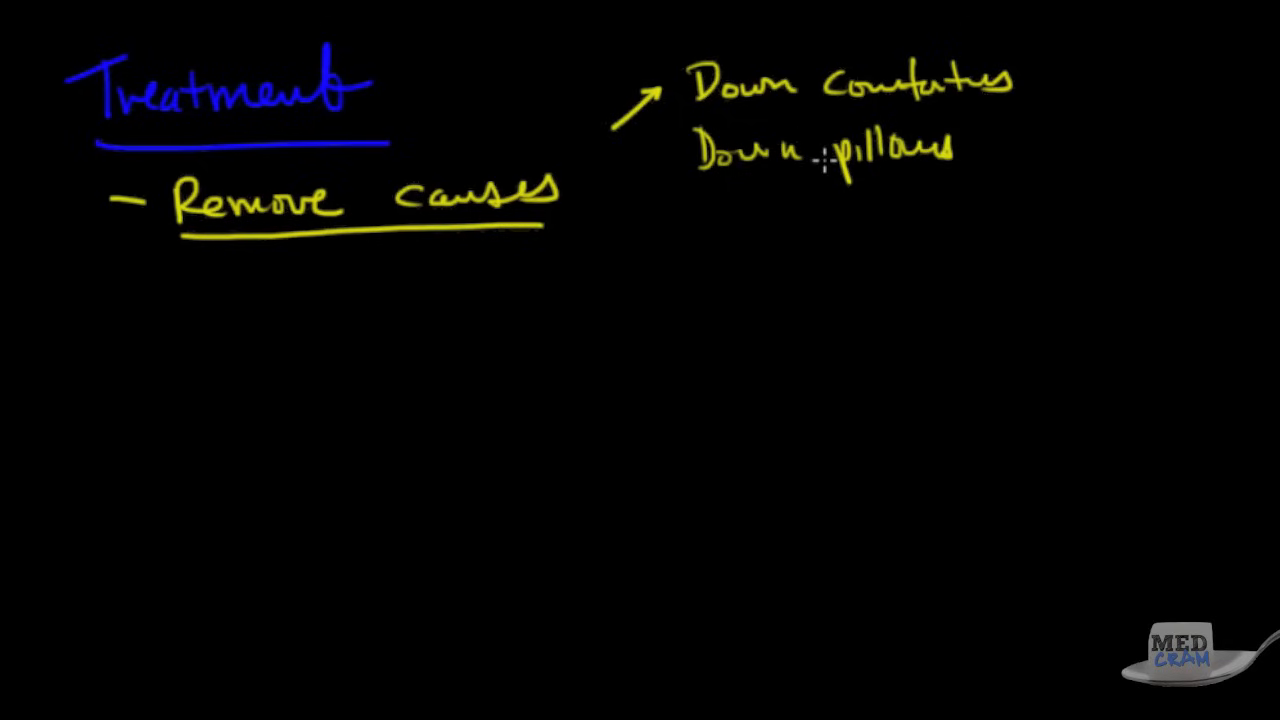
mouse_move(820, 135)
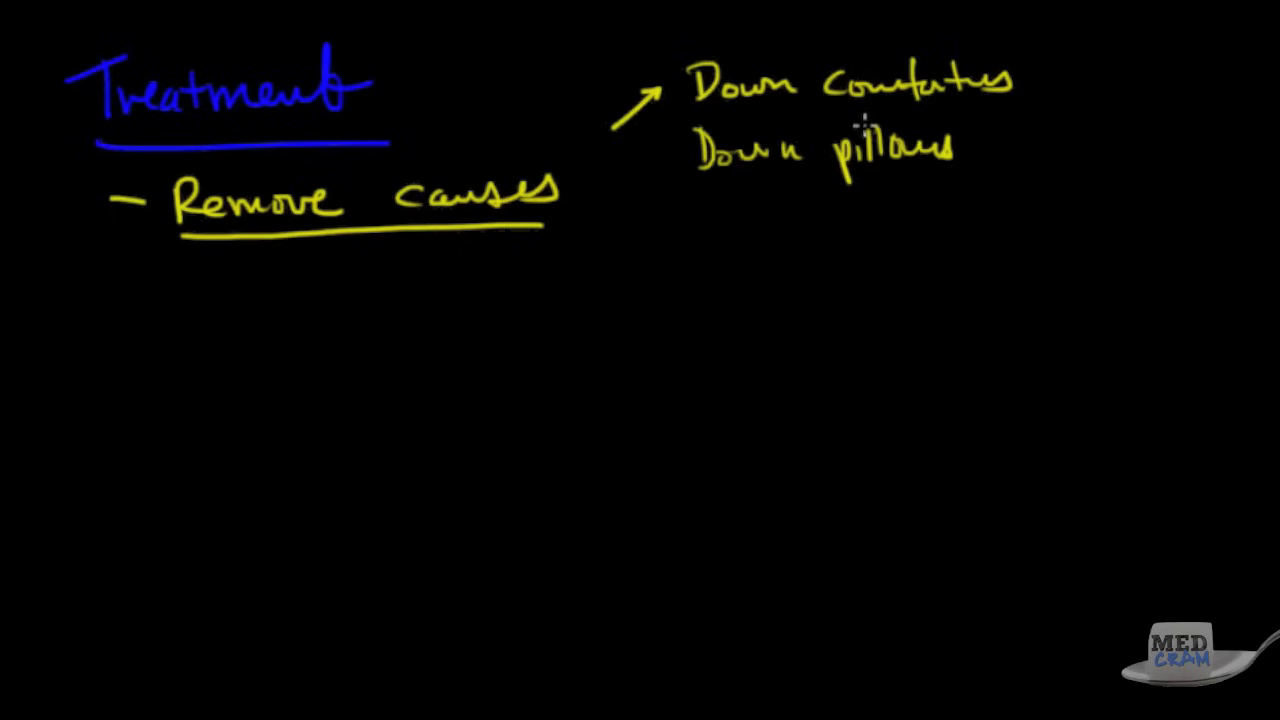
mouse_move(825, 205)
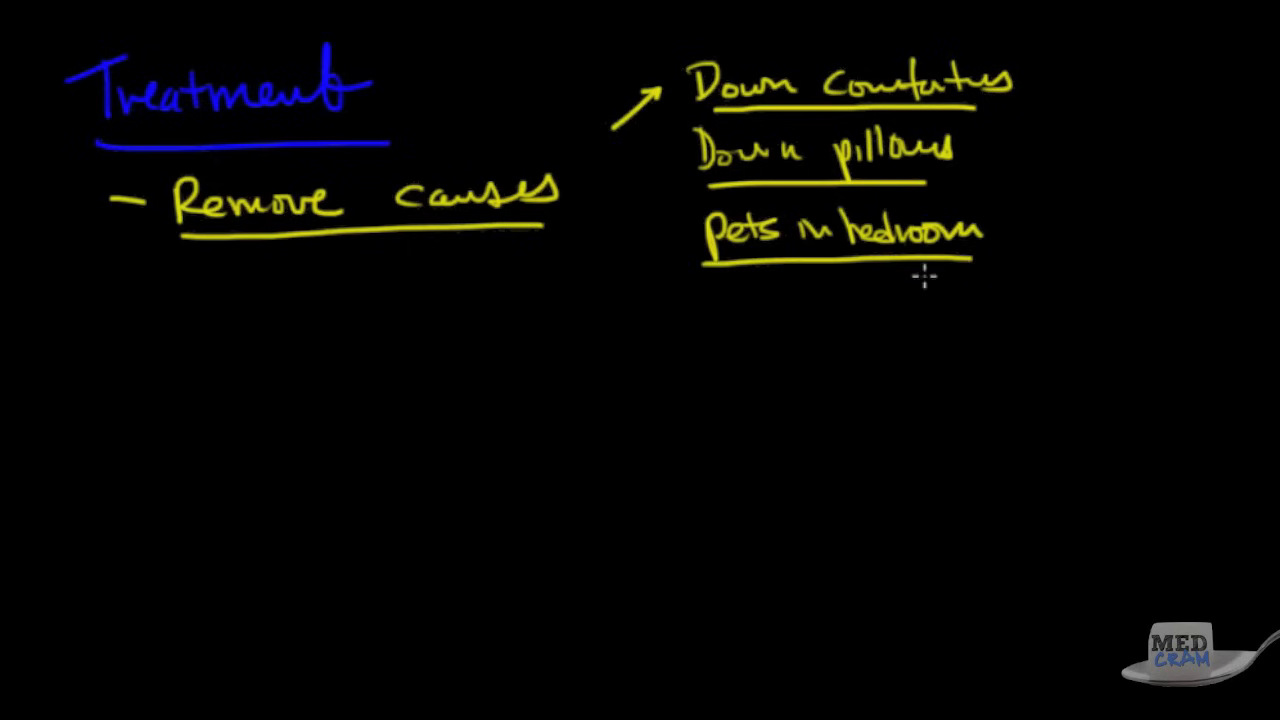
mouse_move(700, 383)
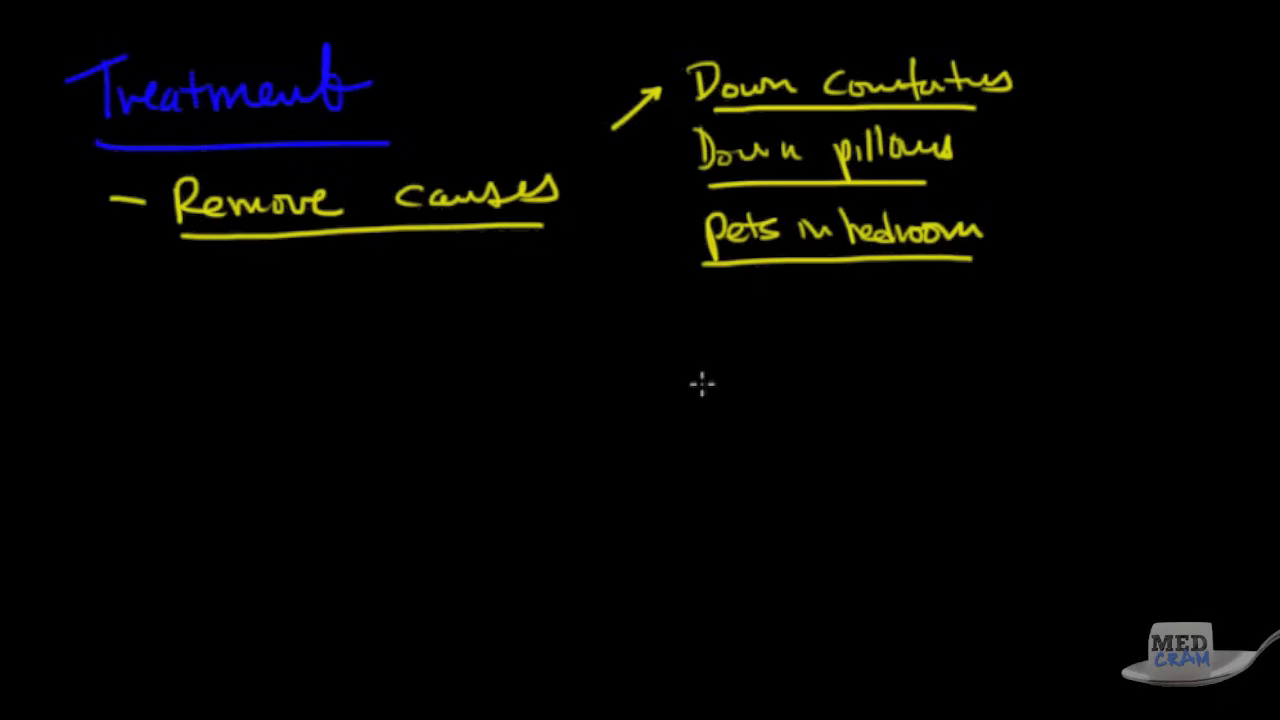
mouse_move(792, 340)
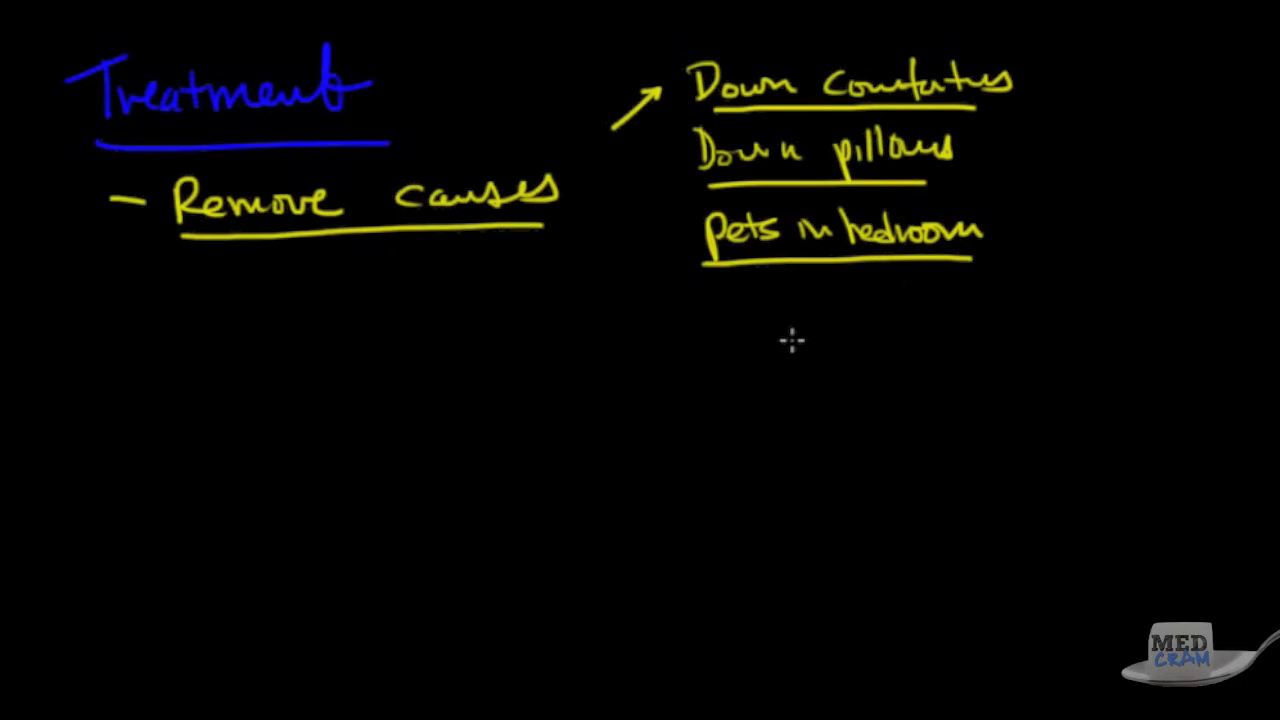
mouse_move(1072, 155)
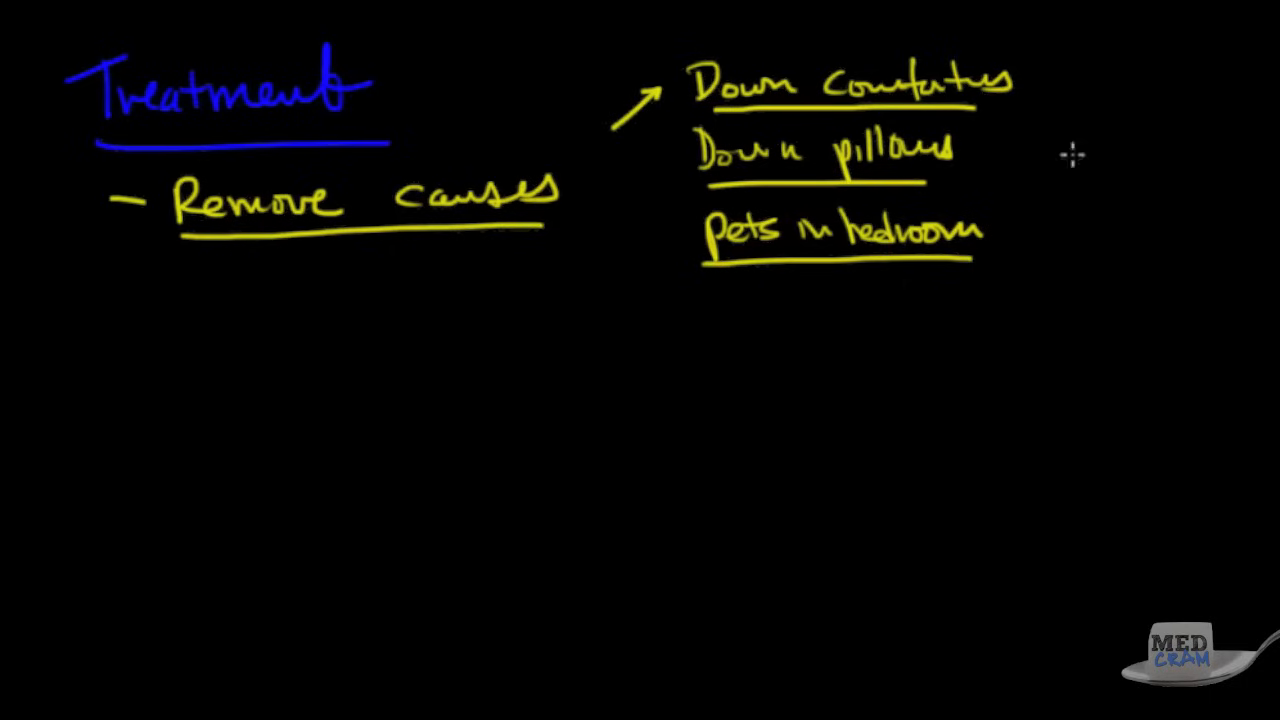
mouse_move(965, 257)
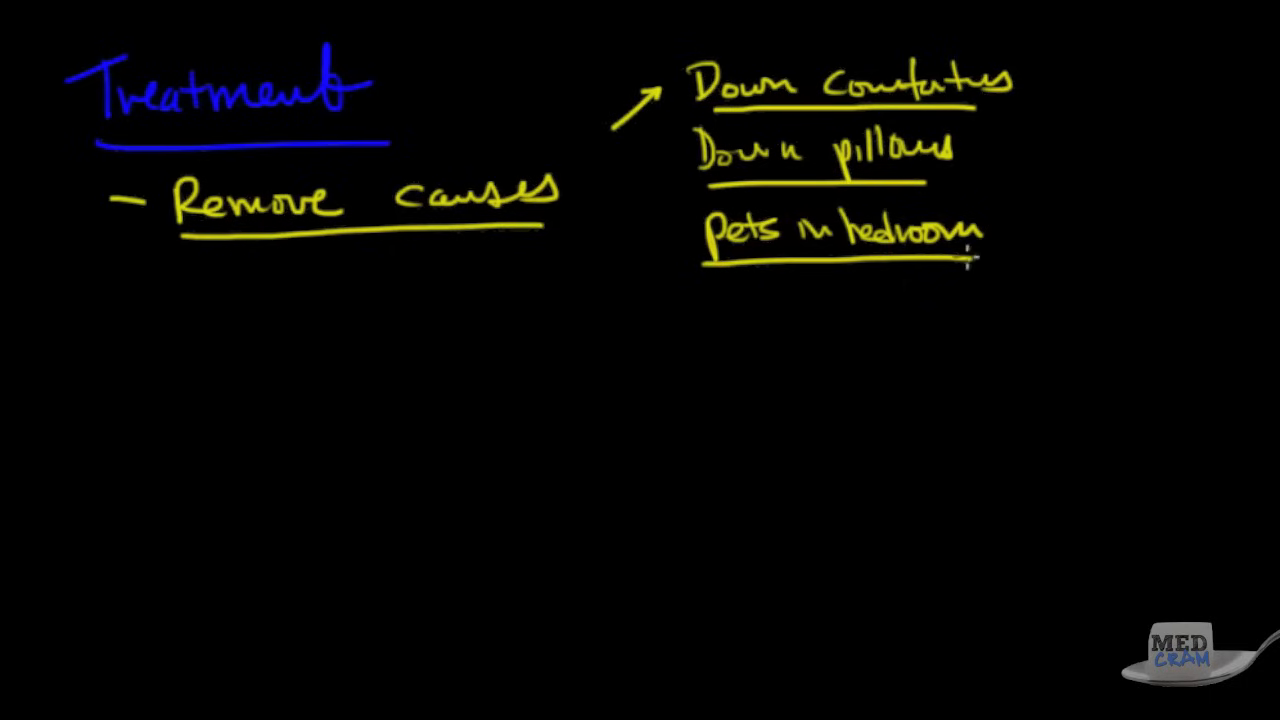
mouse_move(707, 313)
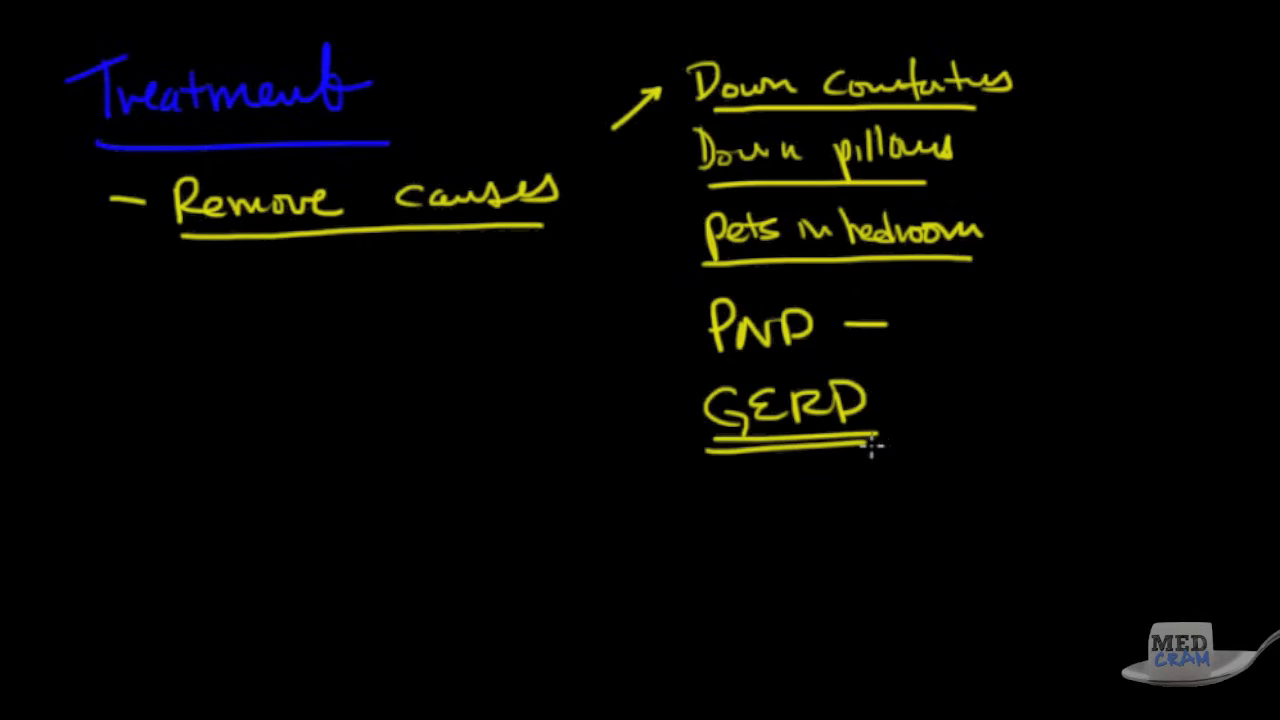
mouse_move(735, 470)
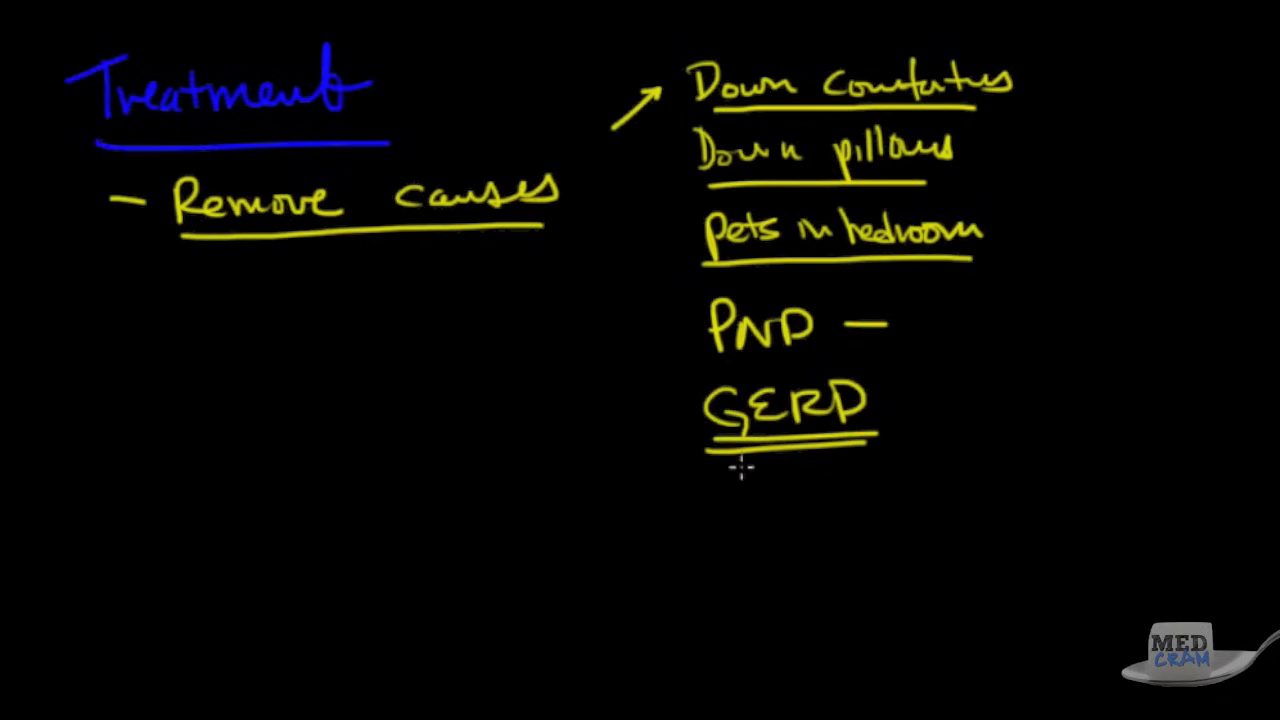
mouse_move(913, 403)
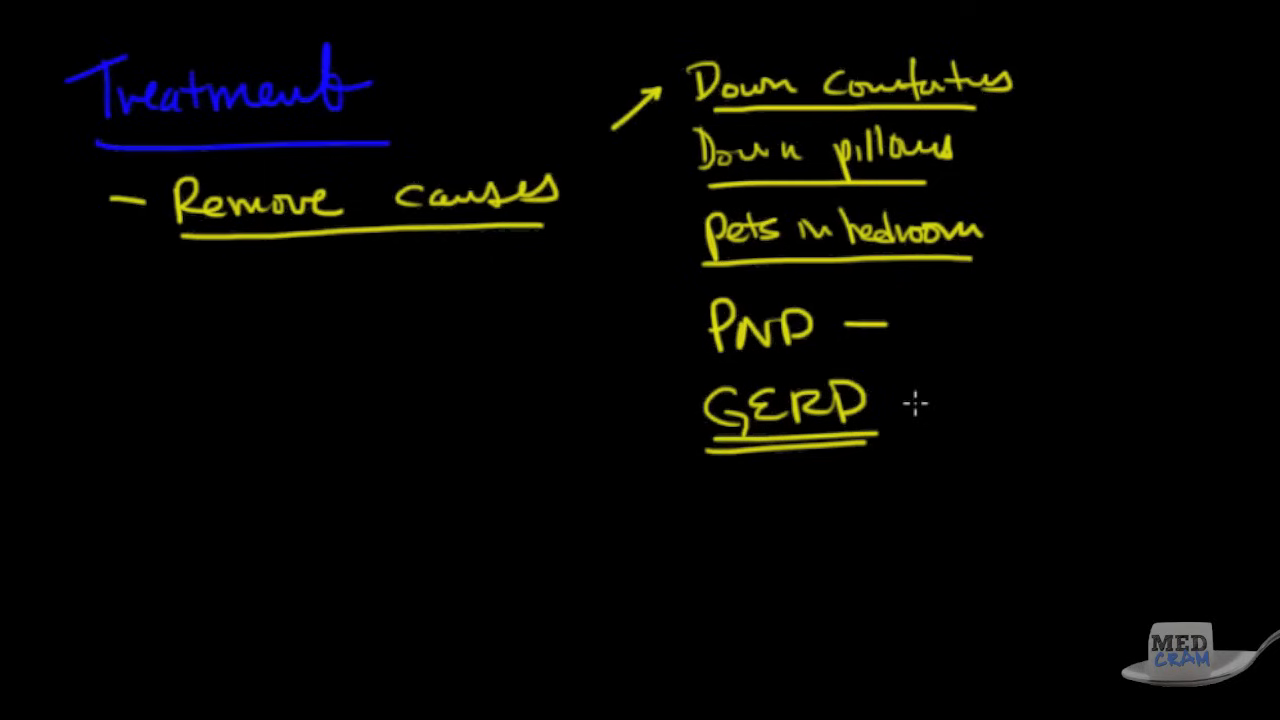
mouse_move(773, 465)
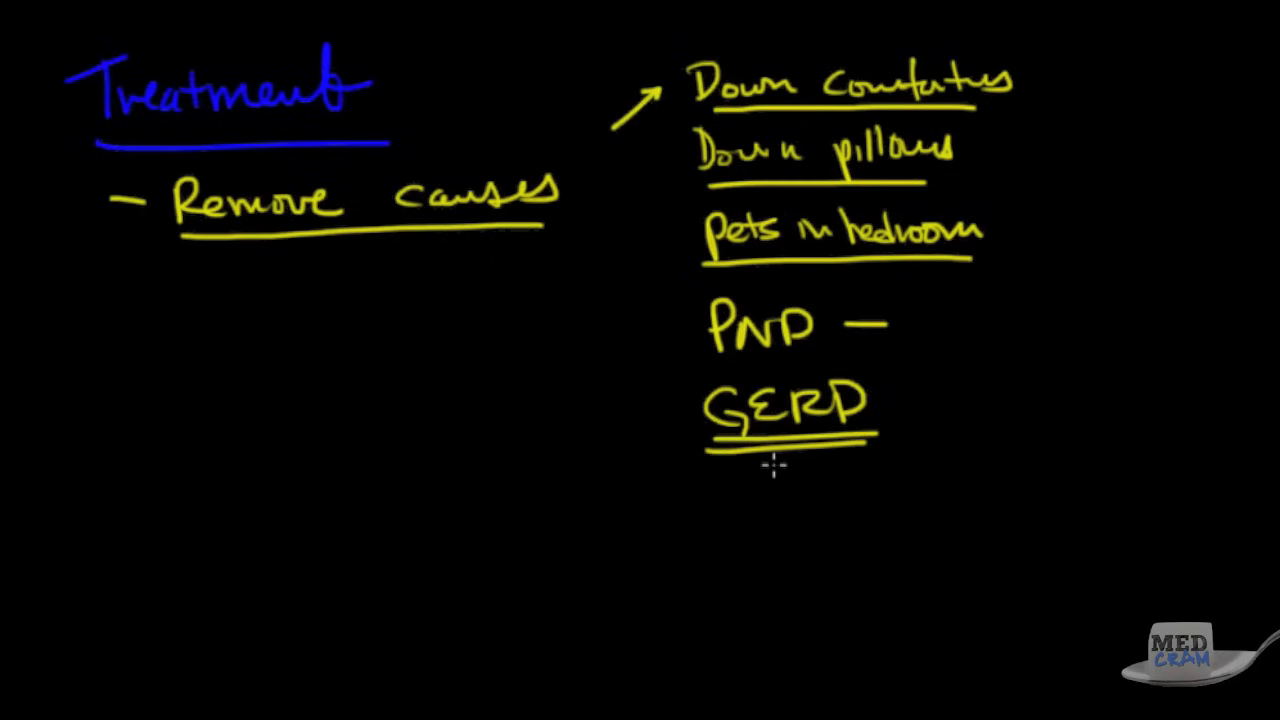
mouse_move(573, 421)
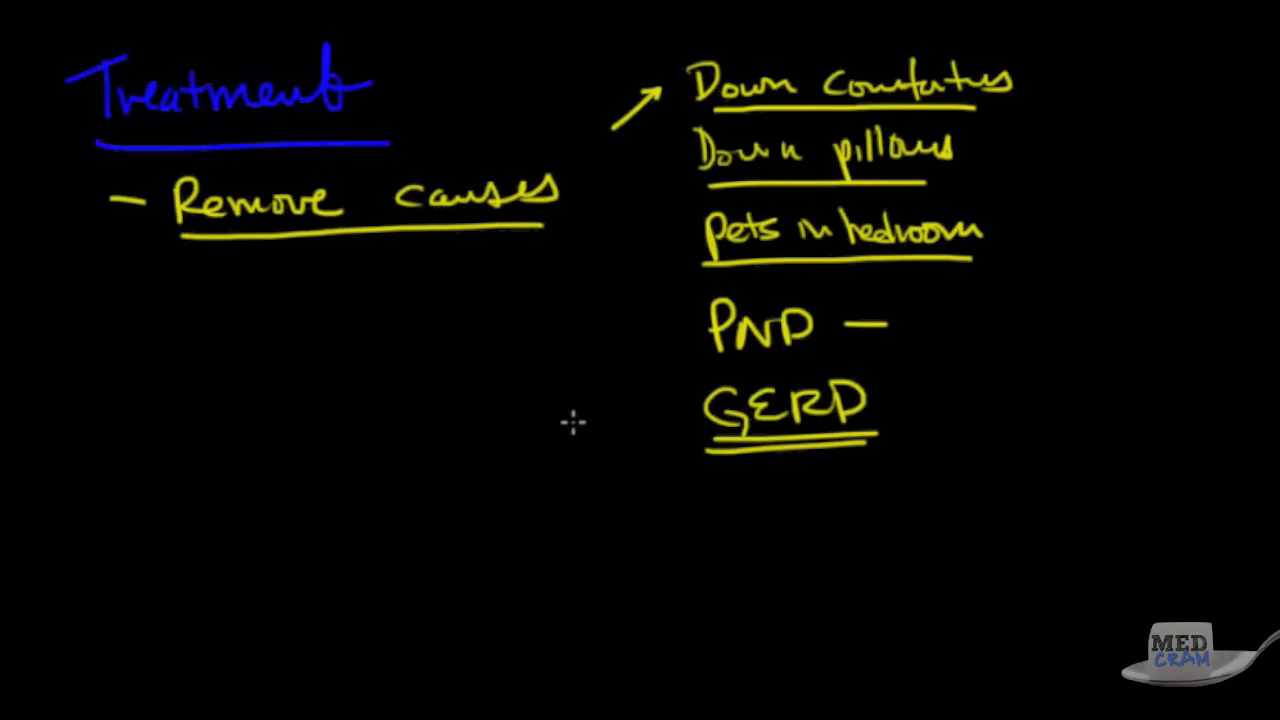
mouse_move(757, 435)
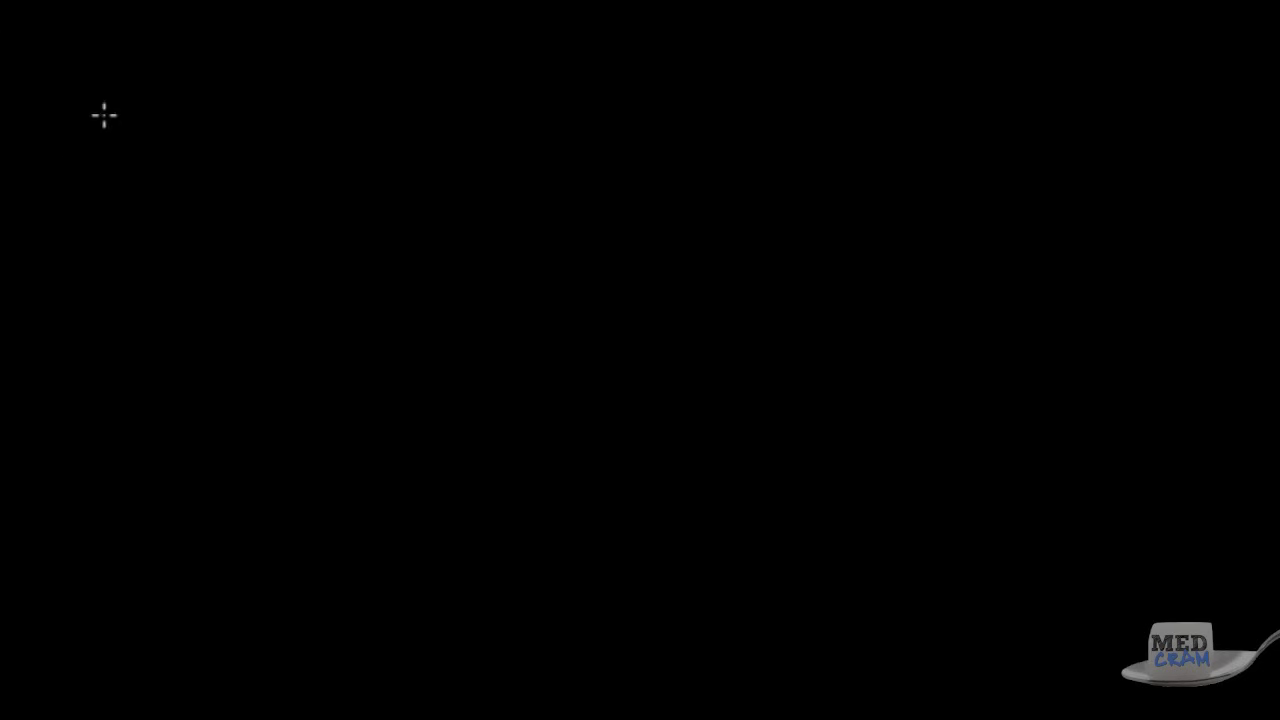
mouse_move(158, 101)
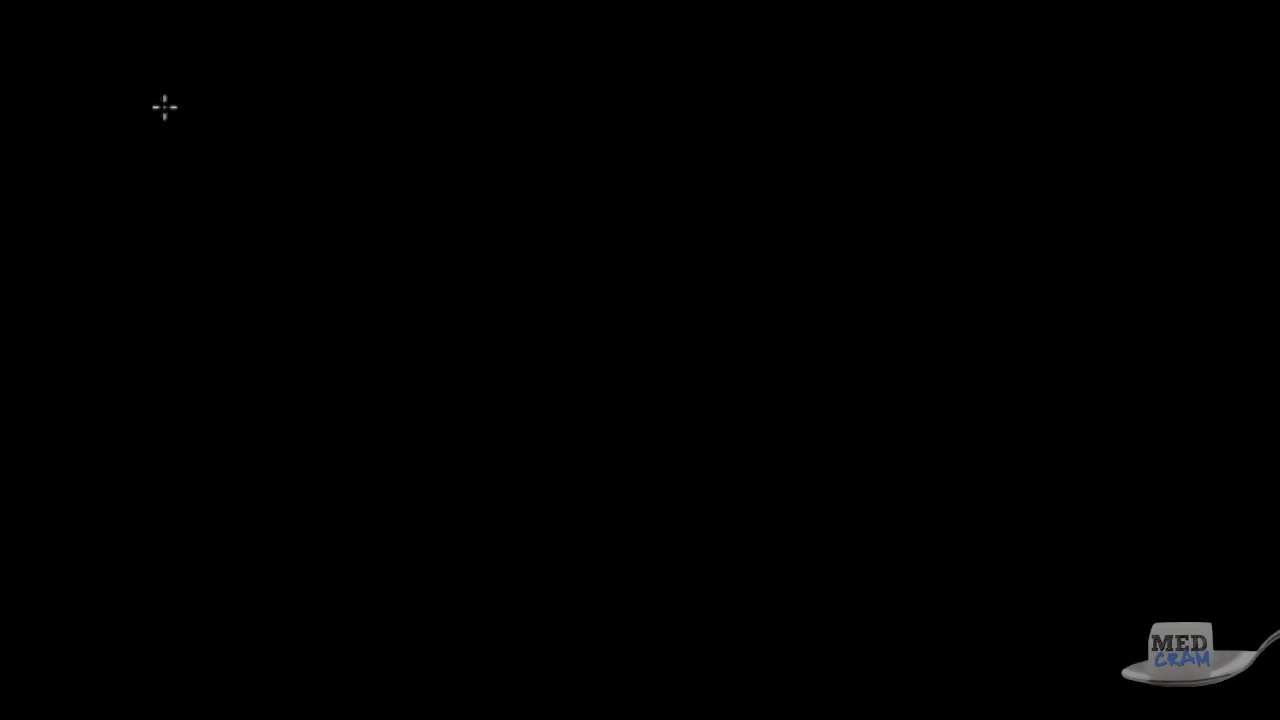
mouse_move(115, 70)
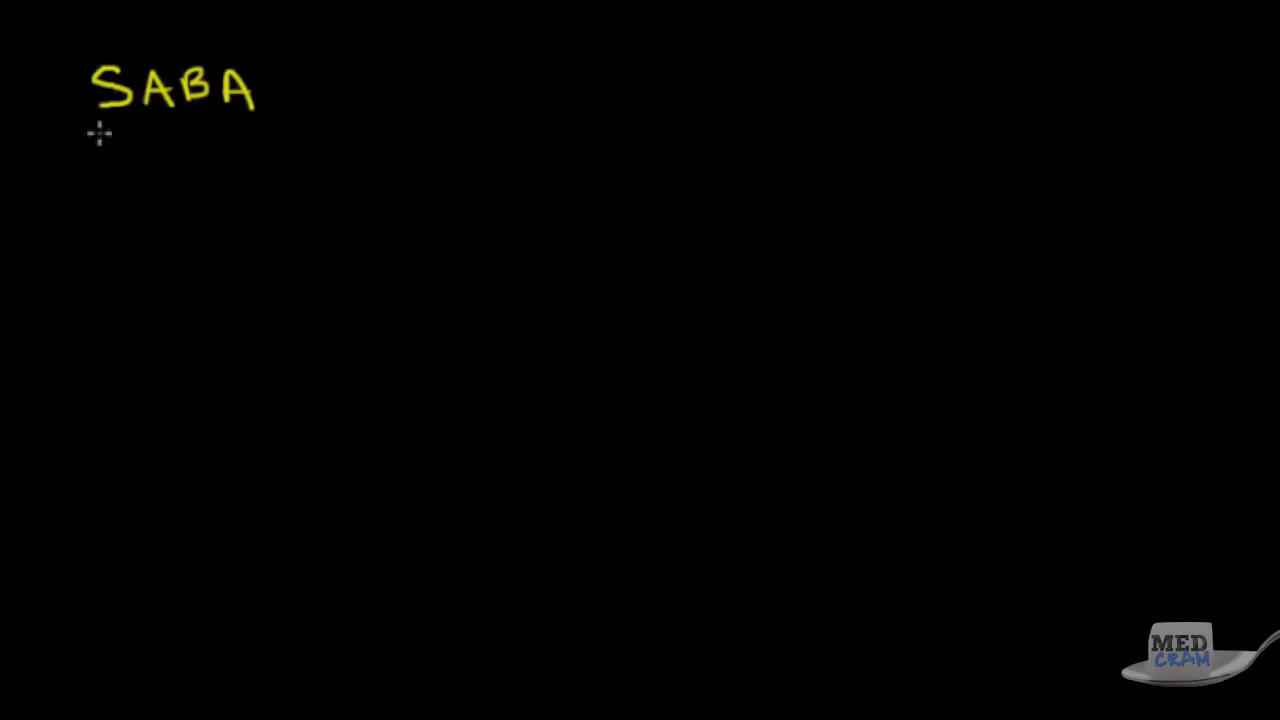
Underline SABA, write and underline albuterol and levalbuterol, and brace them together.
drag(95, 135, 250, 135)
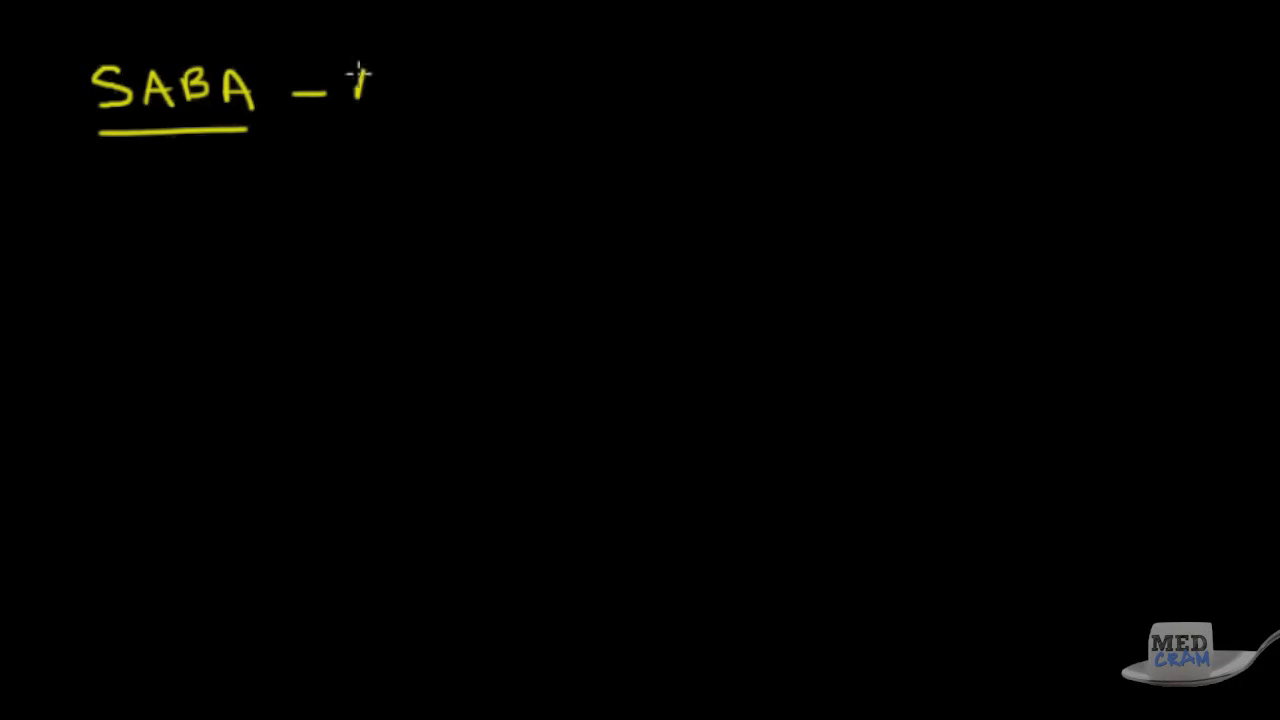
text(Albu)
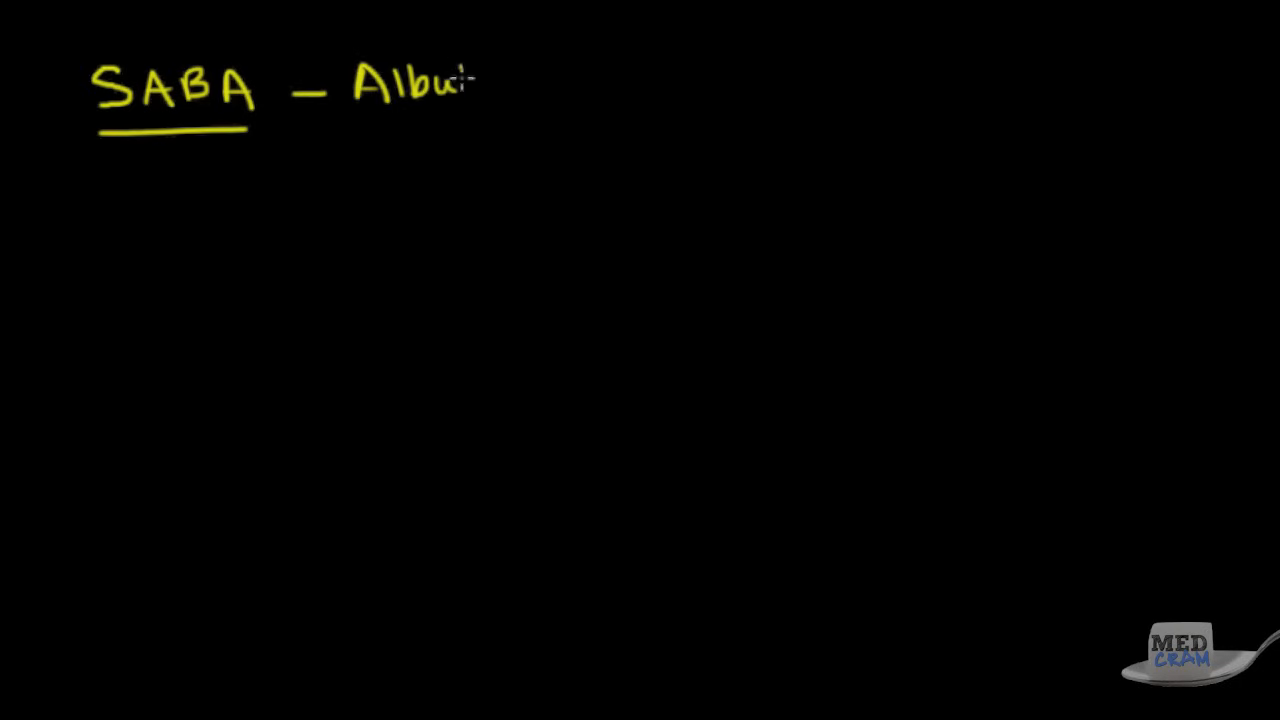
text(erol)
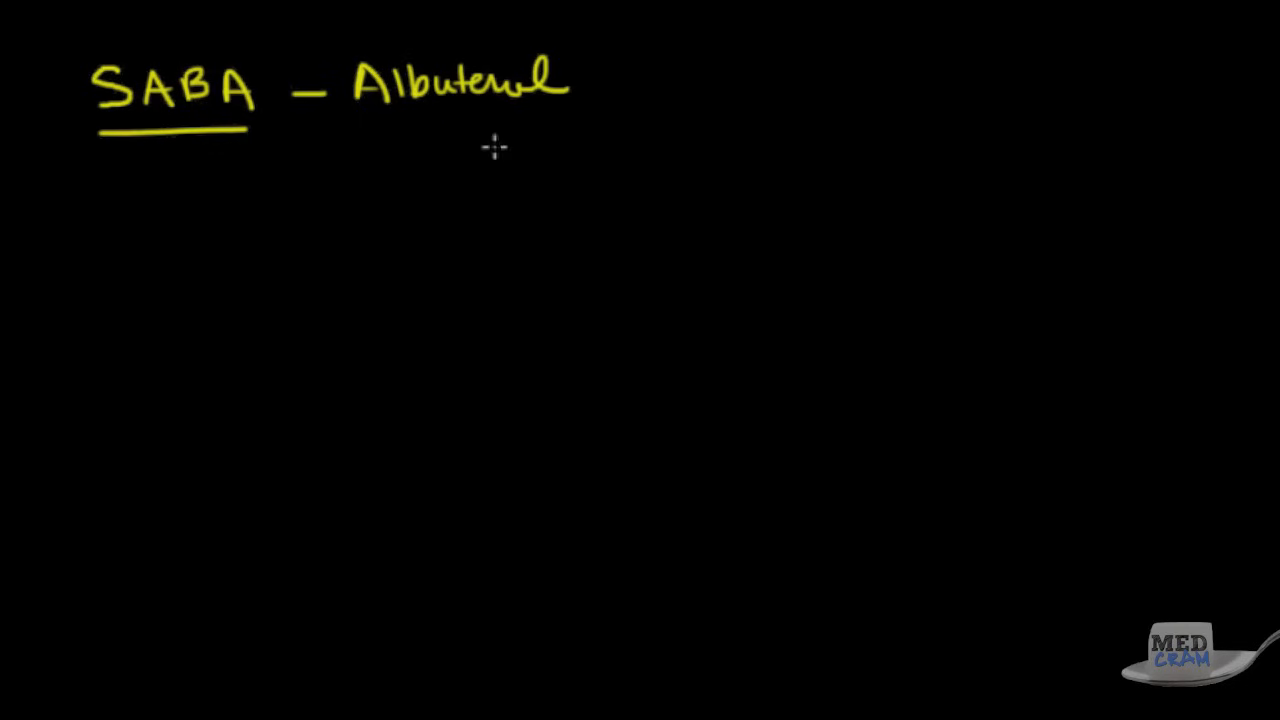
mouse_move(370, 116)
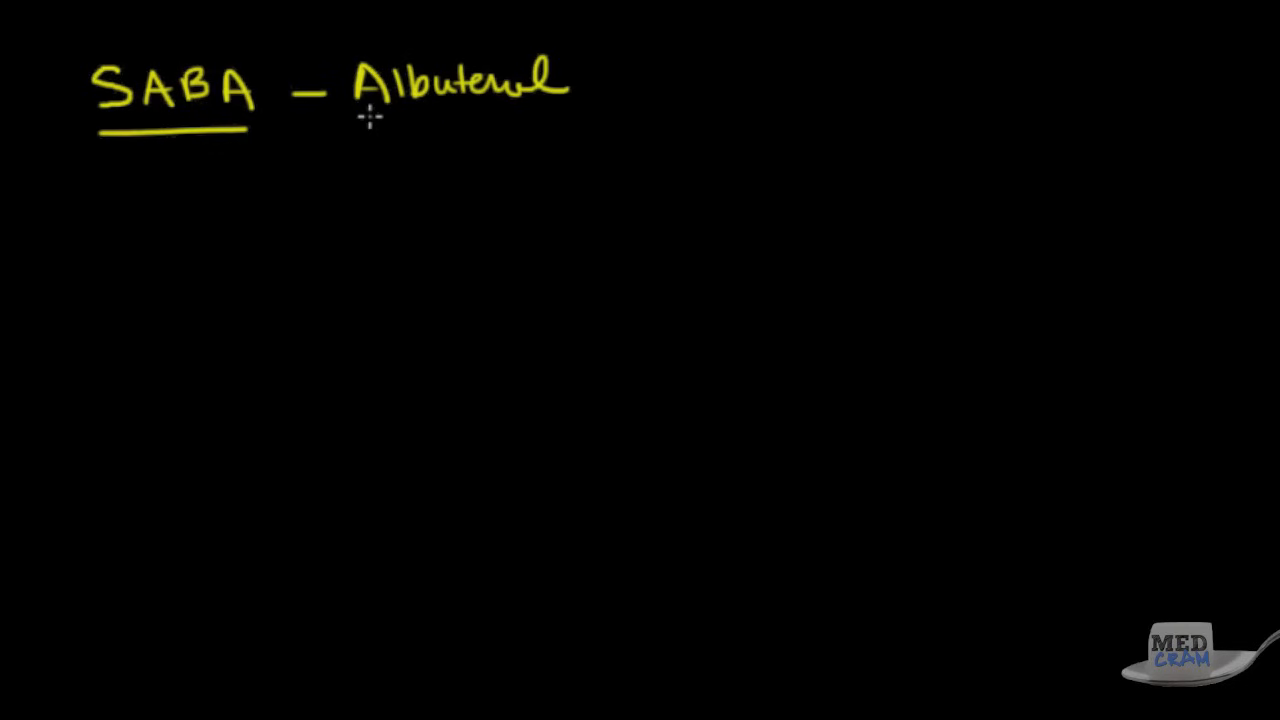
drag(370, 120, 545, 120)
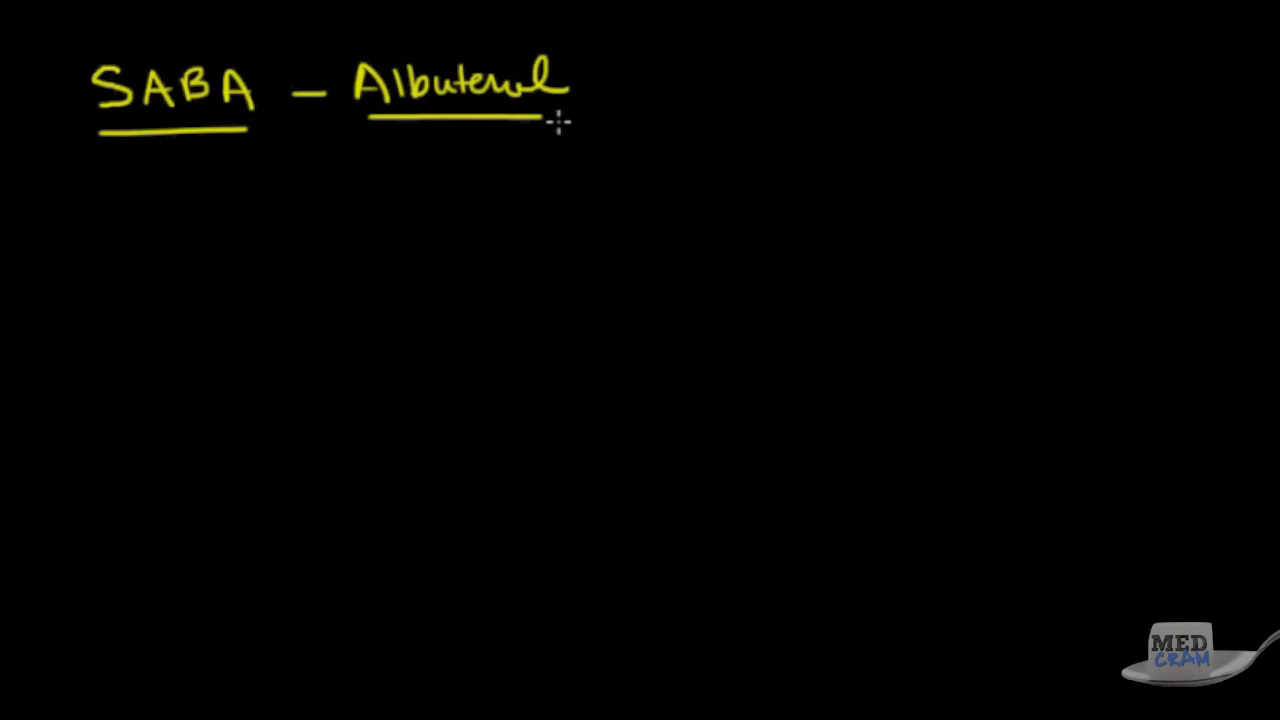
mouse_move(360, 152)
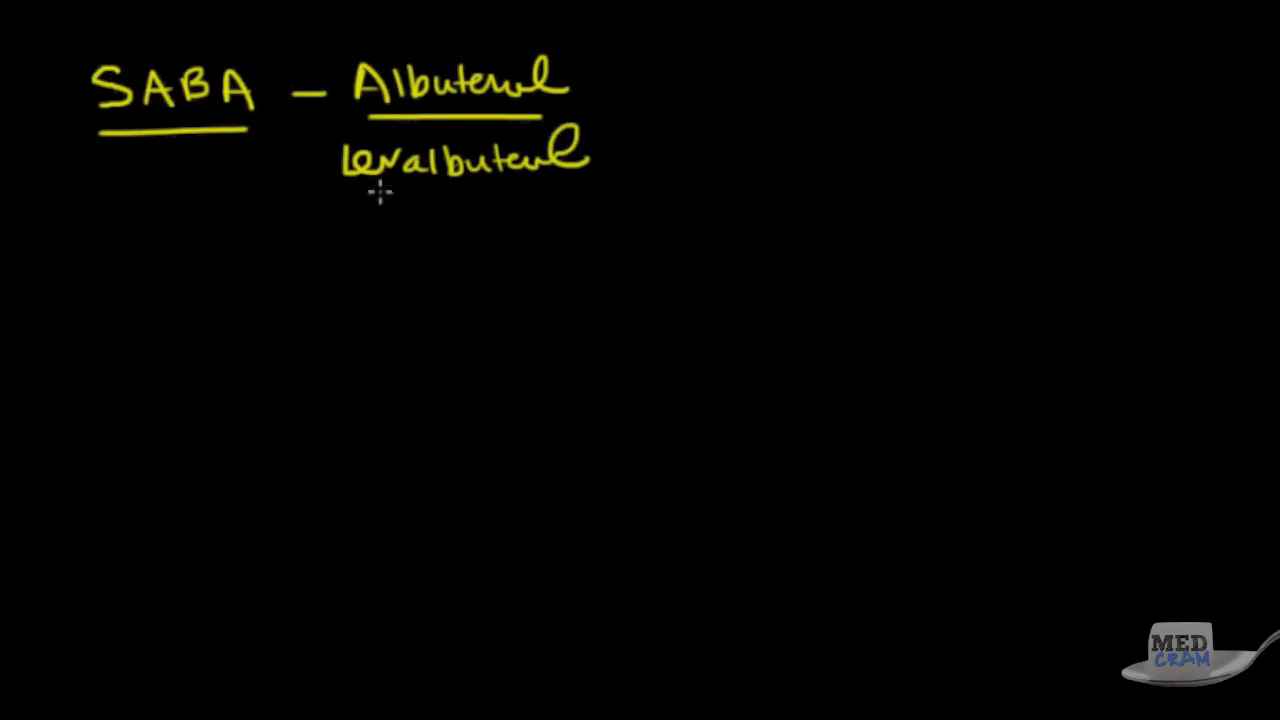
drag(360, 195, 540, 193)
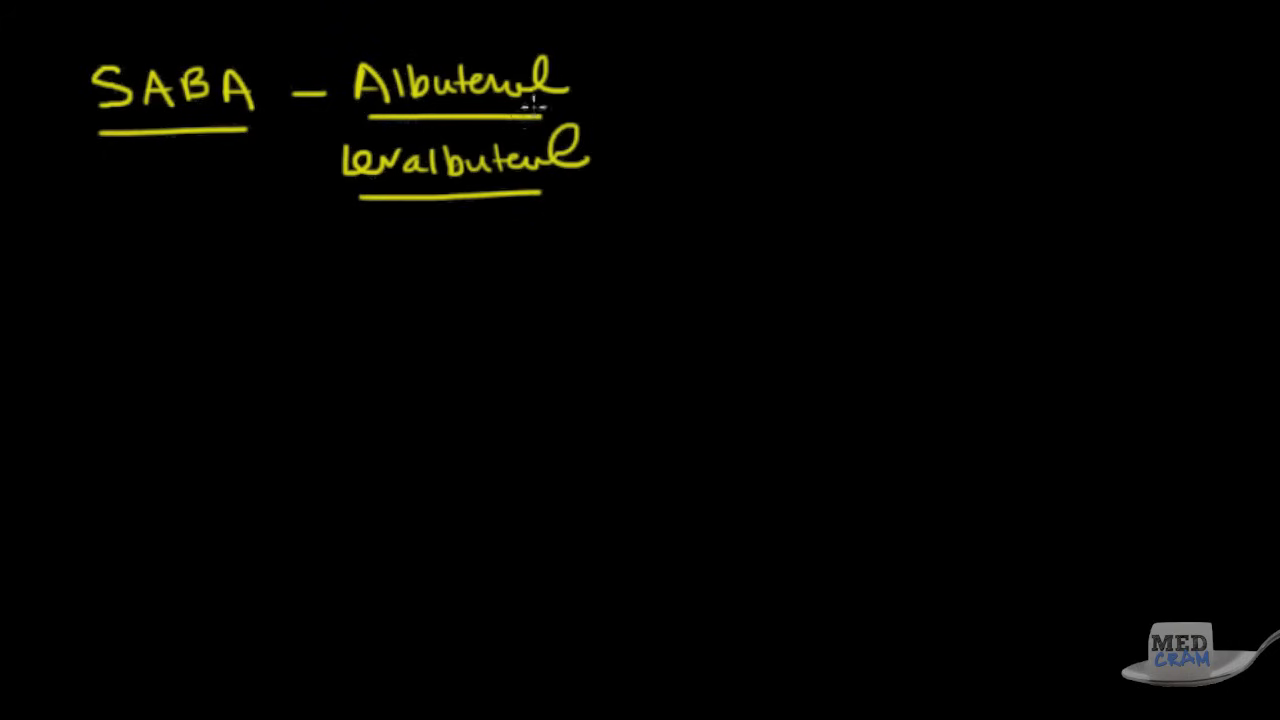
mouse_move(528, 122)
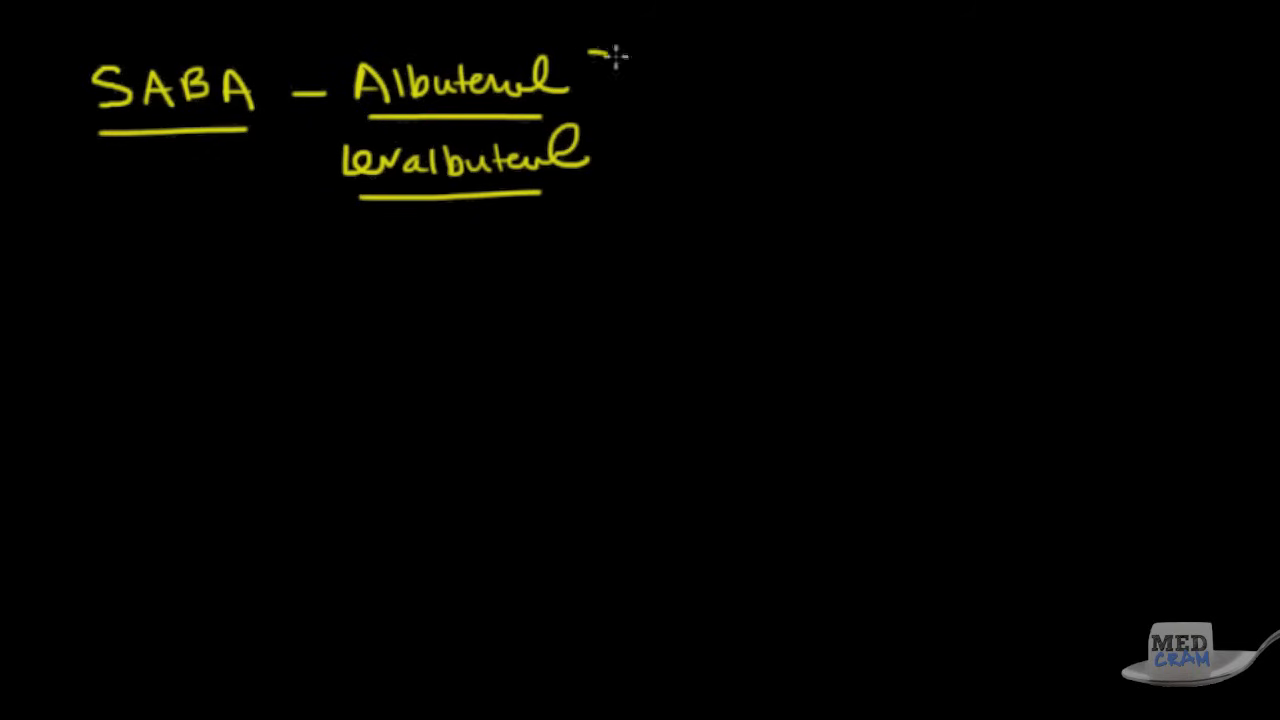
drag(605, 55, 615, 195)
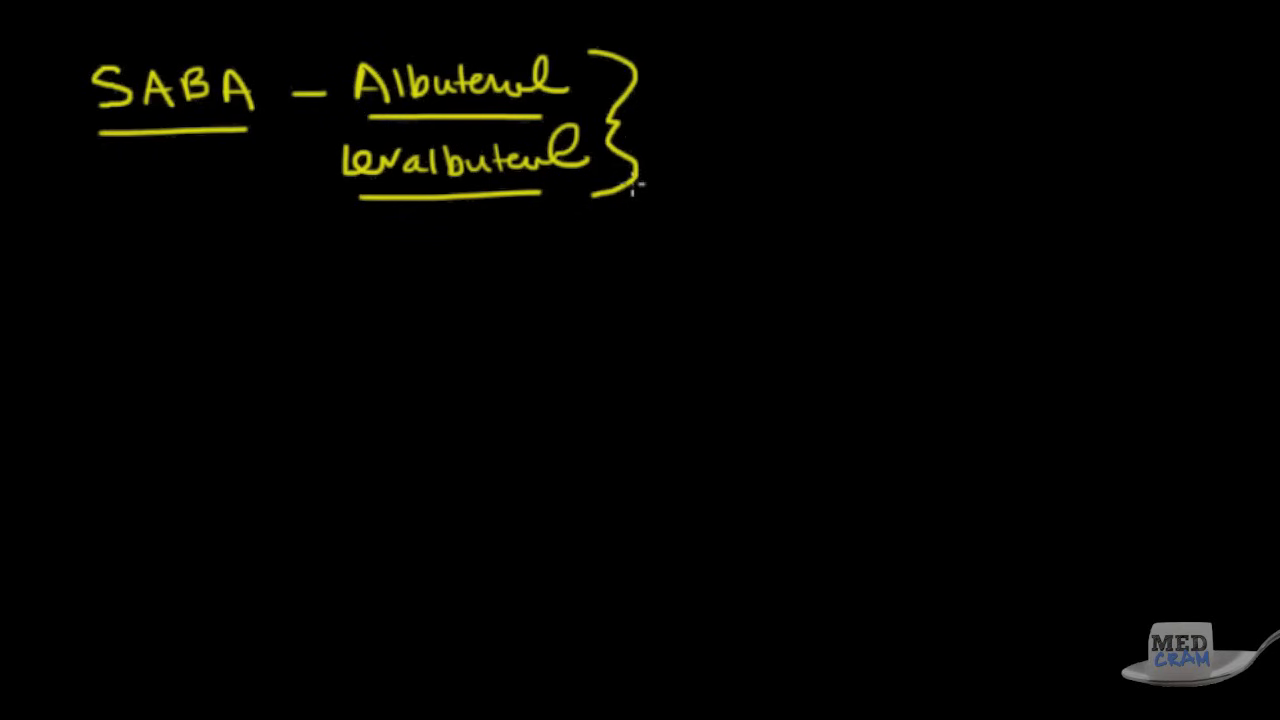
mouse_move(775, 147)
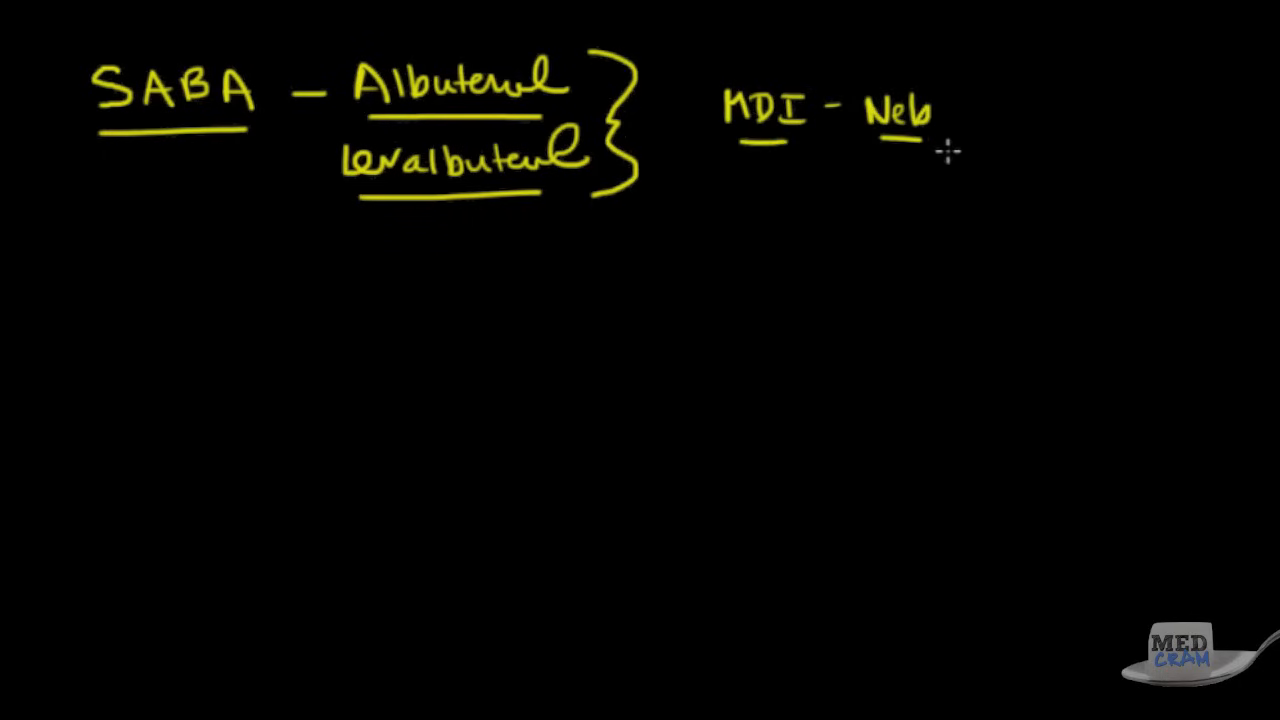
mouse_move(860, 175)
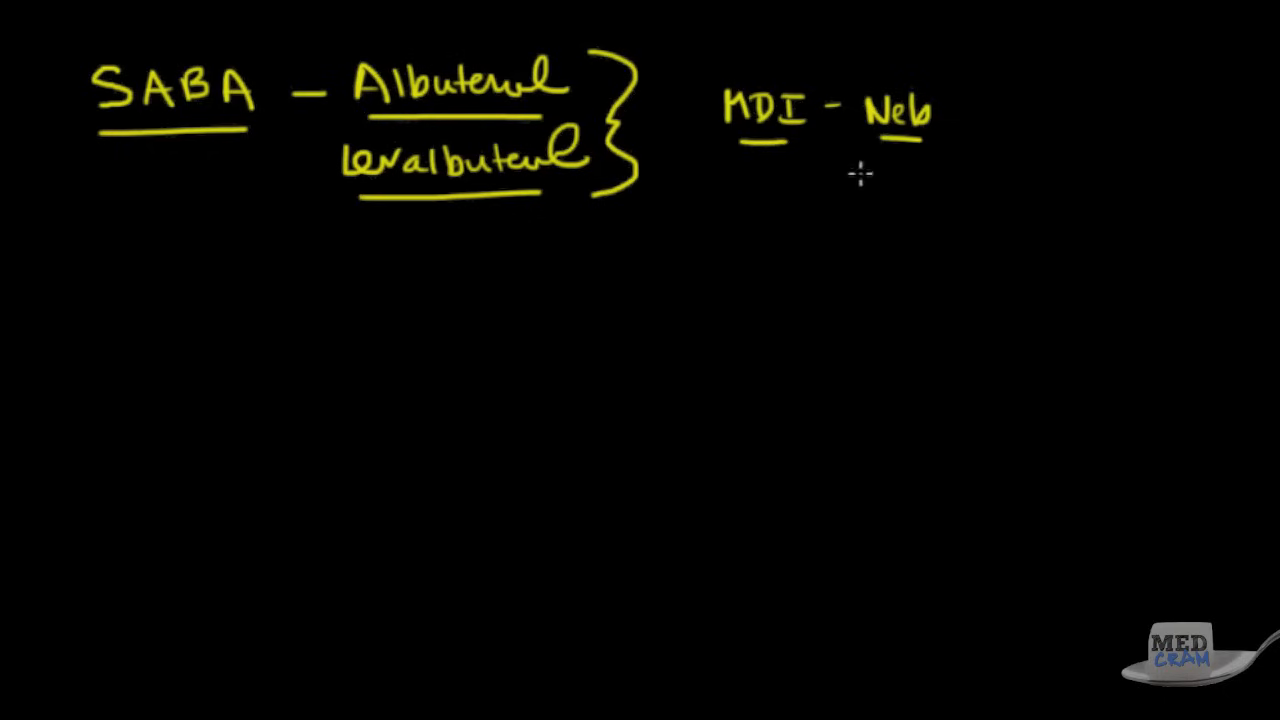
mouse_move(865, 172)
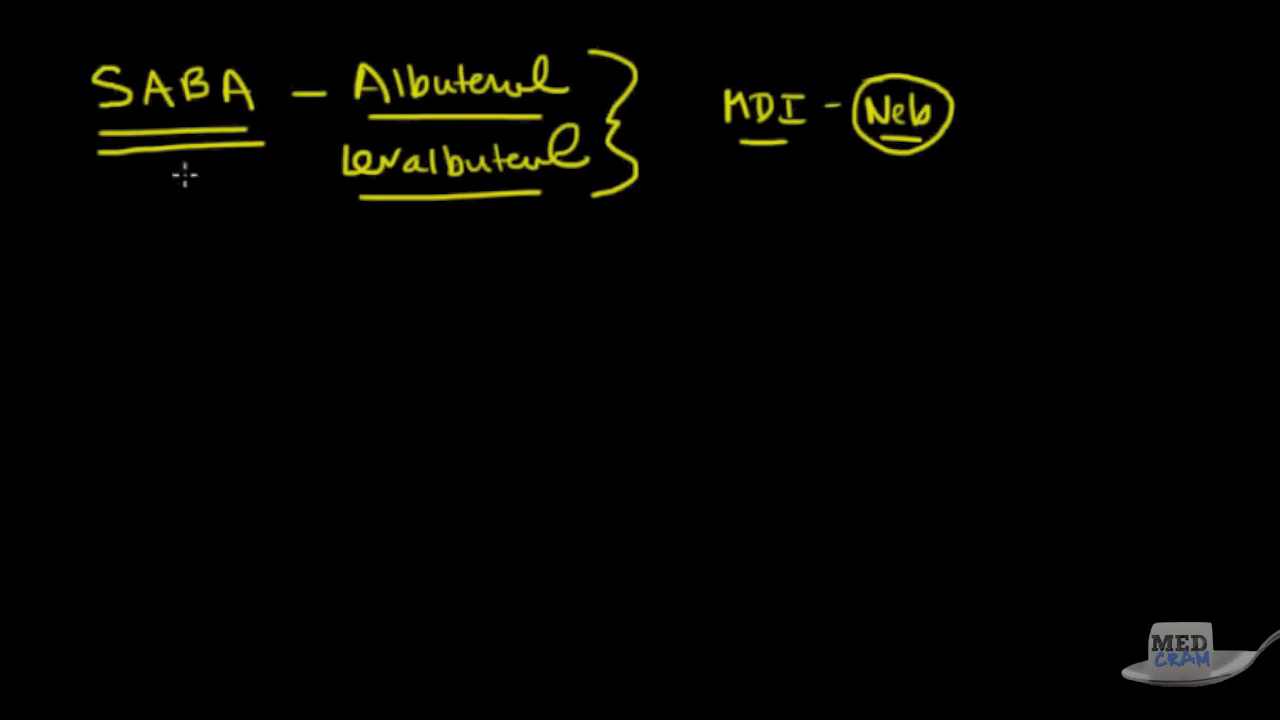
mouse_move(282, 175)
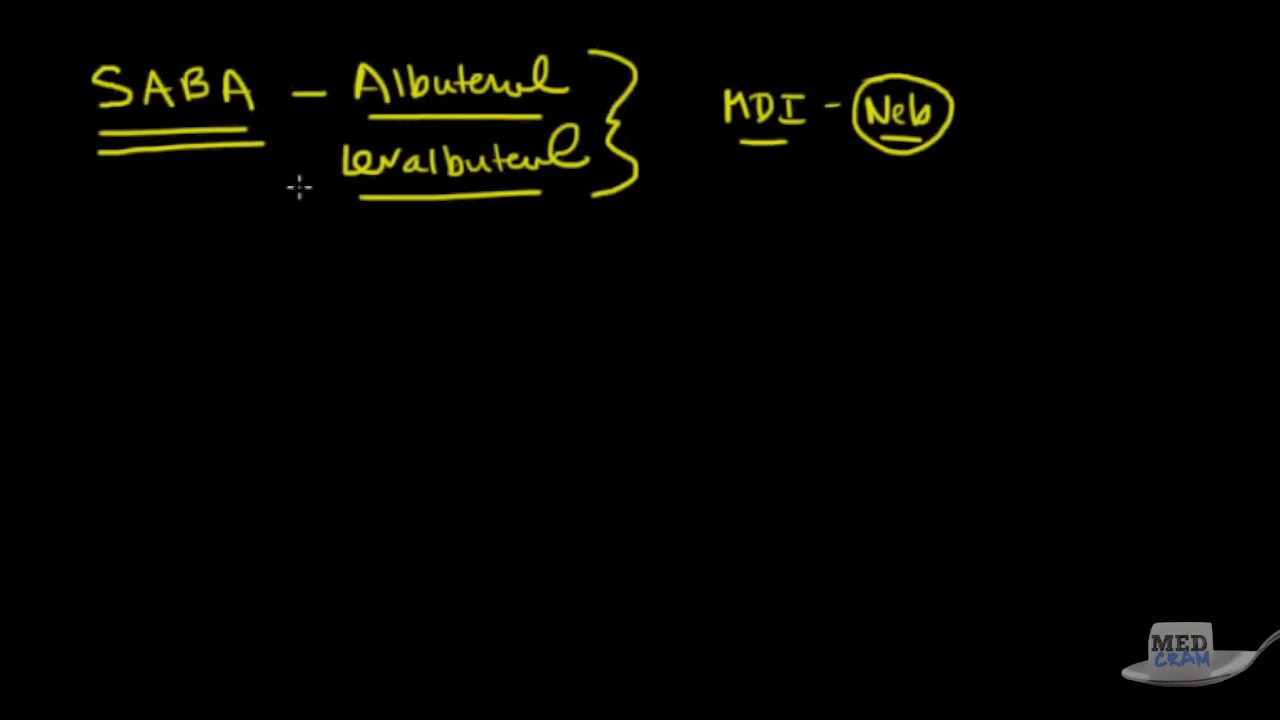
mouse_move(407, 178)
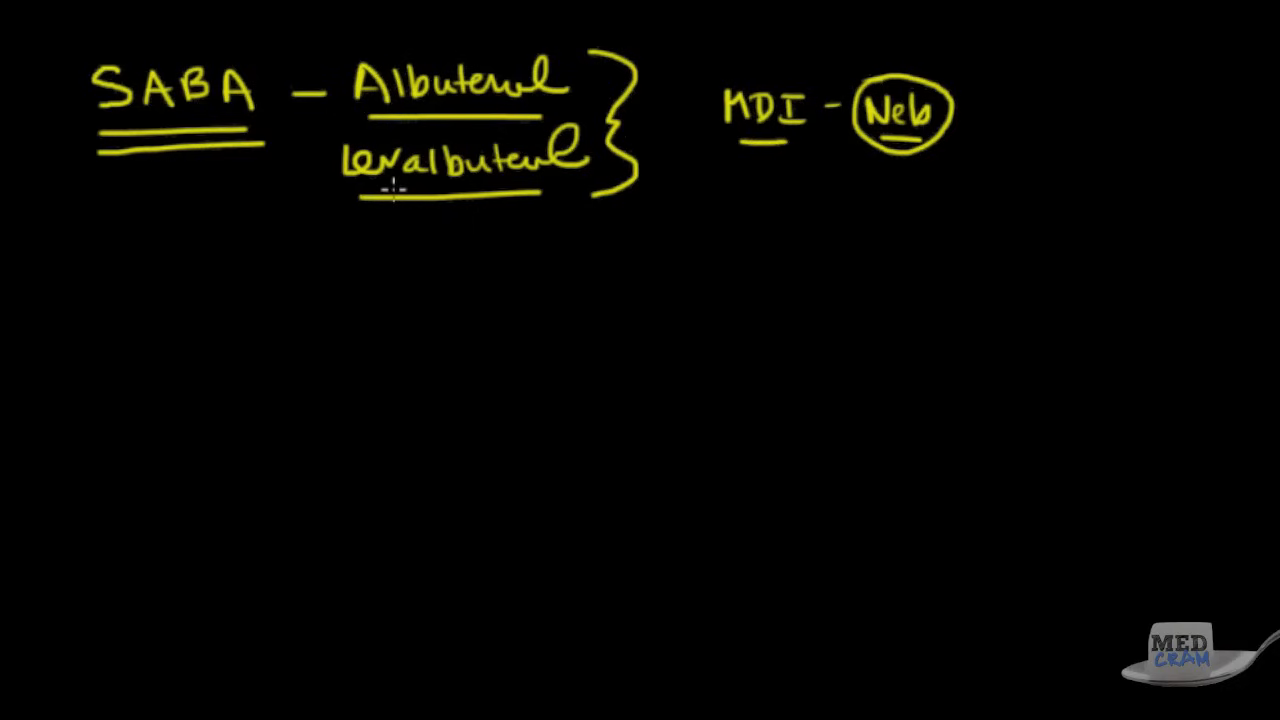
mouse_move(366, 219)
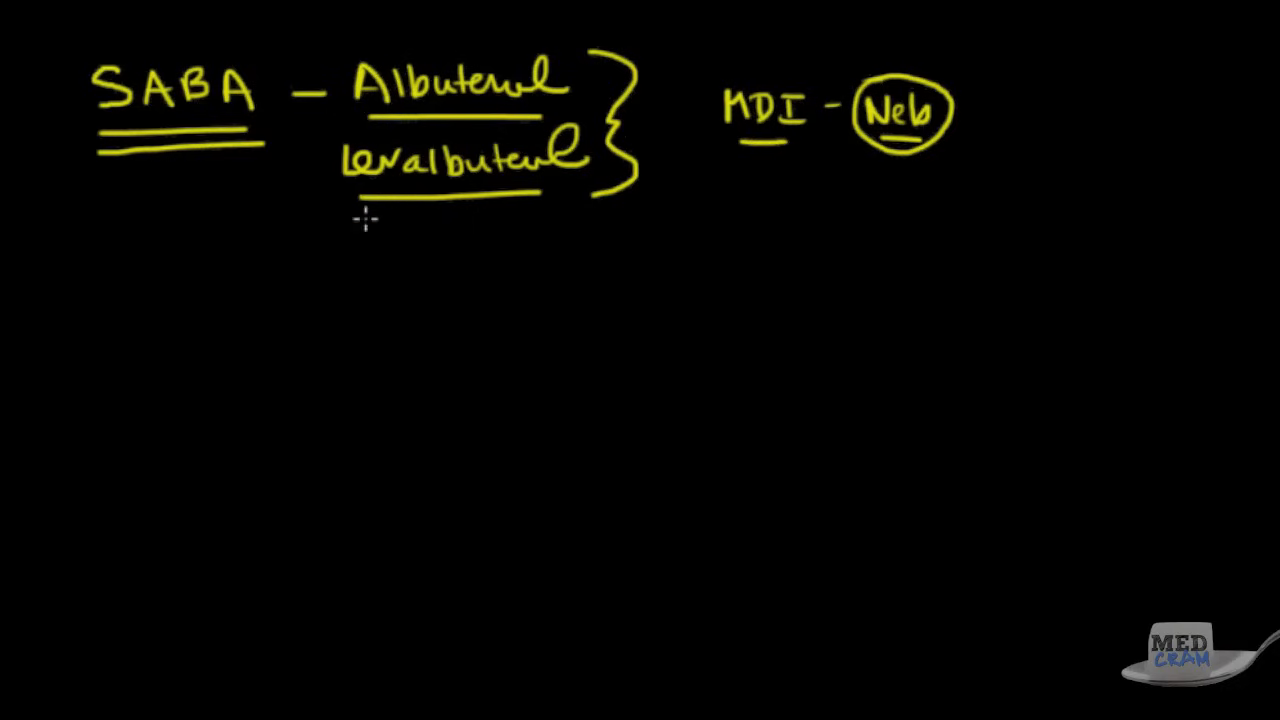
mouse_move(273, 238)
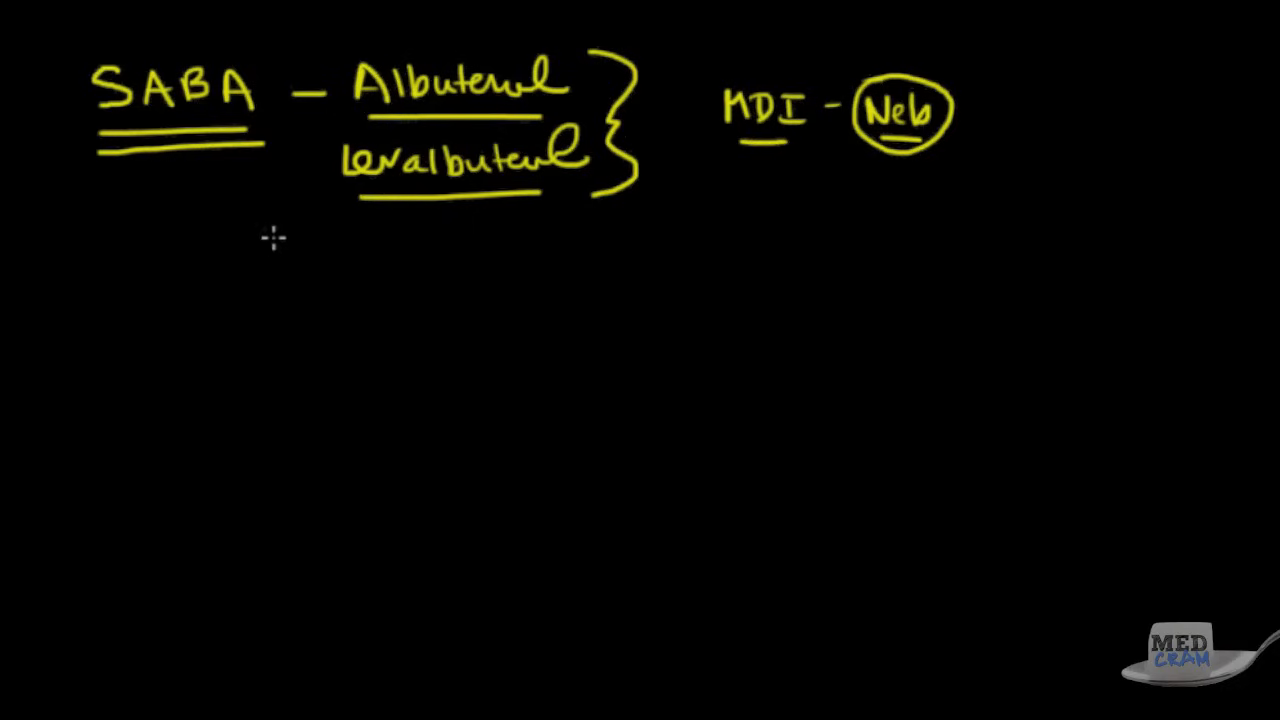
mouse_move(258, 233)
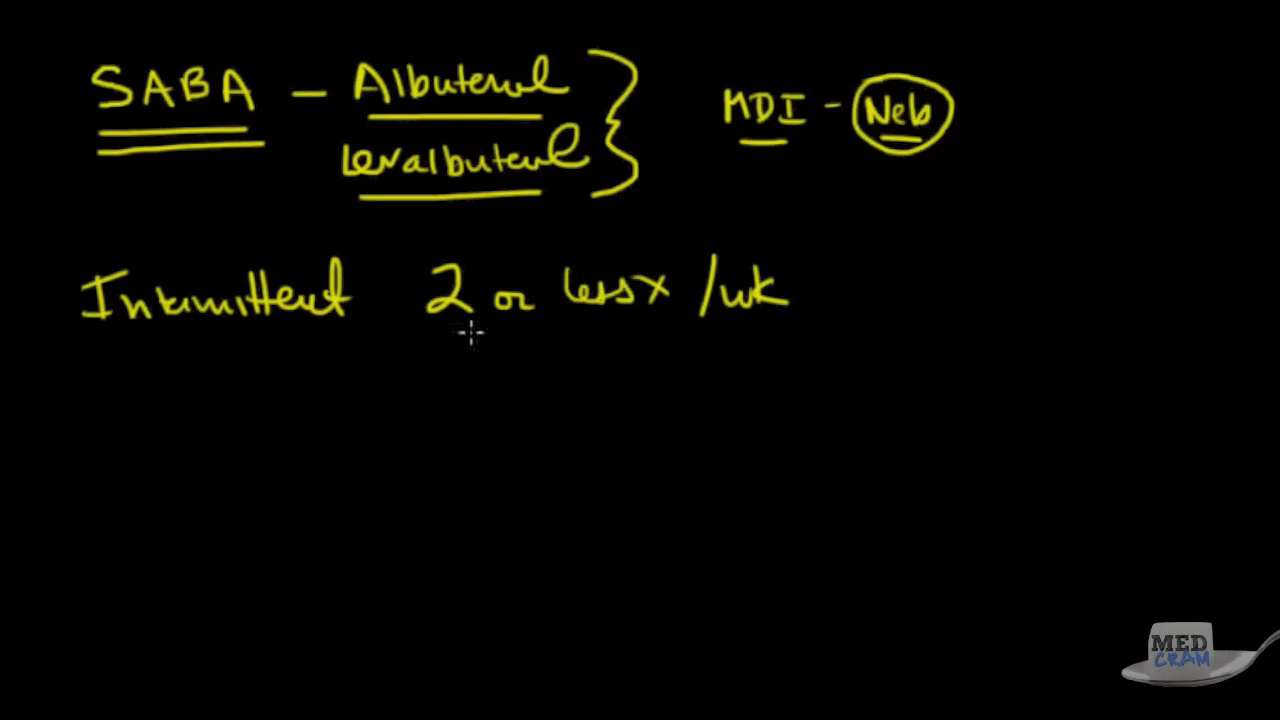
Underline the 'Intermittent = 2 or less x/wk' criteria line.
drag(75, 343, 863, 330)
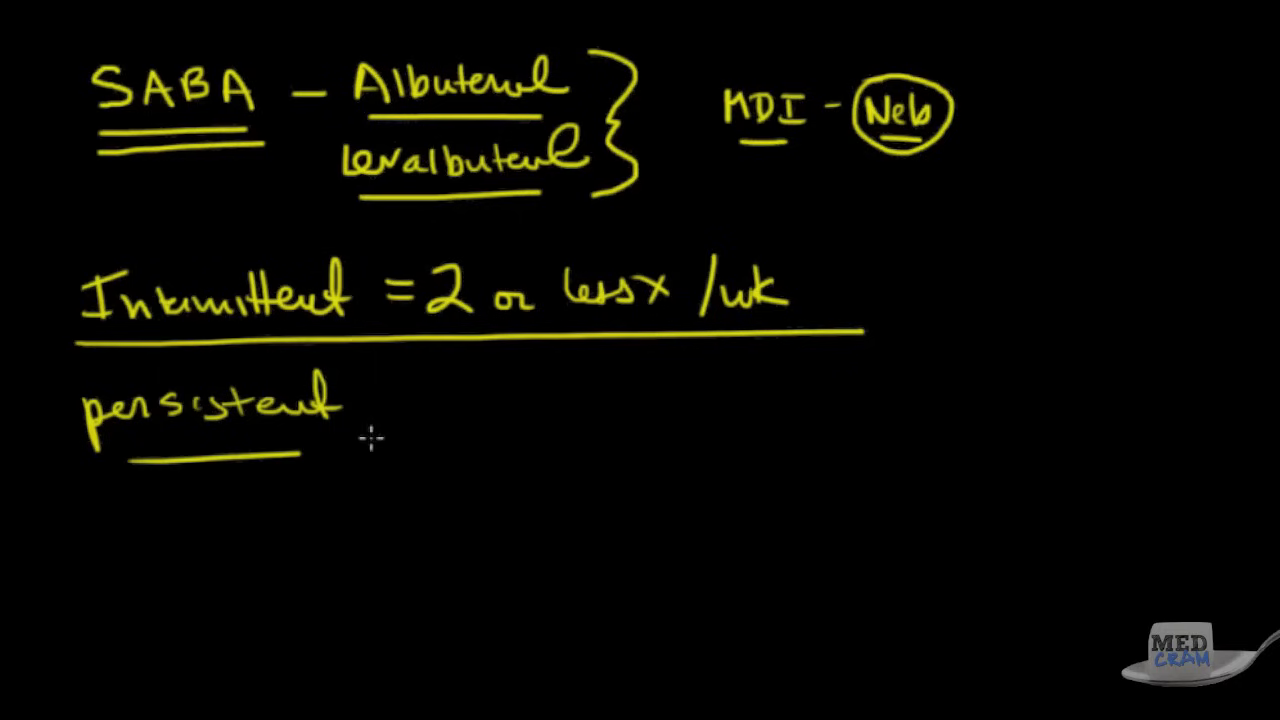
mouse_move(216, 177)
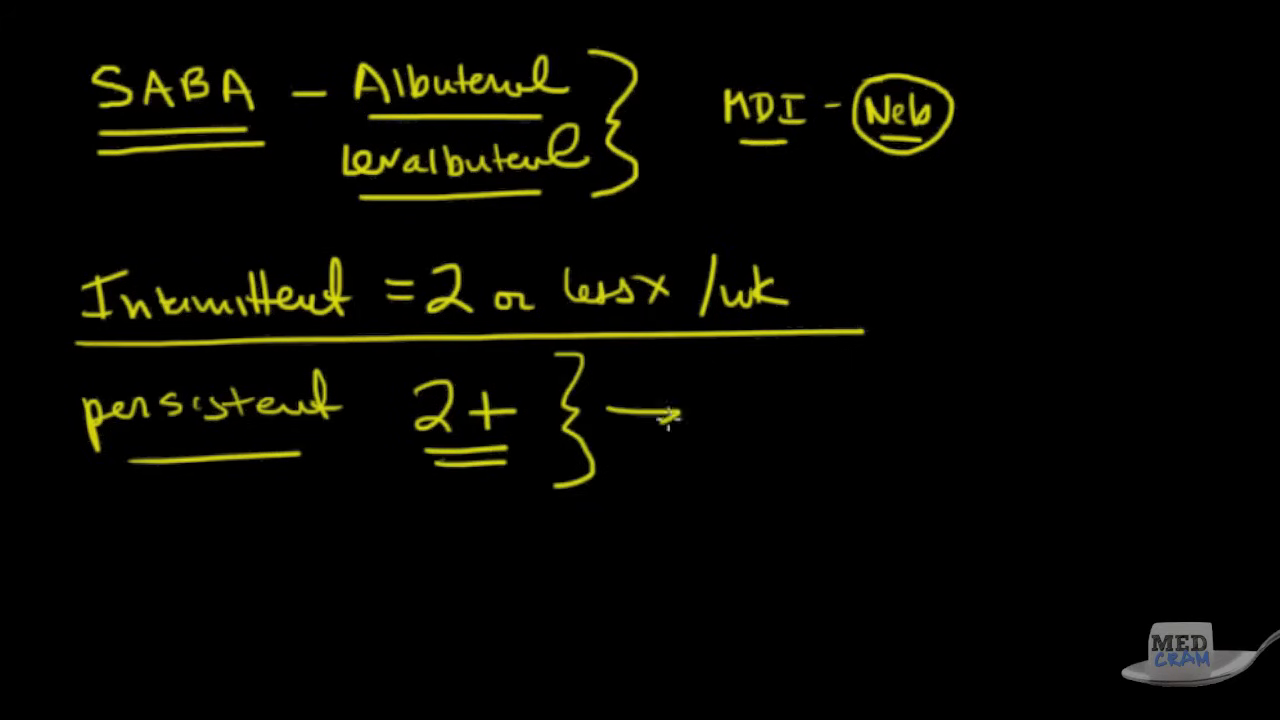
mouse_move(655, 440)
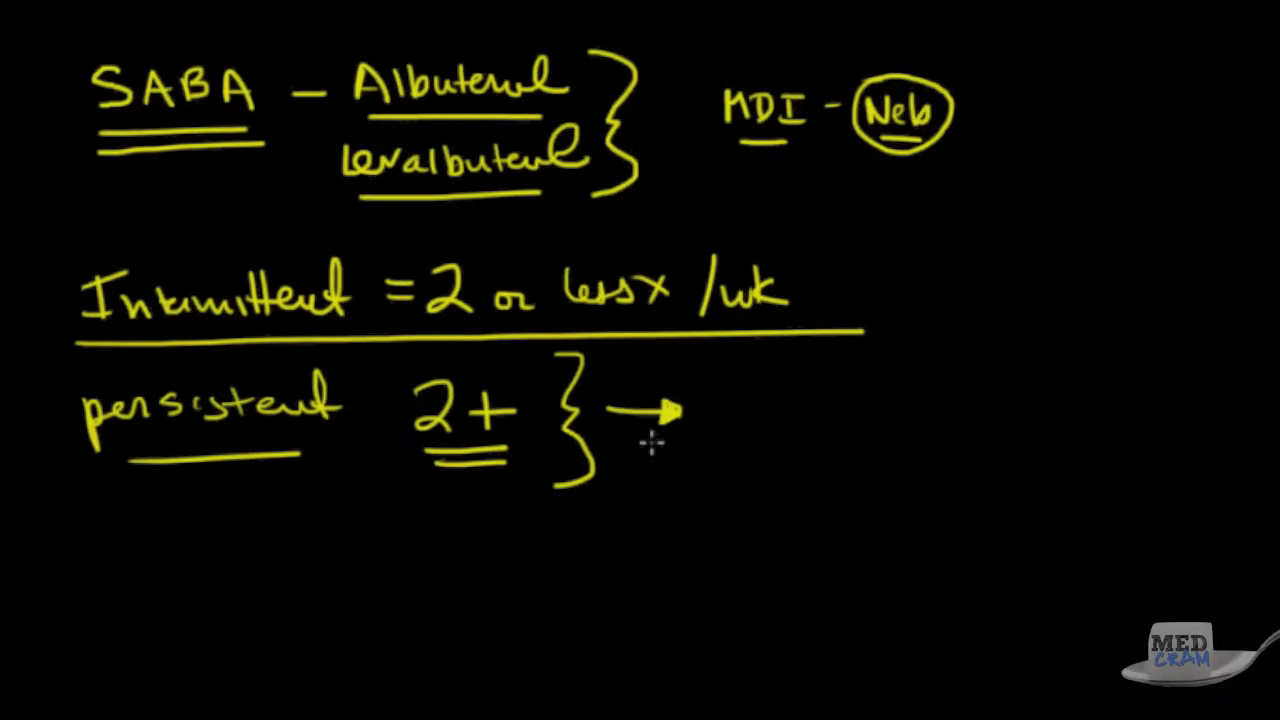
mouse_move(650, 443)
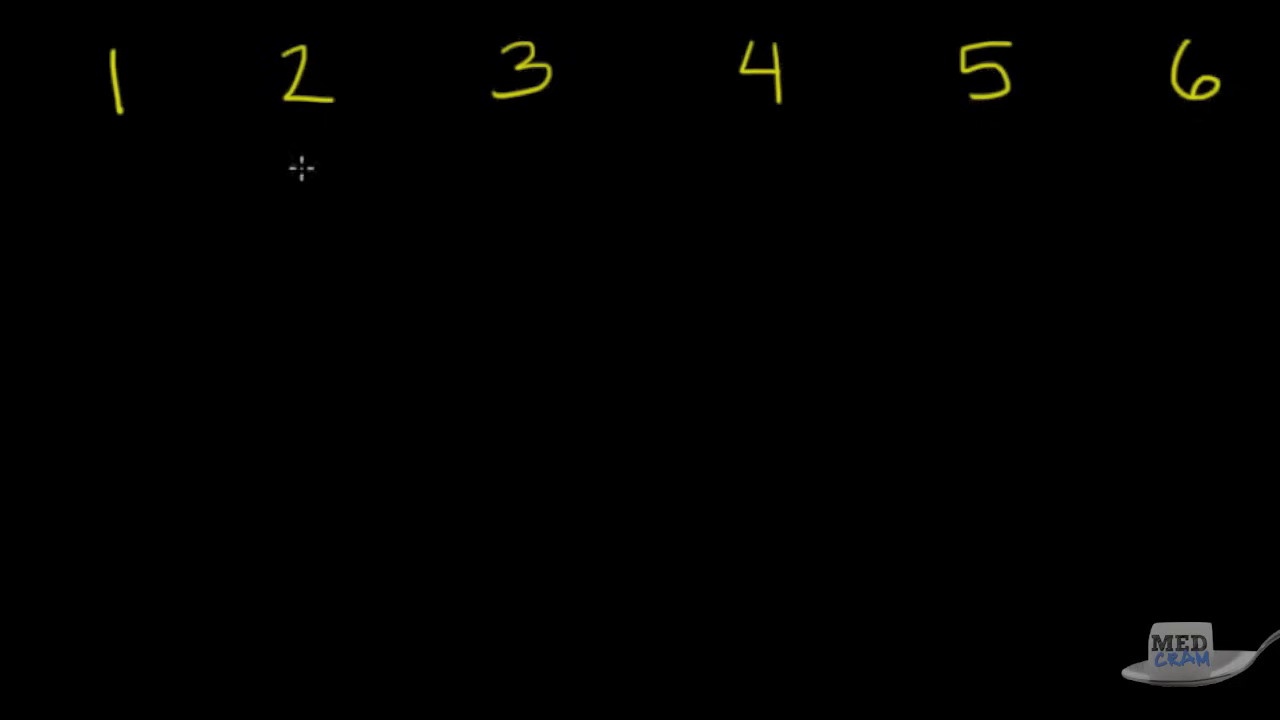
Rule a line under steps 1–6, arrow step 1 to 2, and underline SABA under step 1.
drag(10, 153, 845, 148)
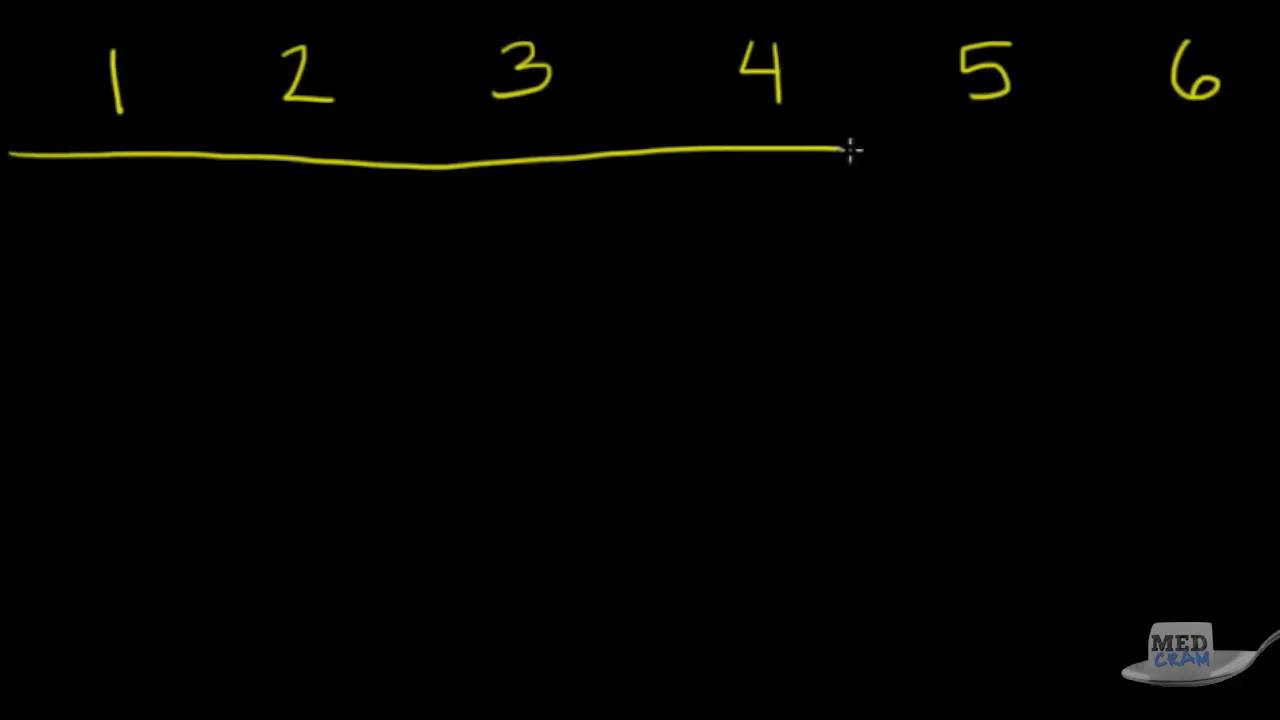
drag(850, 150, 1270, 158)
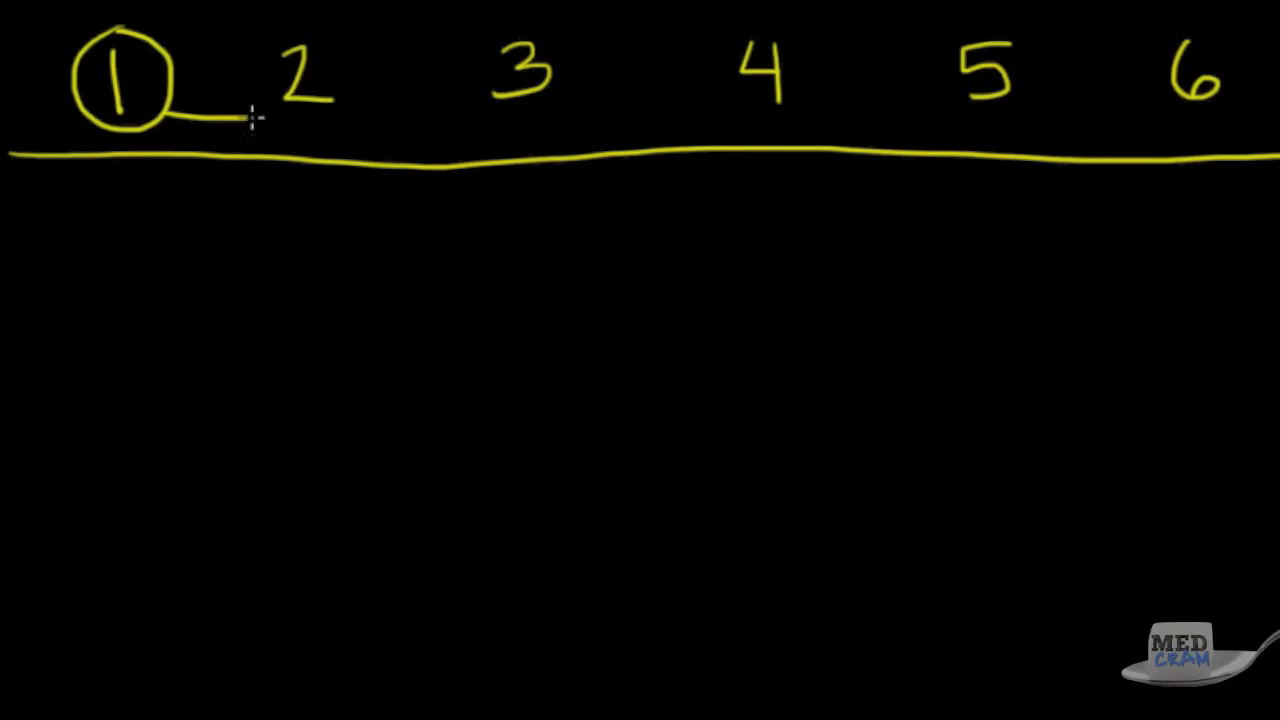
drag(215, 118, 265, 120)
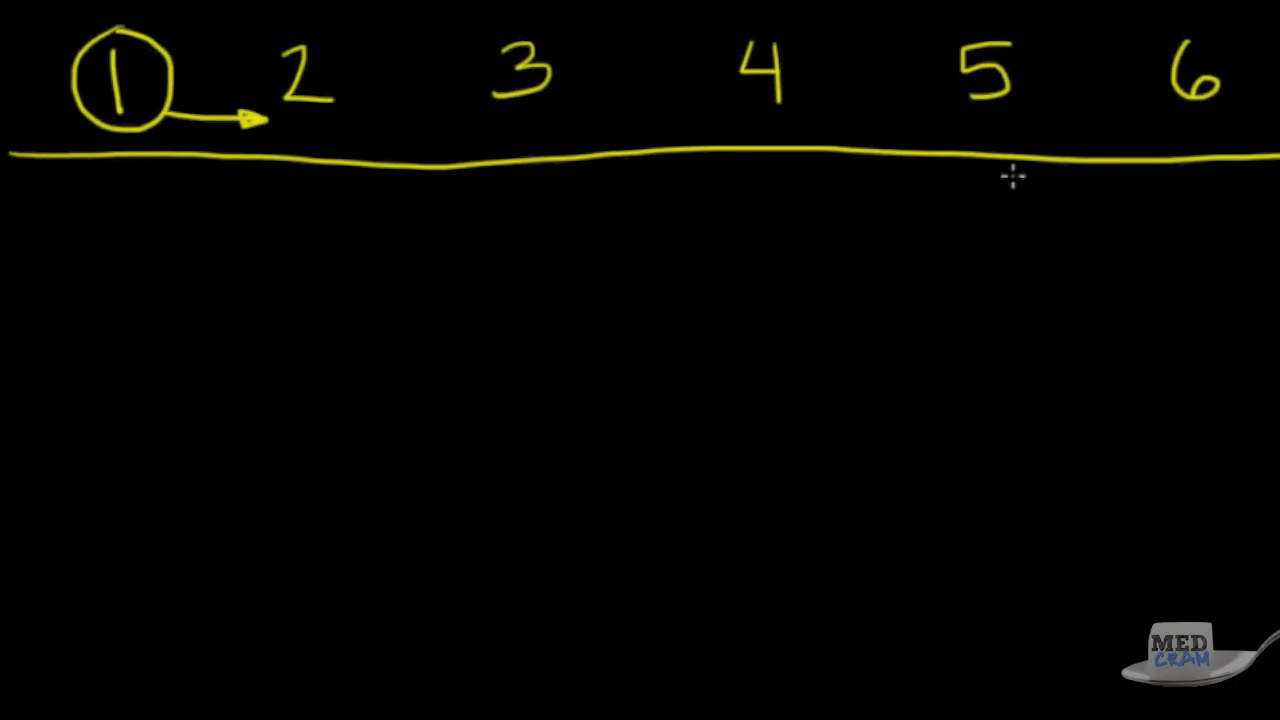
mouse_move(98, 168)
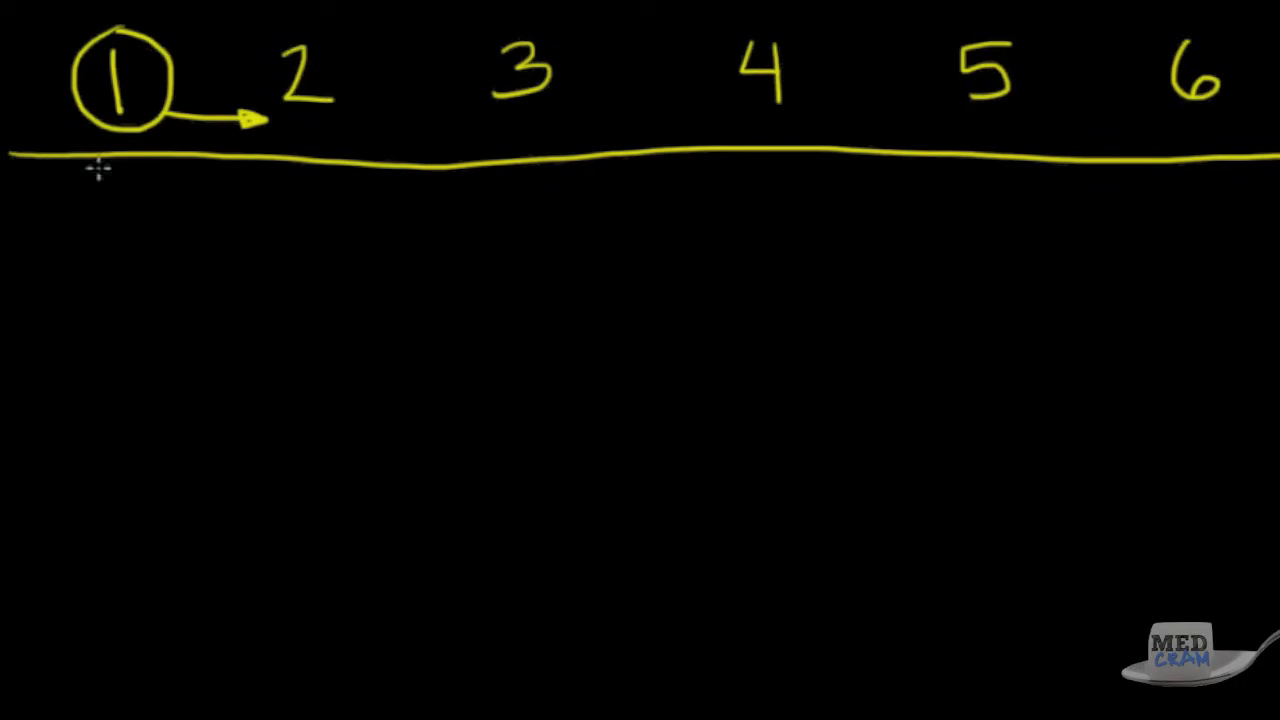
mouse_move(58, 225)
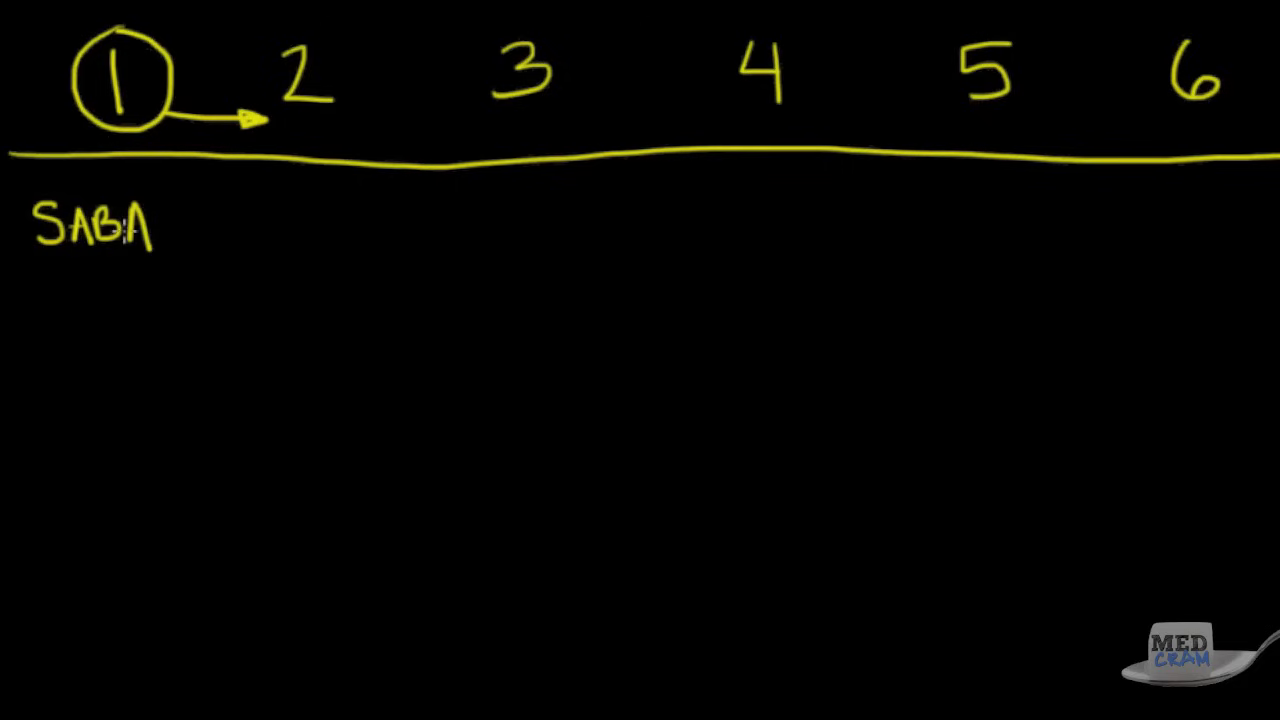
drag(35, 268, 145, 268)
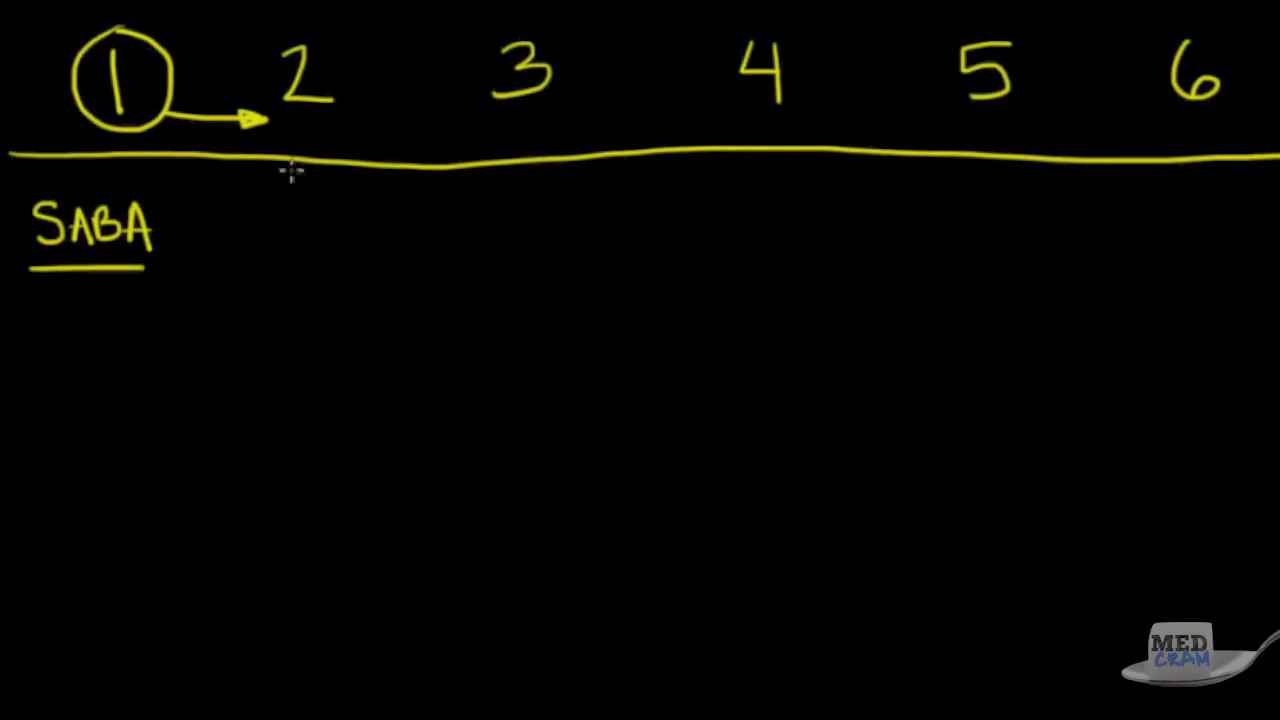
mouse_move(300, 172)
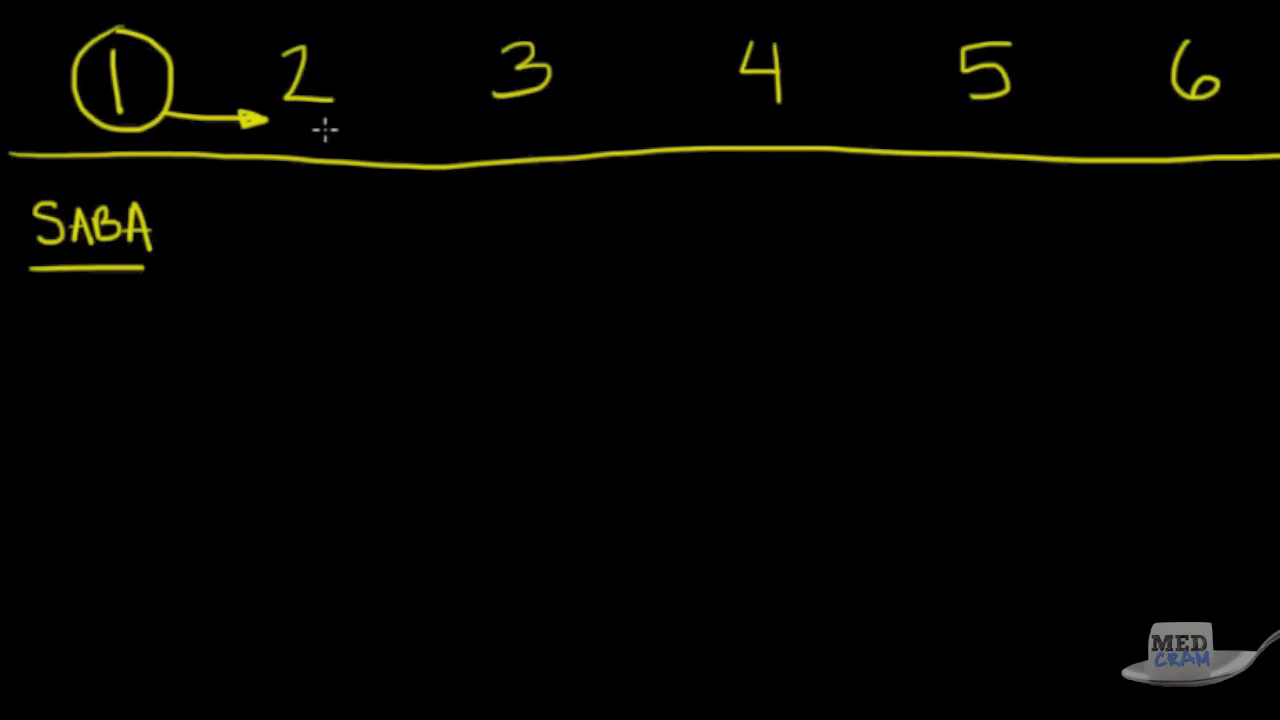
mouse_move(320, 183)
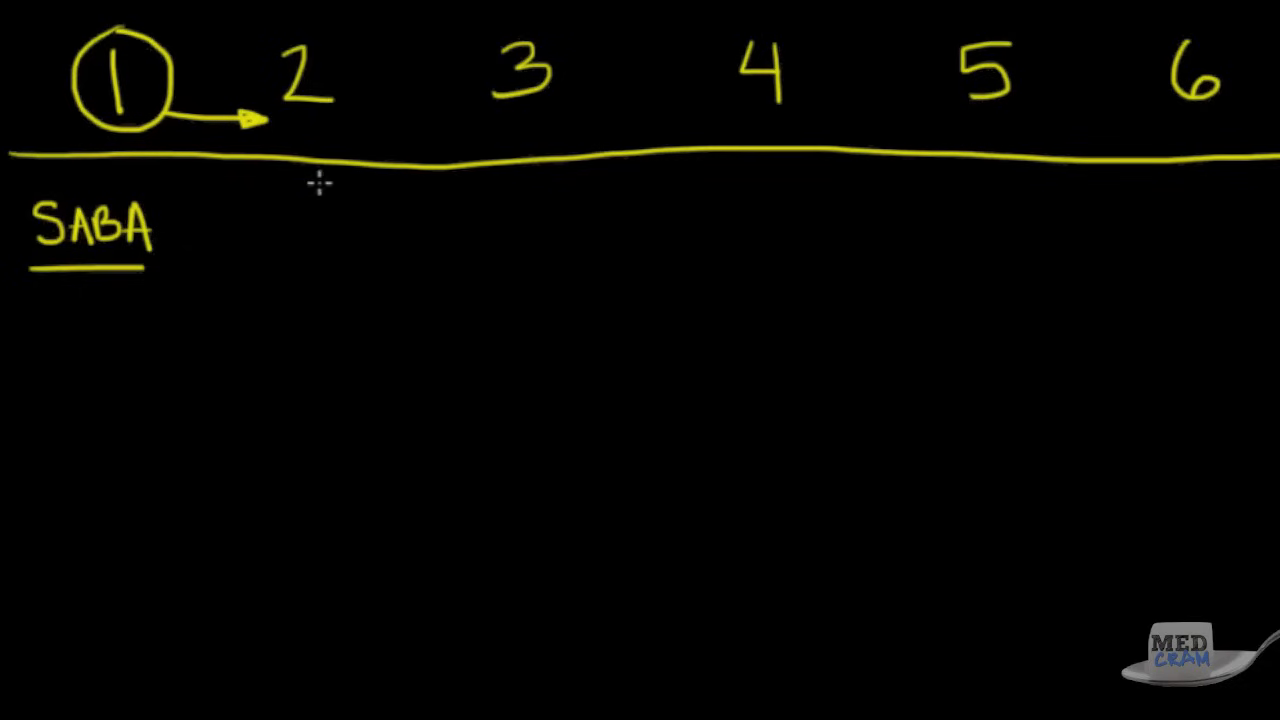
mouse_move(278, 212)
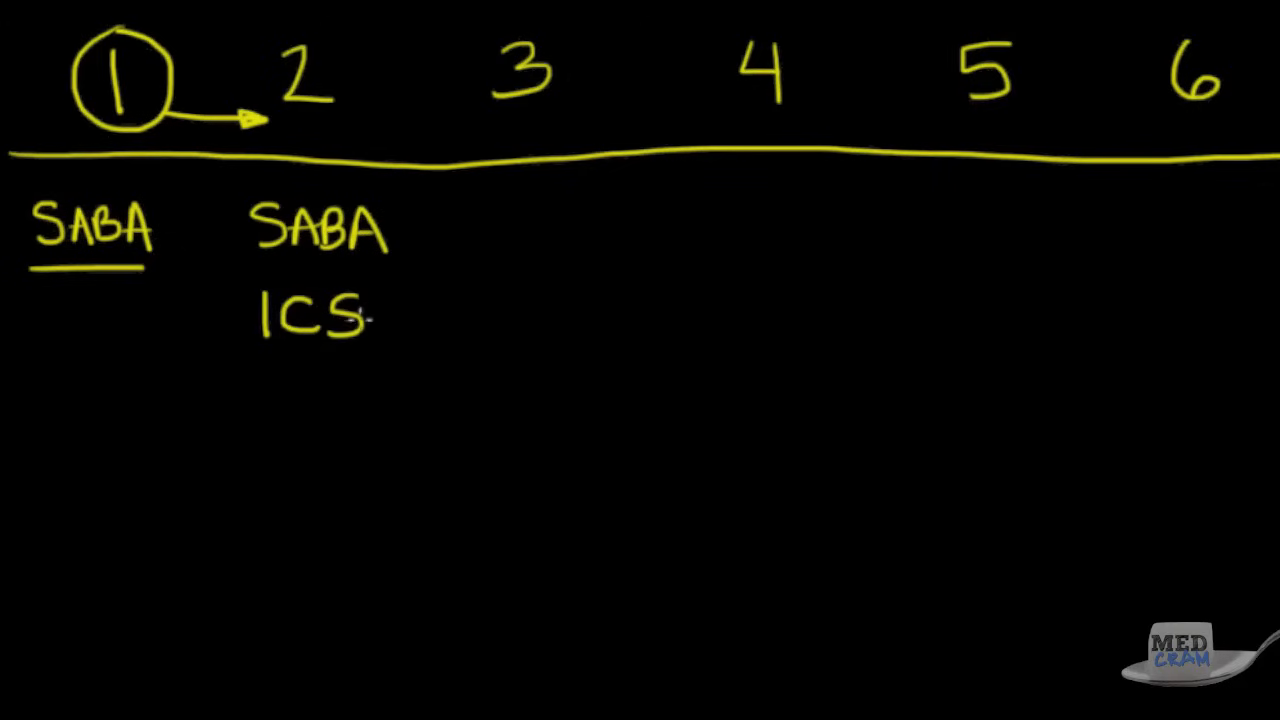
mouse_move(218, 328)
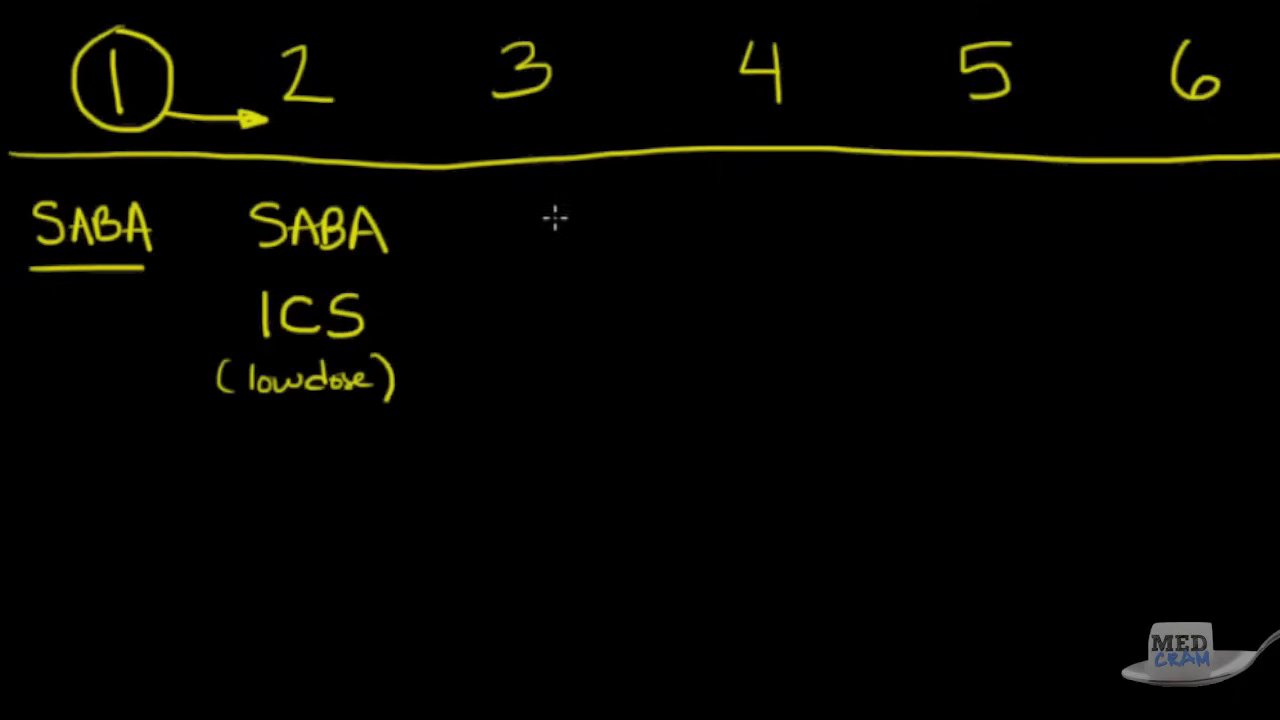
mouse_move(508, 212)
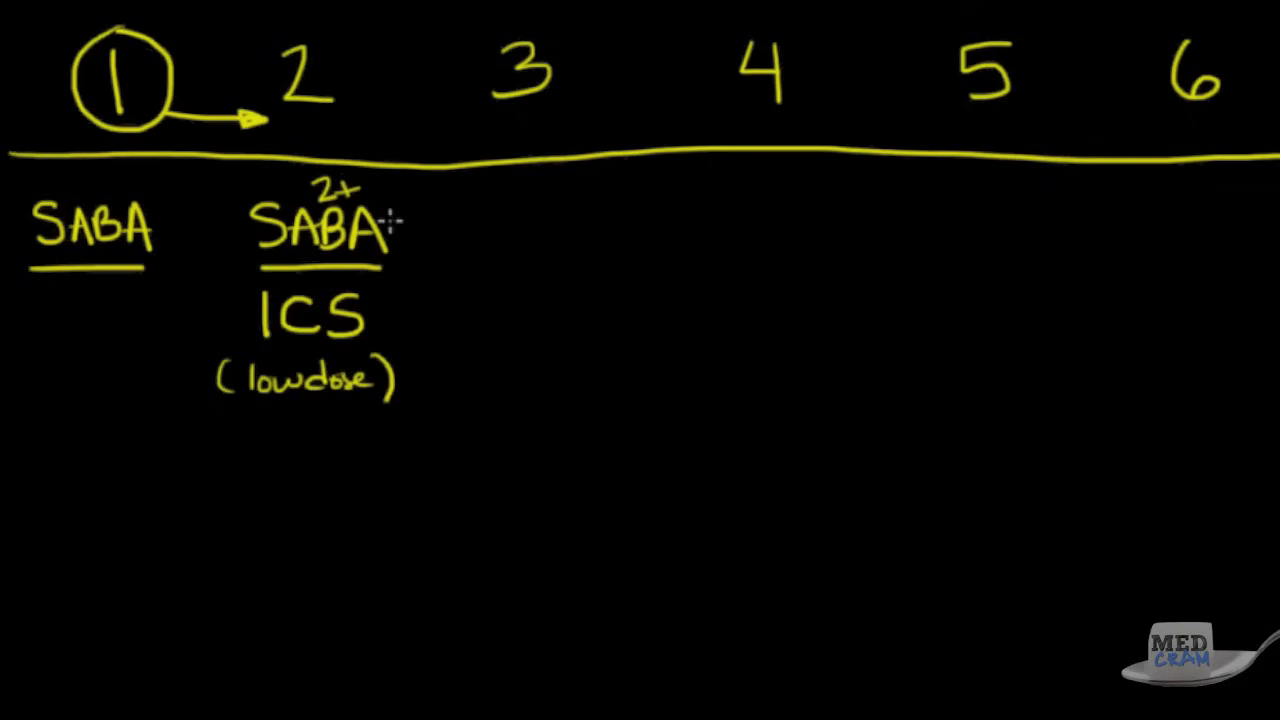
Underline SABA under step 2 and under step 3.
drag(375, 210, 475, 195)
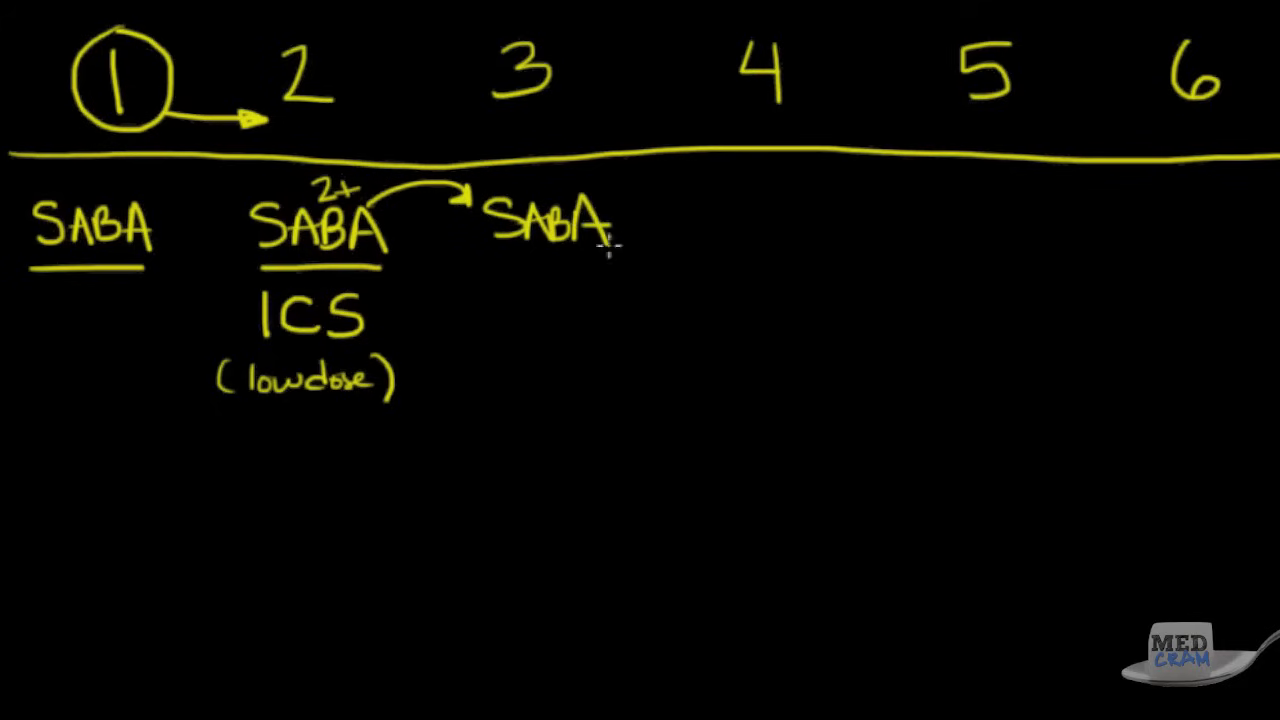
mouse_move(443, 317)
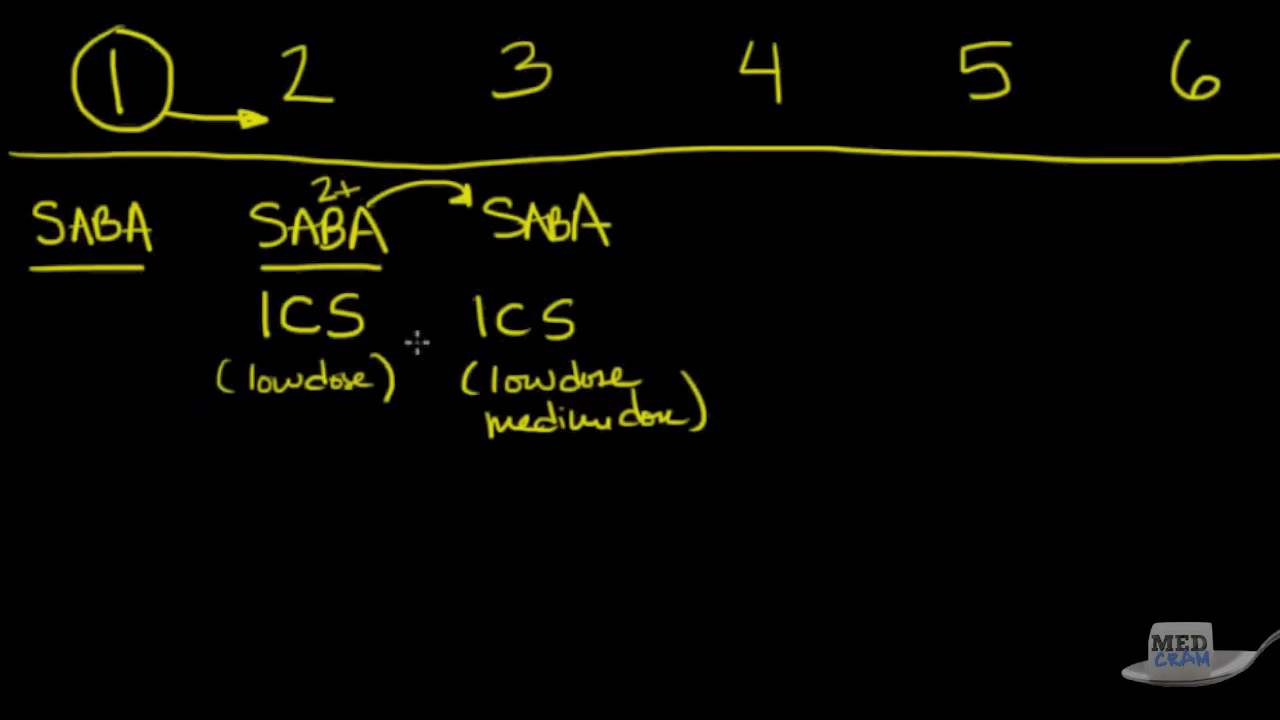
mouse_move(468, 360)
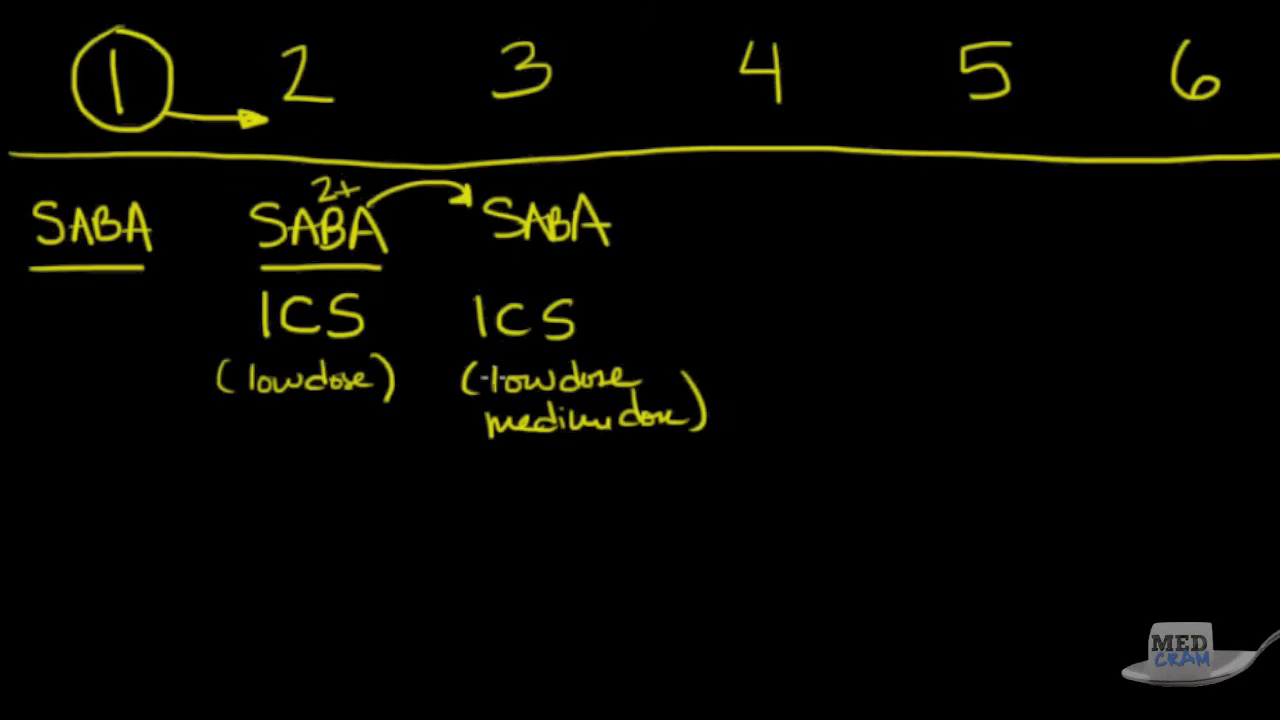
mouse_move(505, 360)
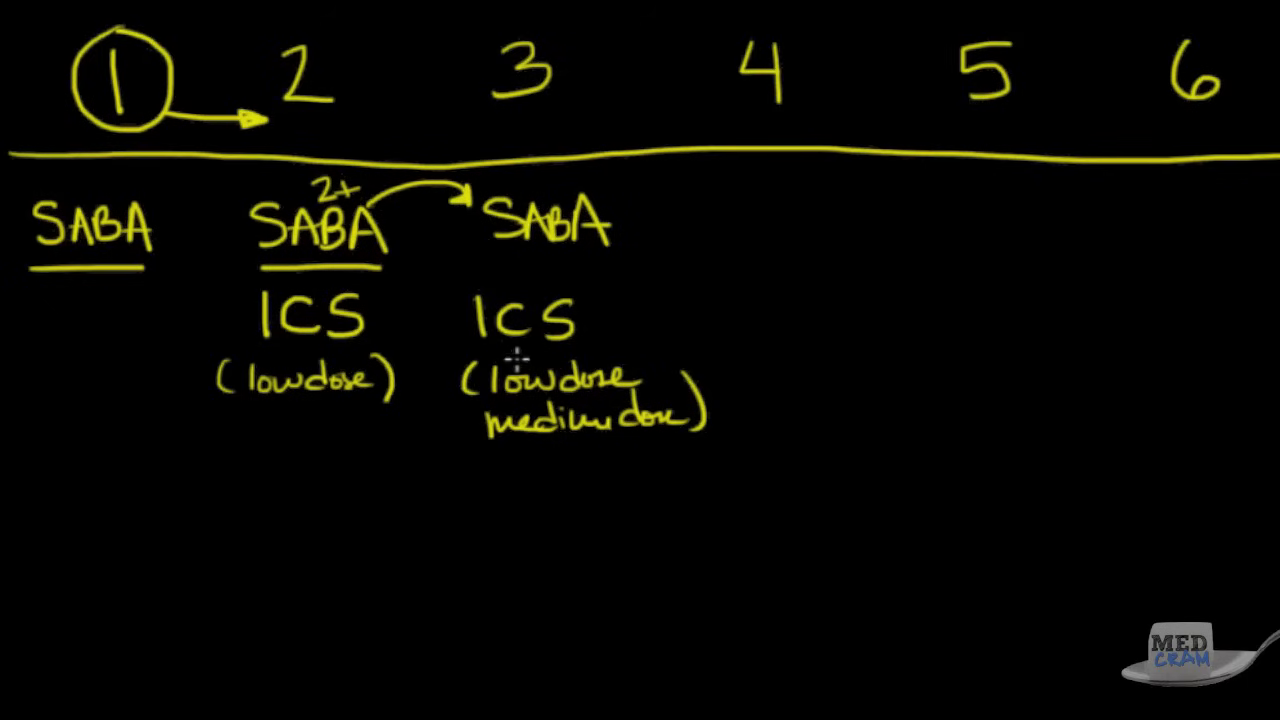
mouse_move(518, 358)
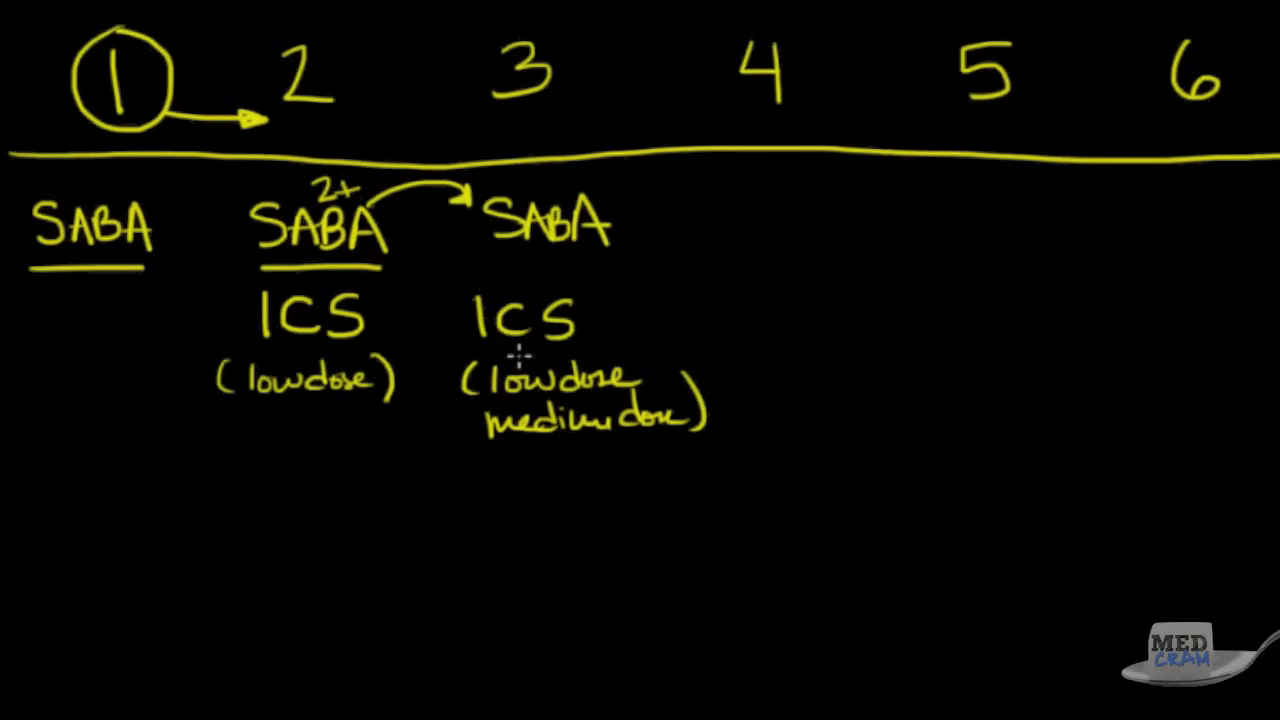
mouse_move(520, 360)
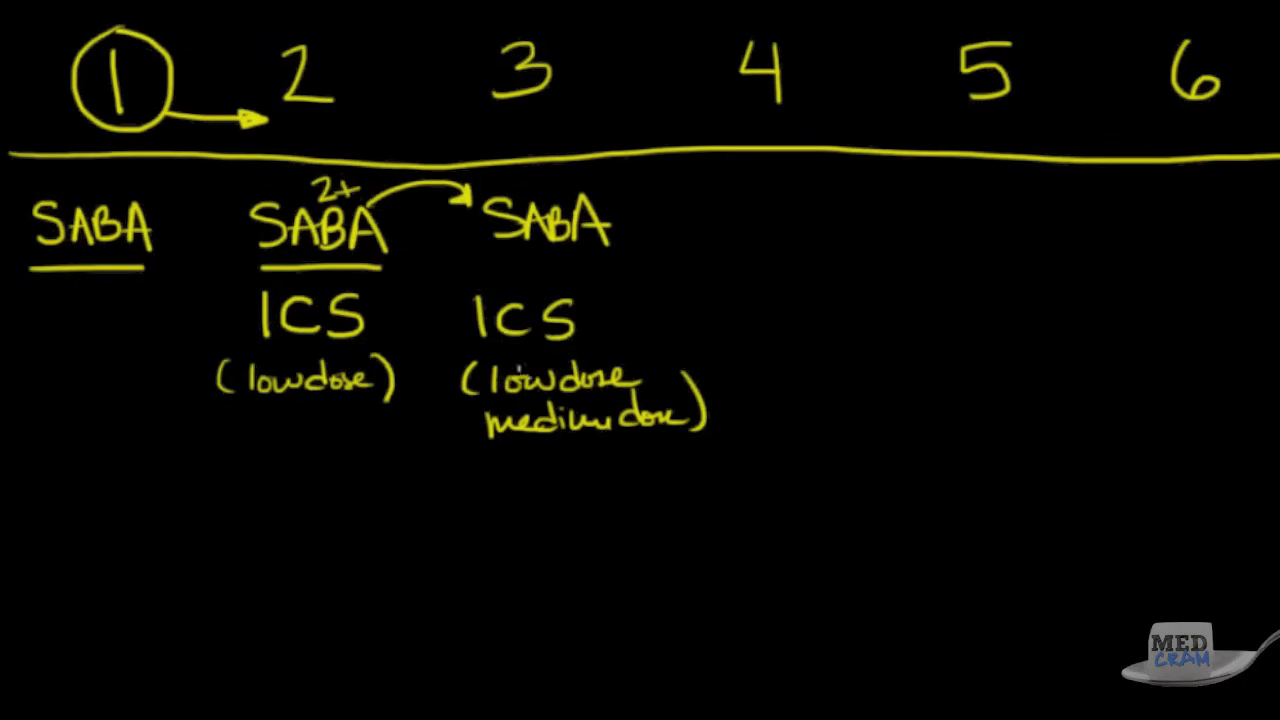
drag(480, 263, 635, 263)
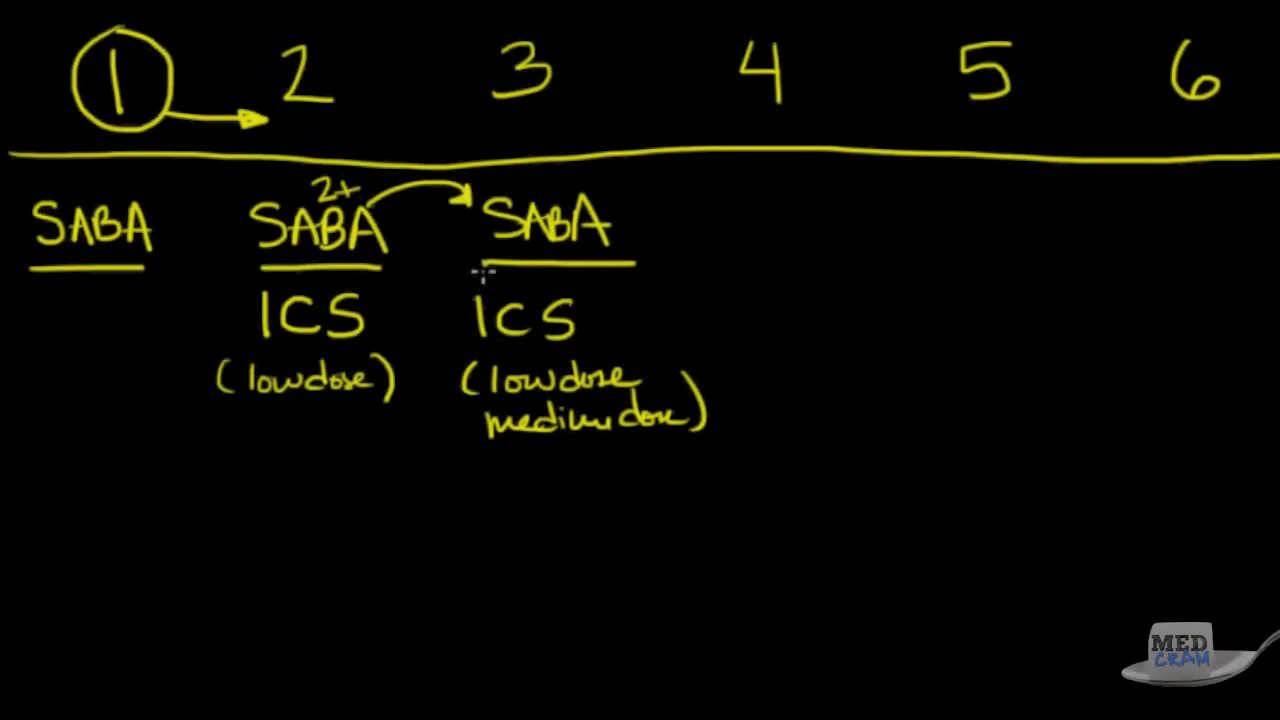
mouse_move(472, 403)
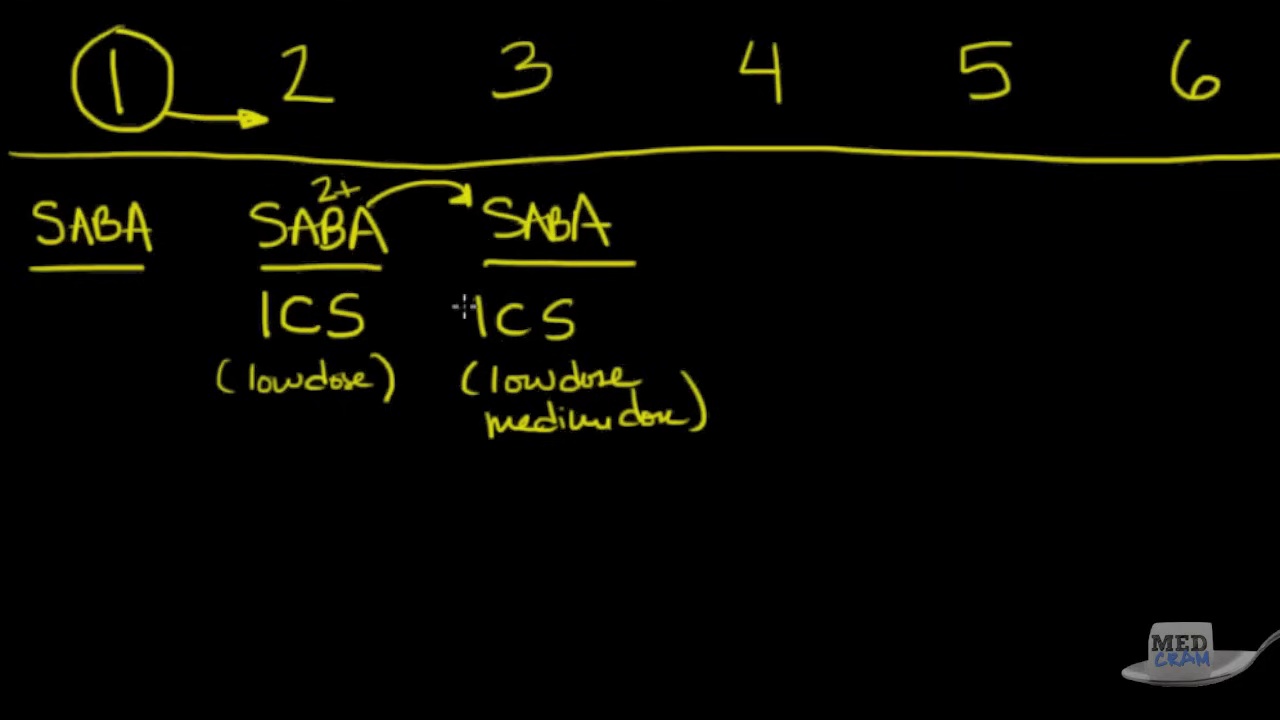
mouse_move(505, 320)
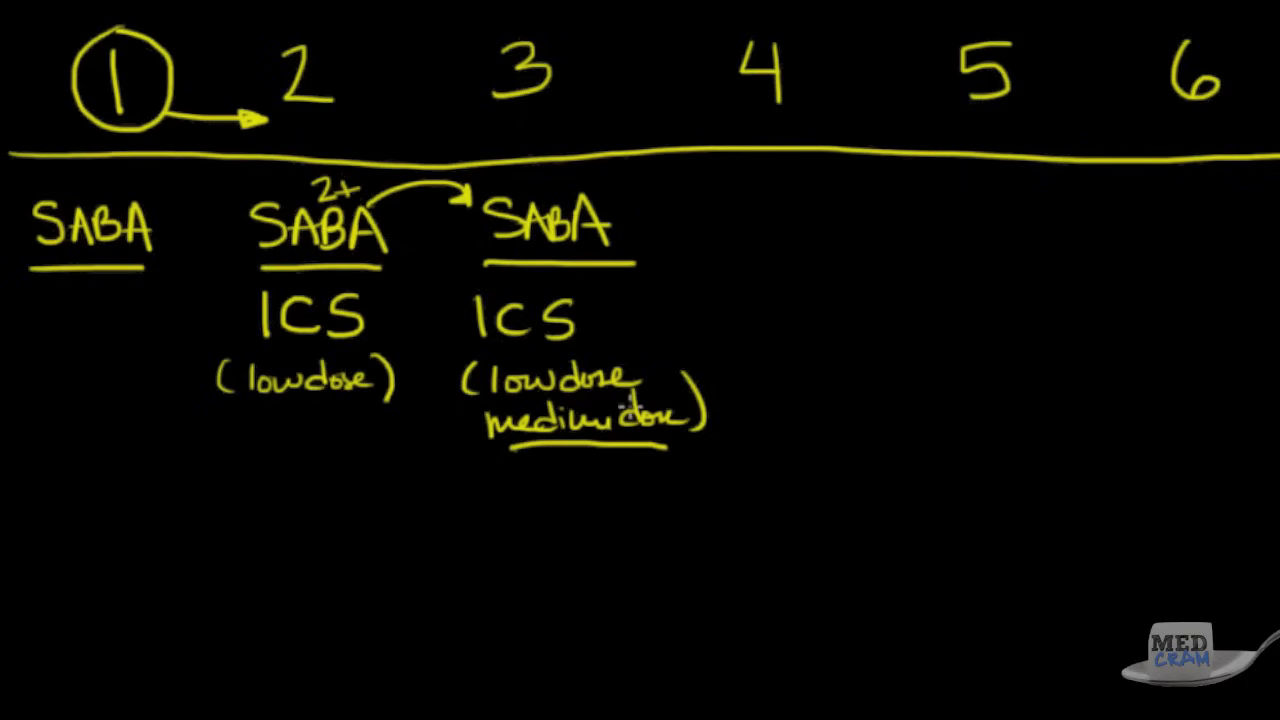
mouse_move(538, 470)
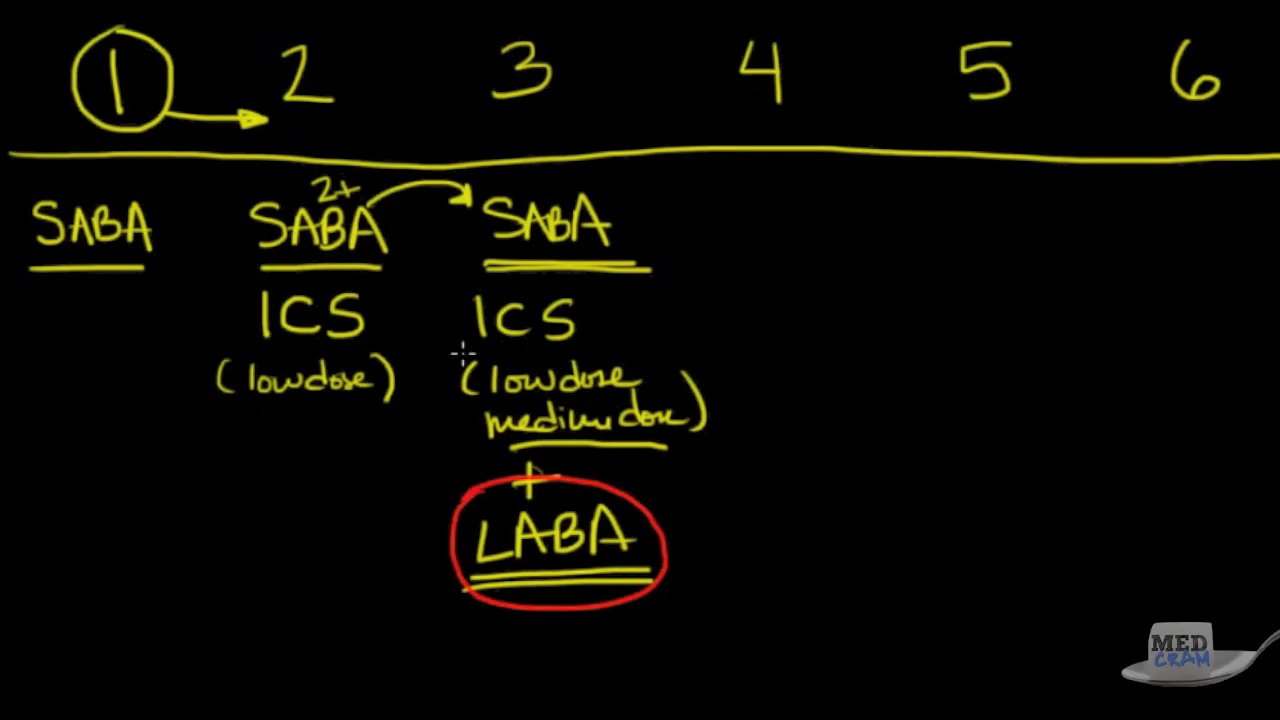
mouse_move(543, 485)
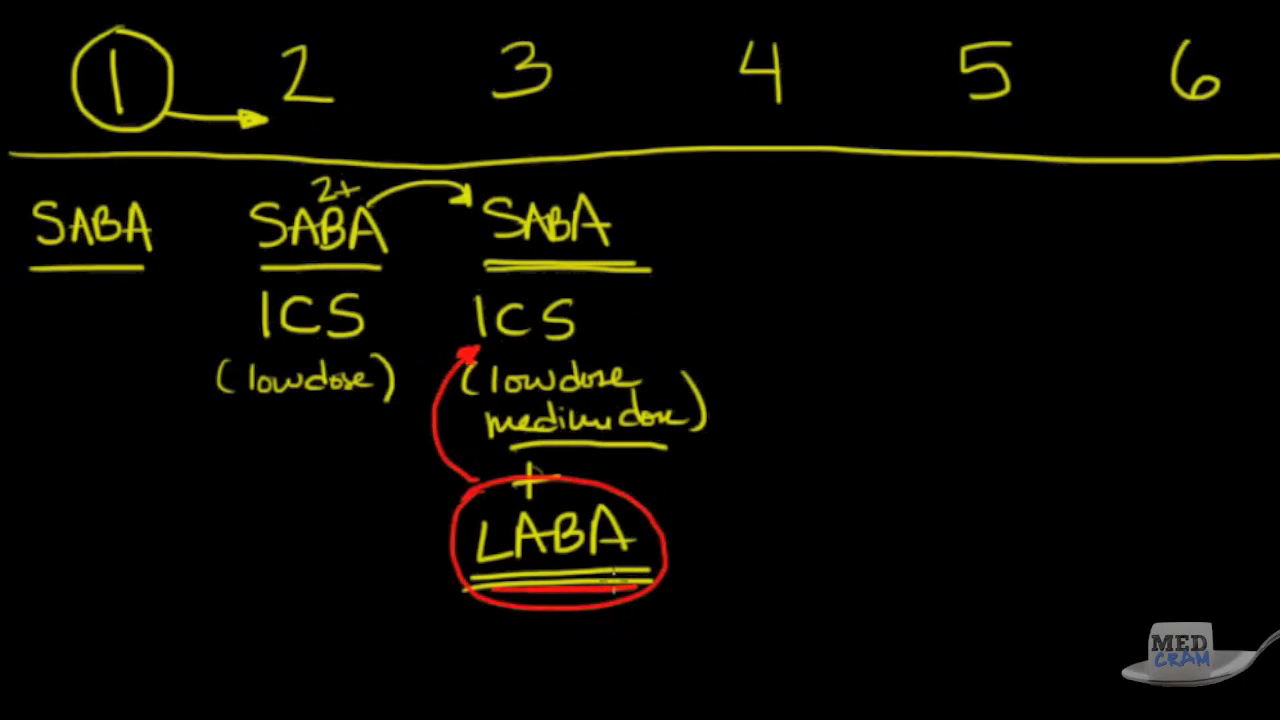
Mark ICS in step 3 with a red underline.
drag(490, 352, 595, 352)
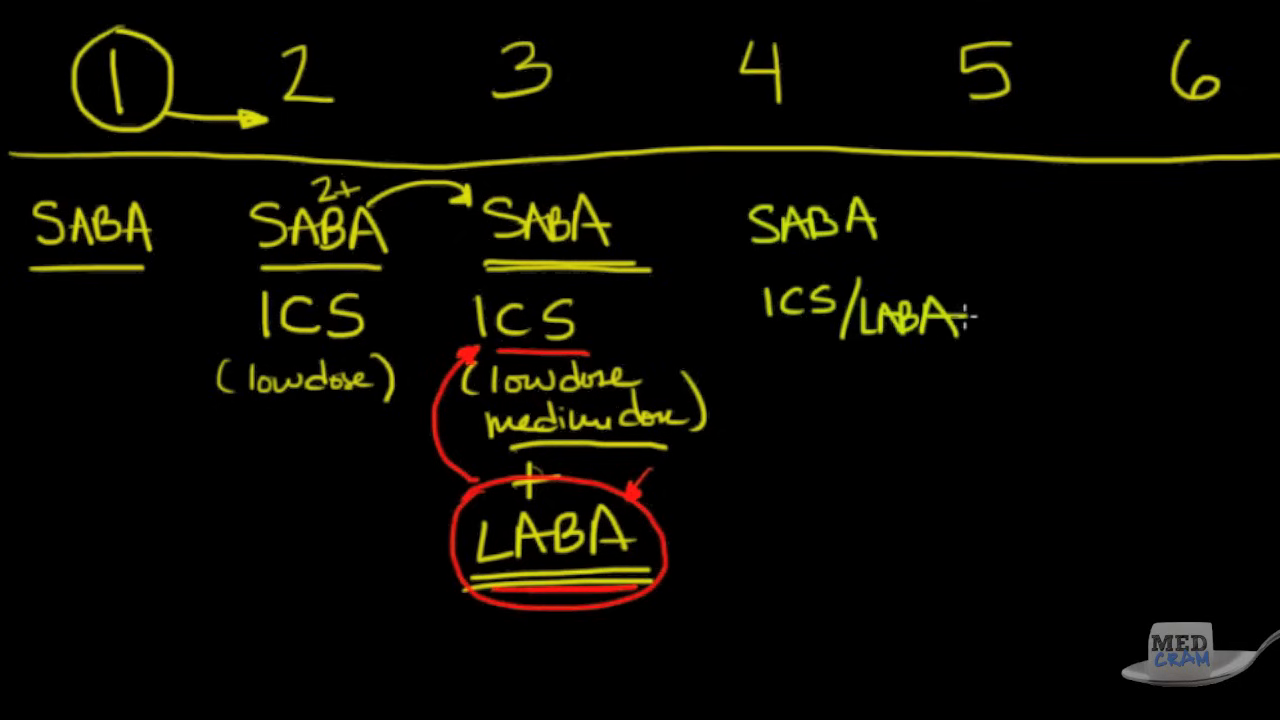
mouse_move(720, 415)
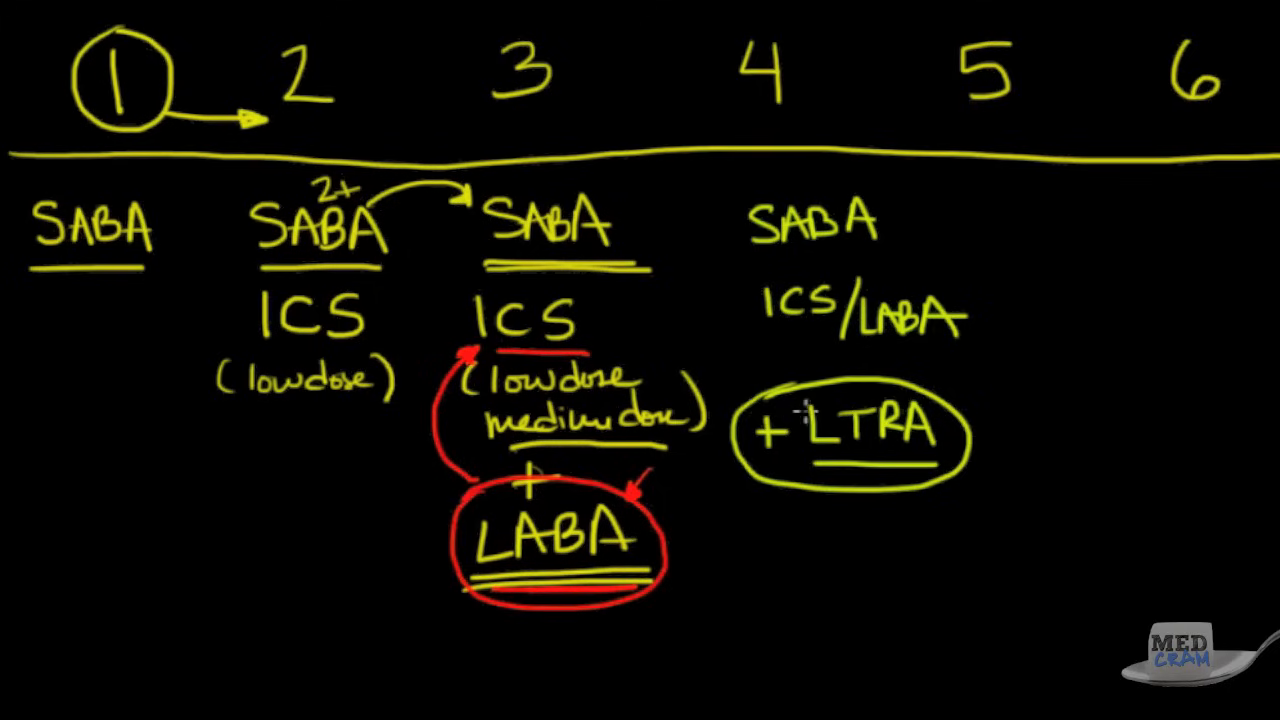
mouse_move(1063, 317)
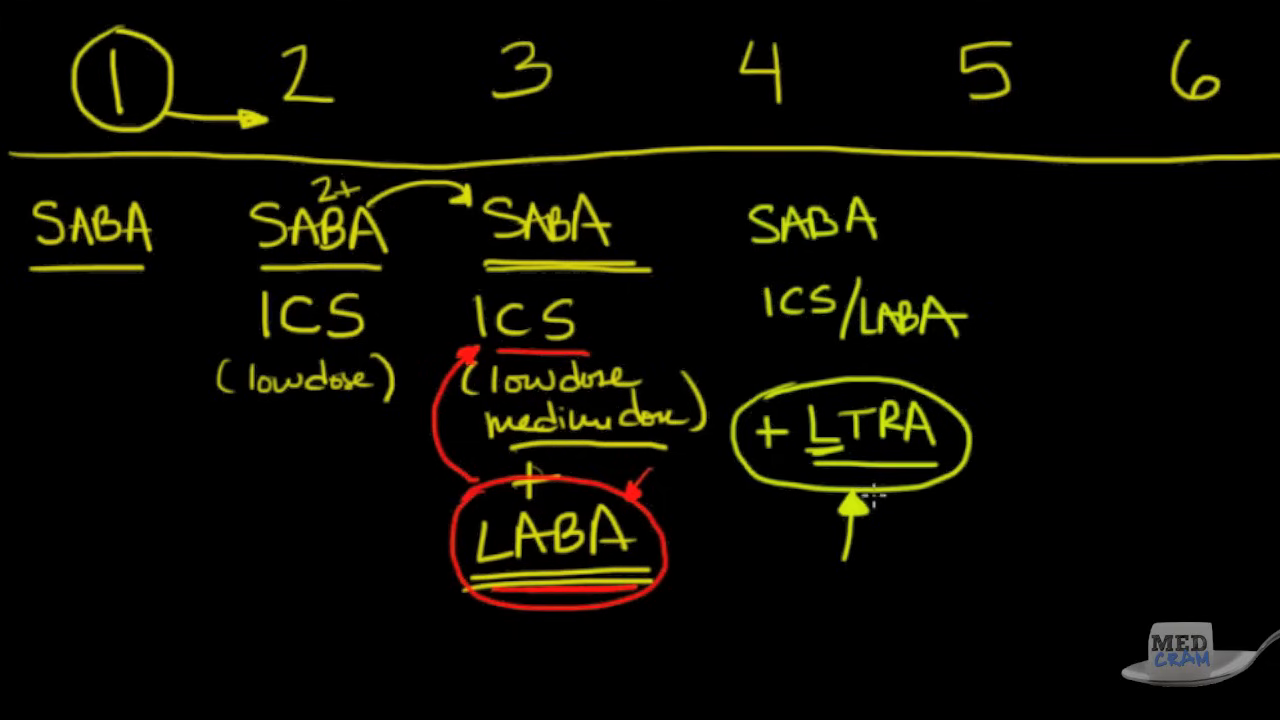
mouse_move(1158, 100)
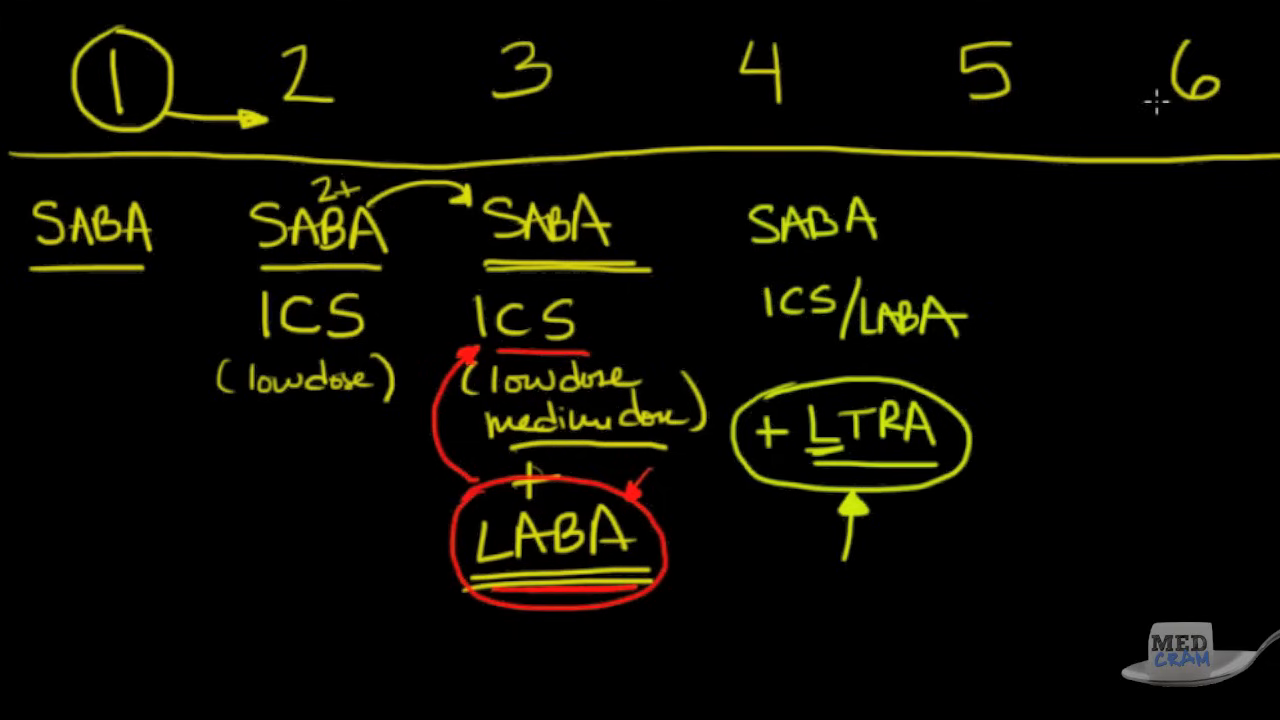
mouse_move(1013, 245)
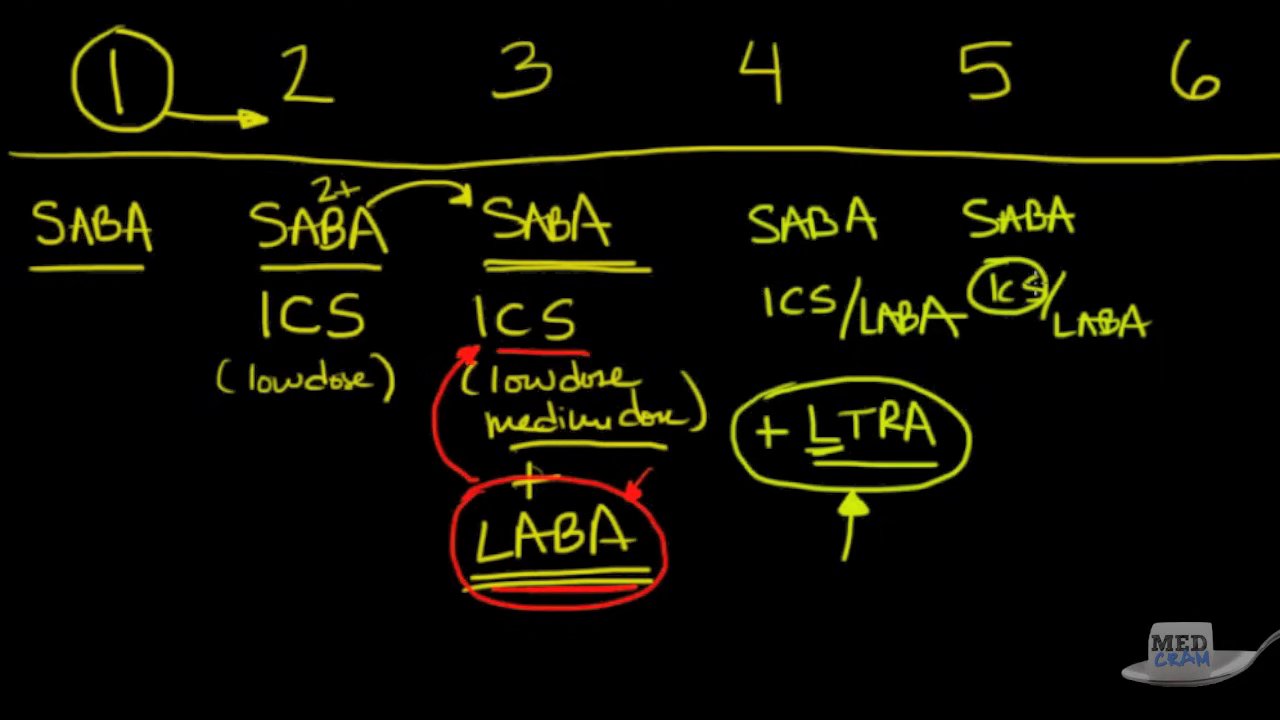
mouse_move(812, 339)
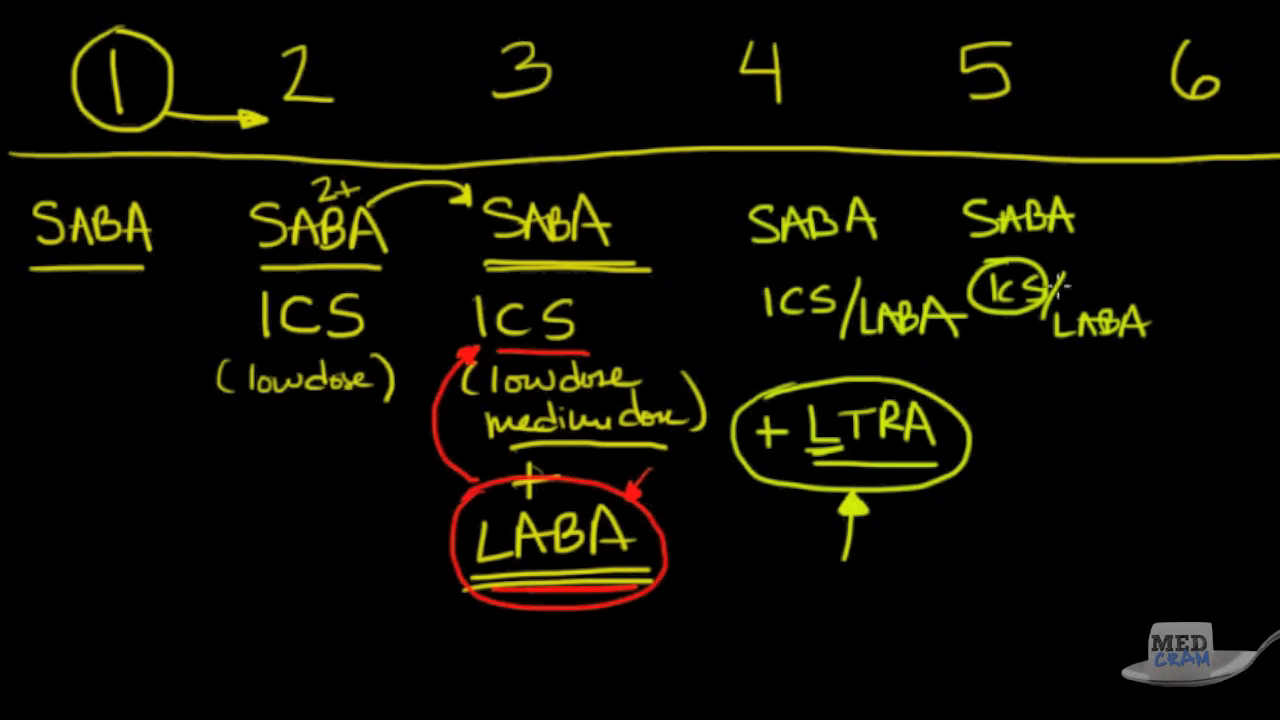
mouse_move(1030, 247)
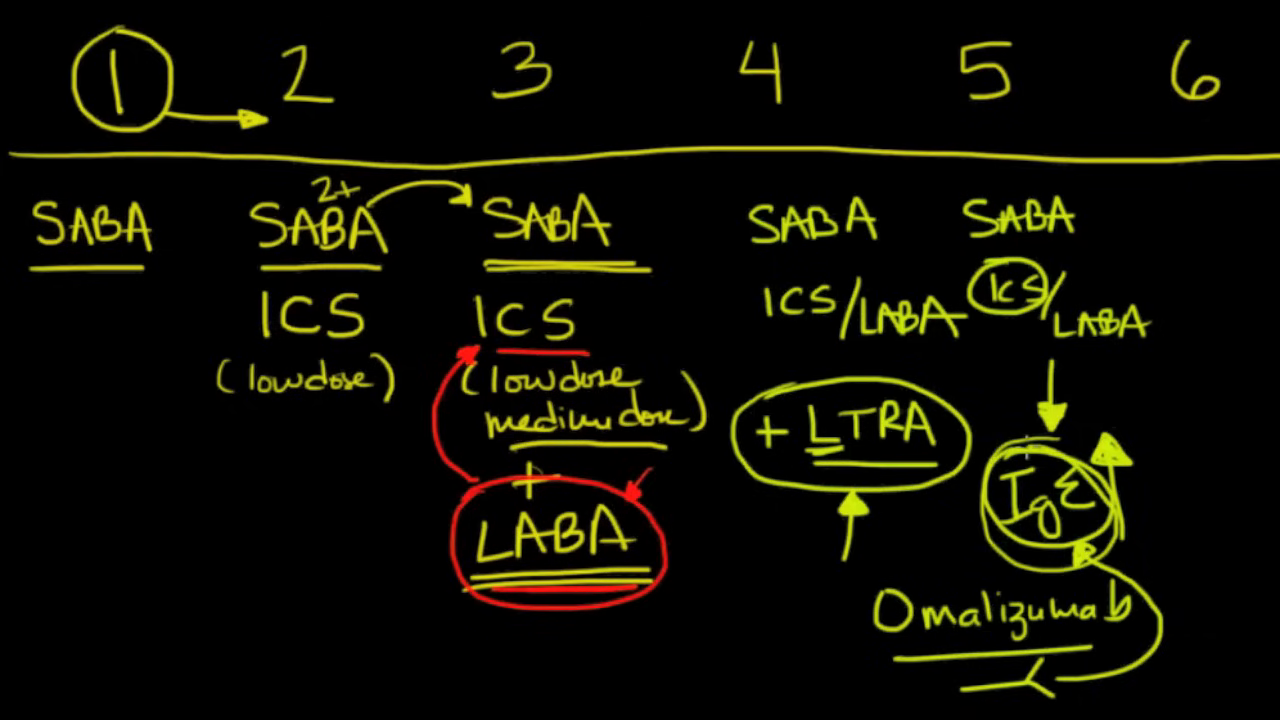
mouse_move(1210, 122)
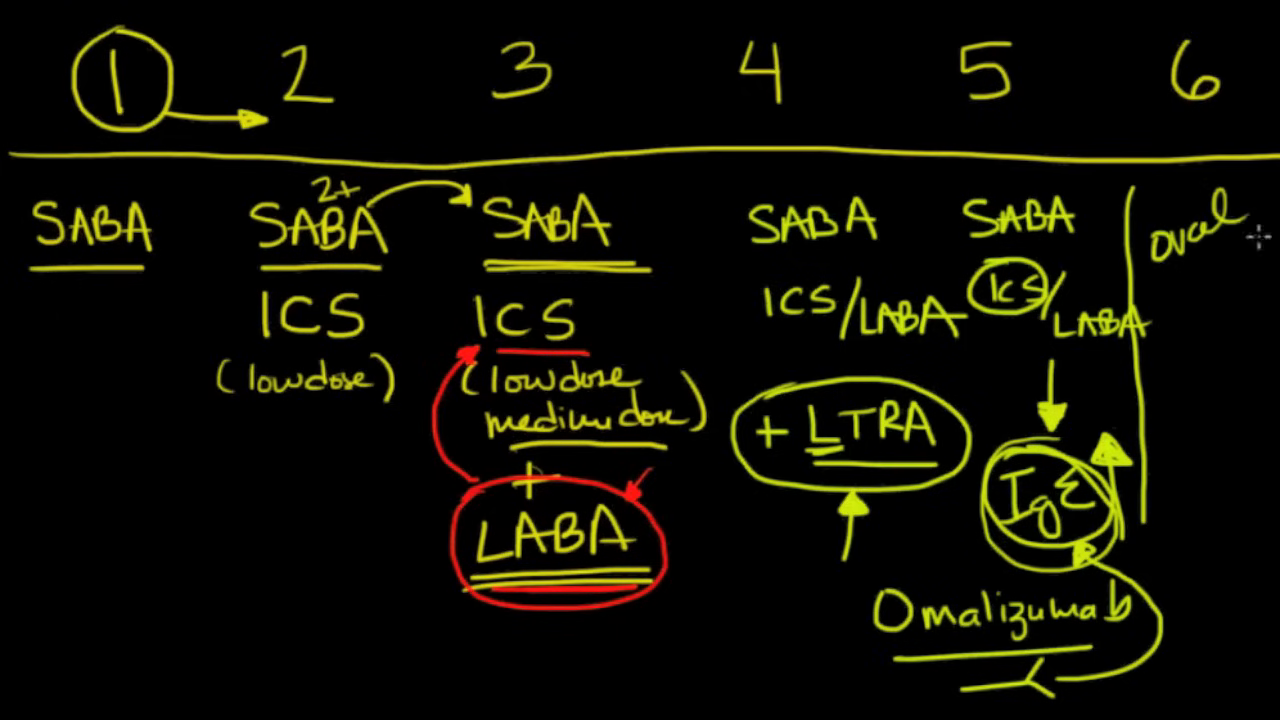
Begin writing 'prednisone' as step 6's oral steroid note.
text(pre)
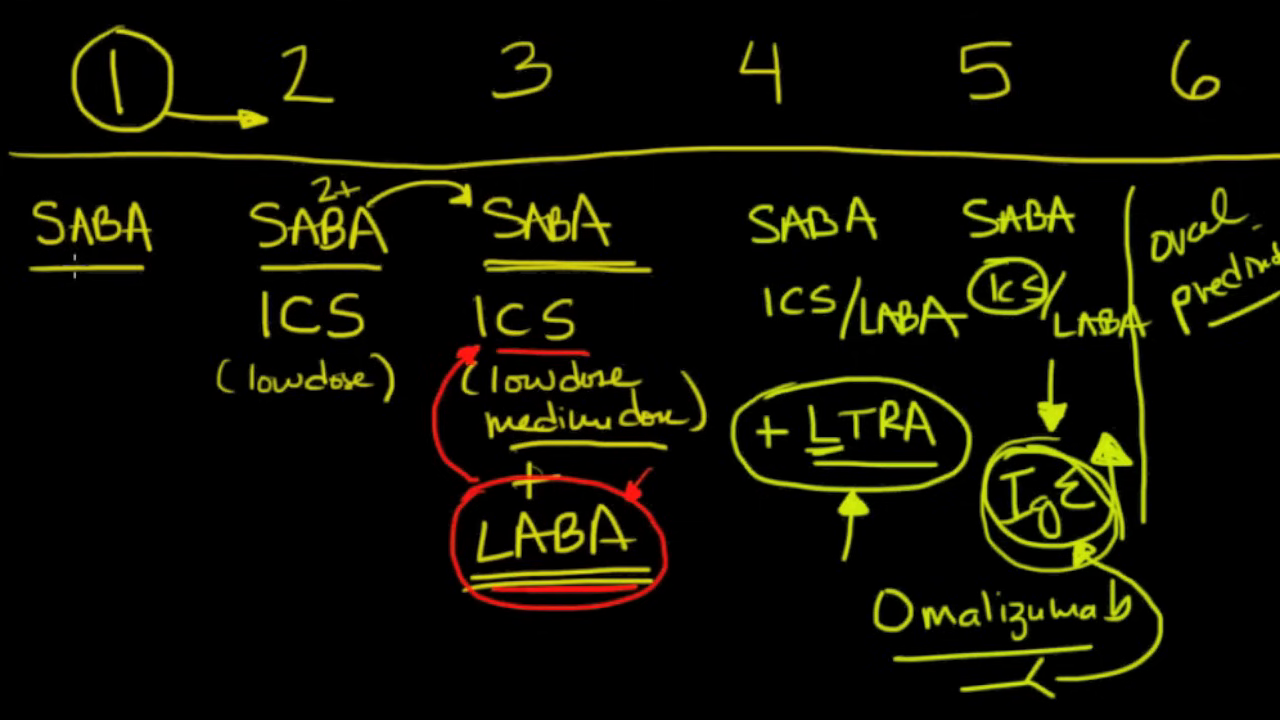
mouse_move(113, 272)
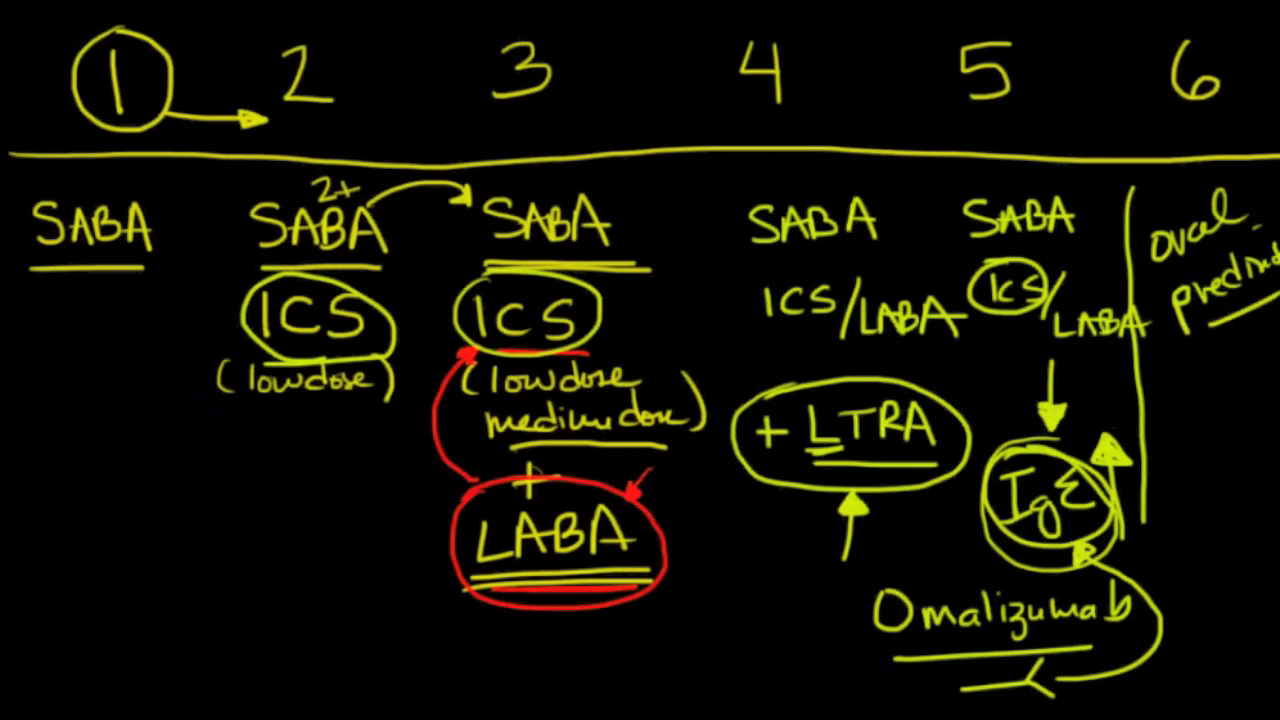
mouse_move(127, 332)
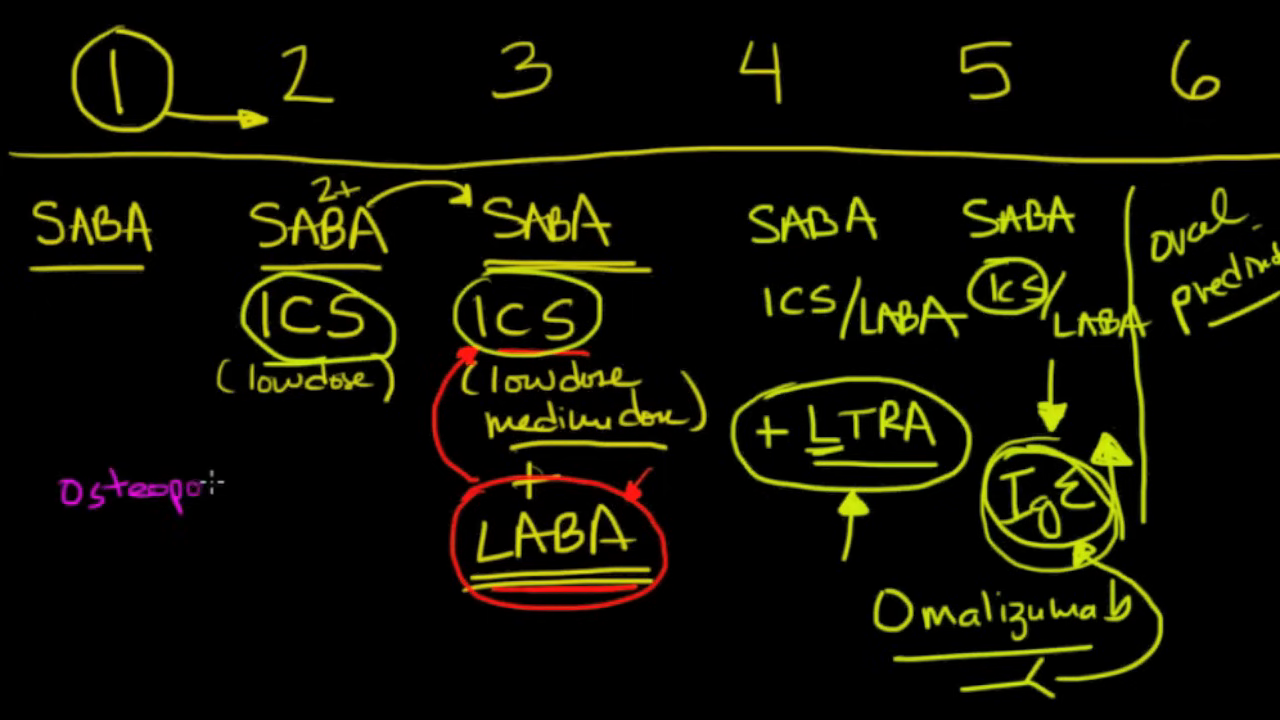
Write the magenta side-effect notes 'osteoporosis' and 'rinse mouth out'.
text(rosis)
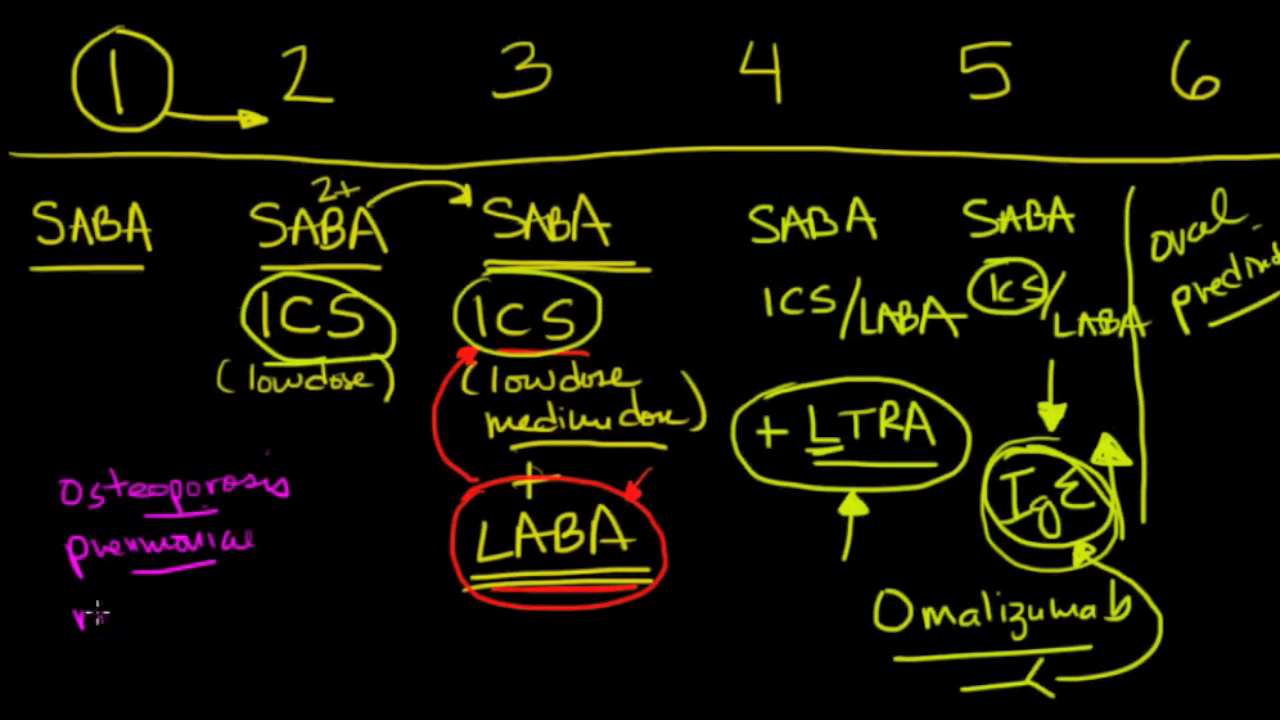
text(rinse mouth out)
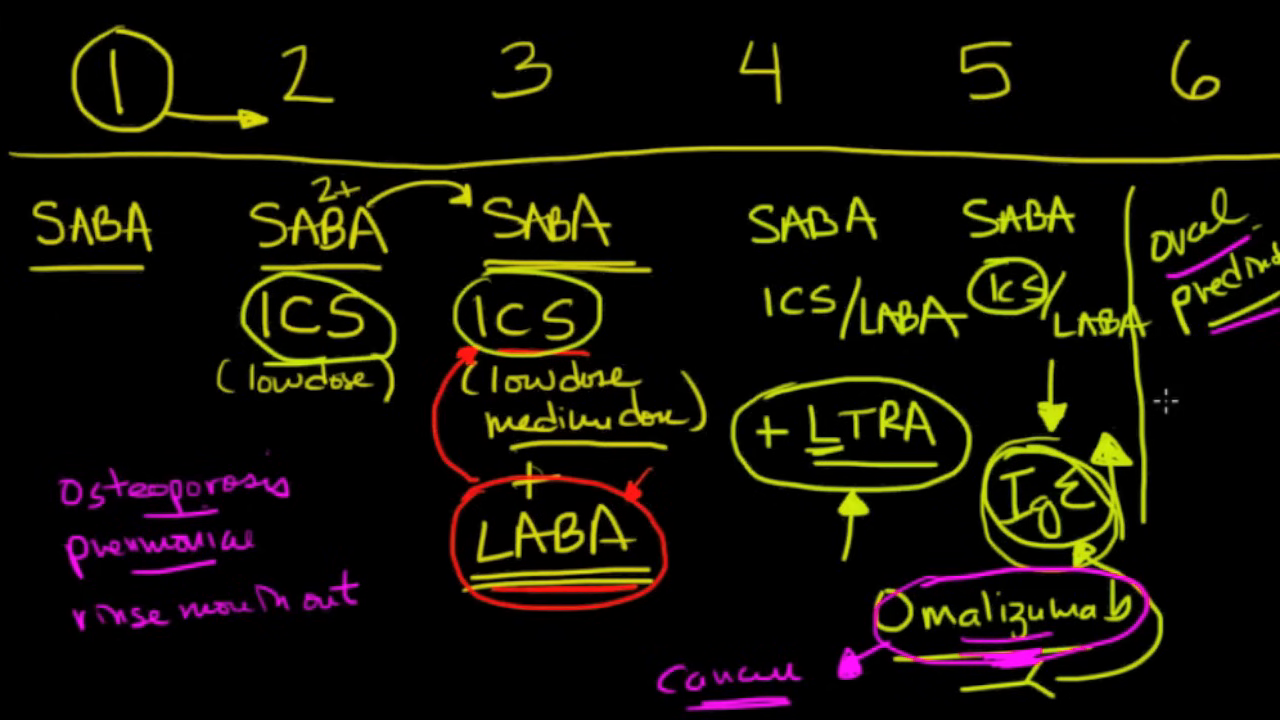
mouse_move(1198, 184)
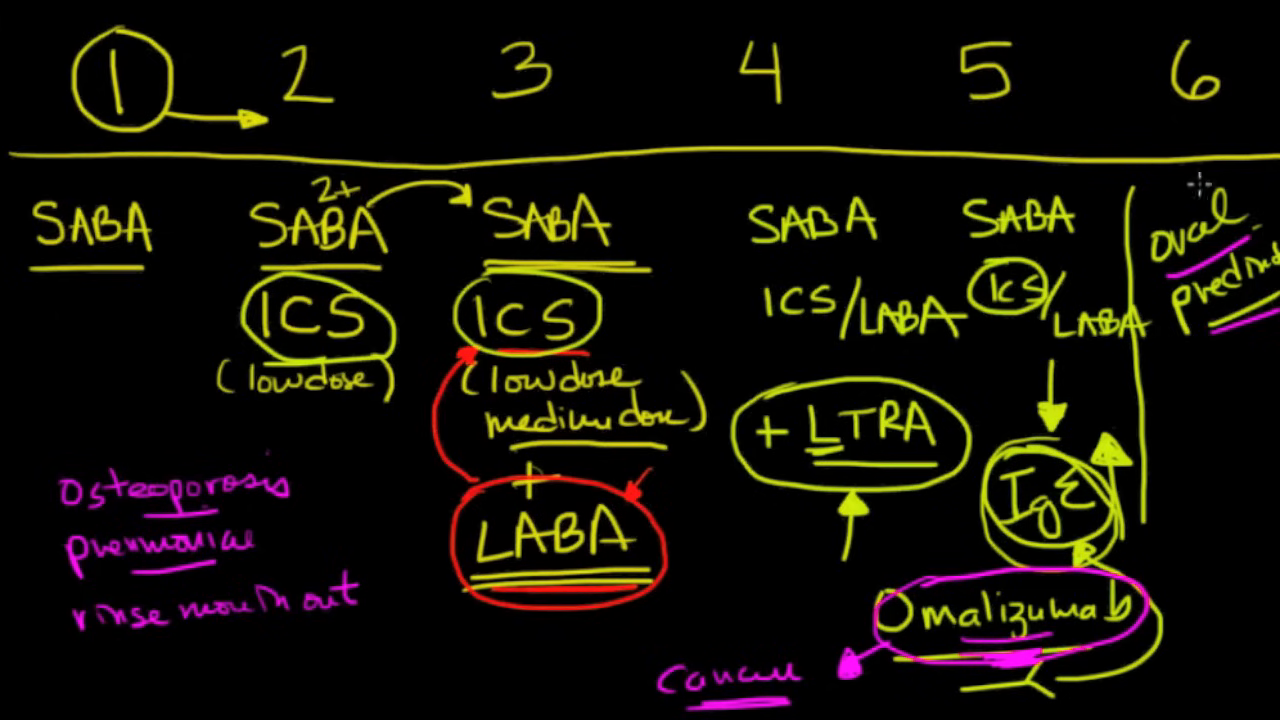